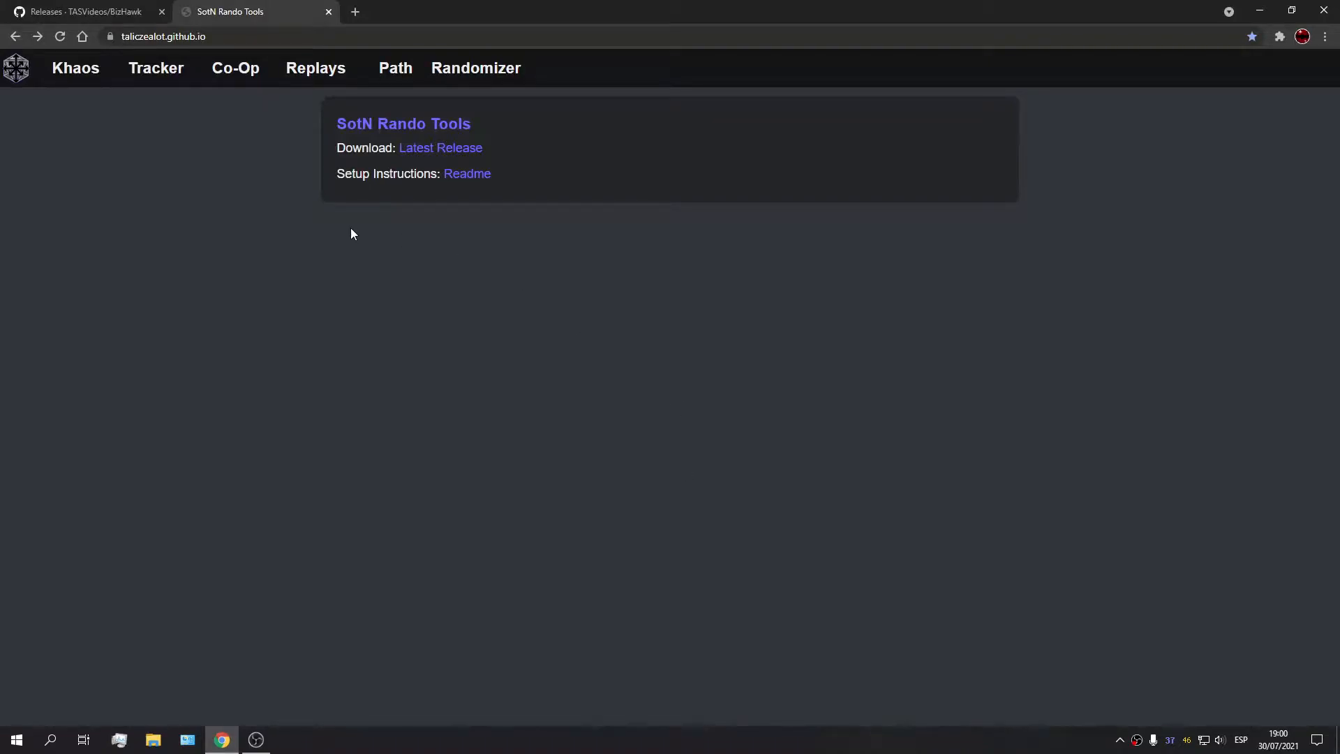
pyautogui.moveTo(346, 296)
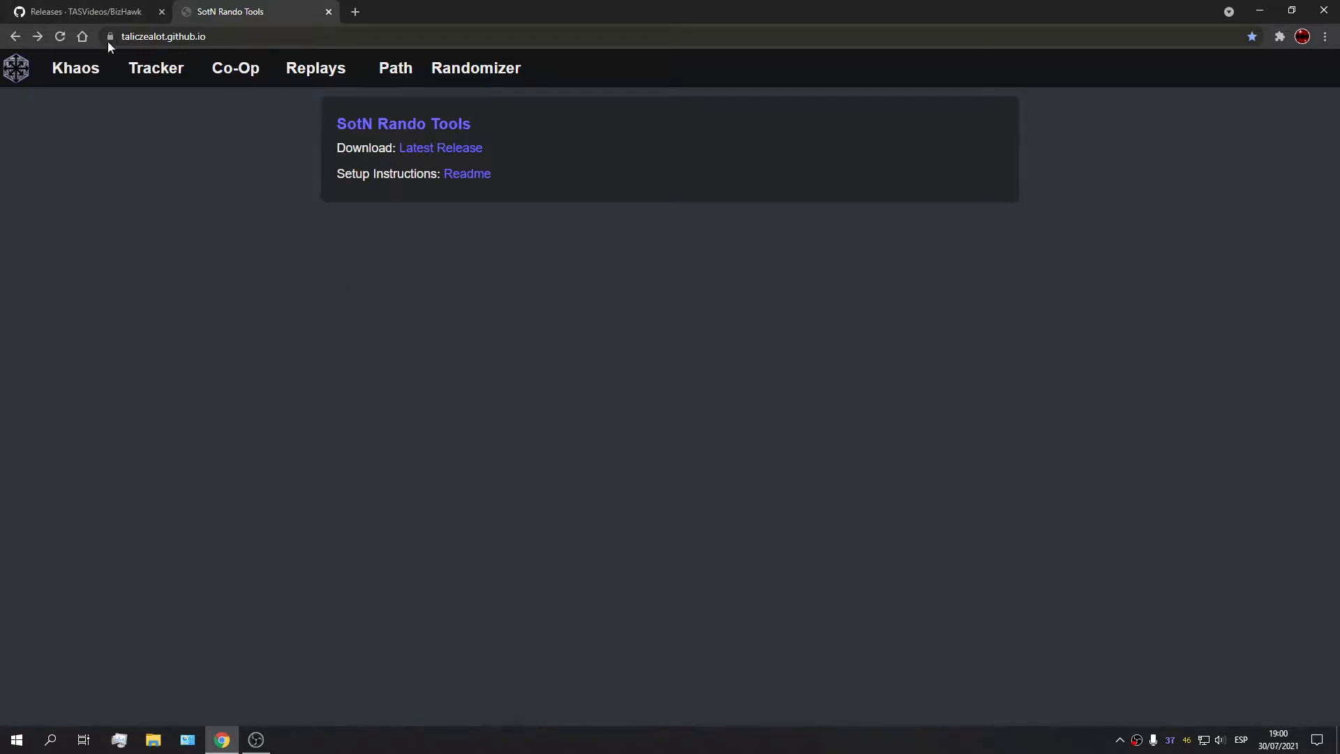
pyautogui.moveTo(509, 437)
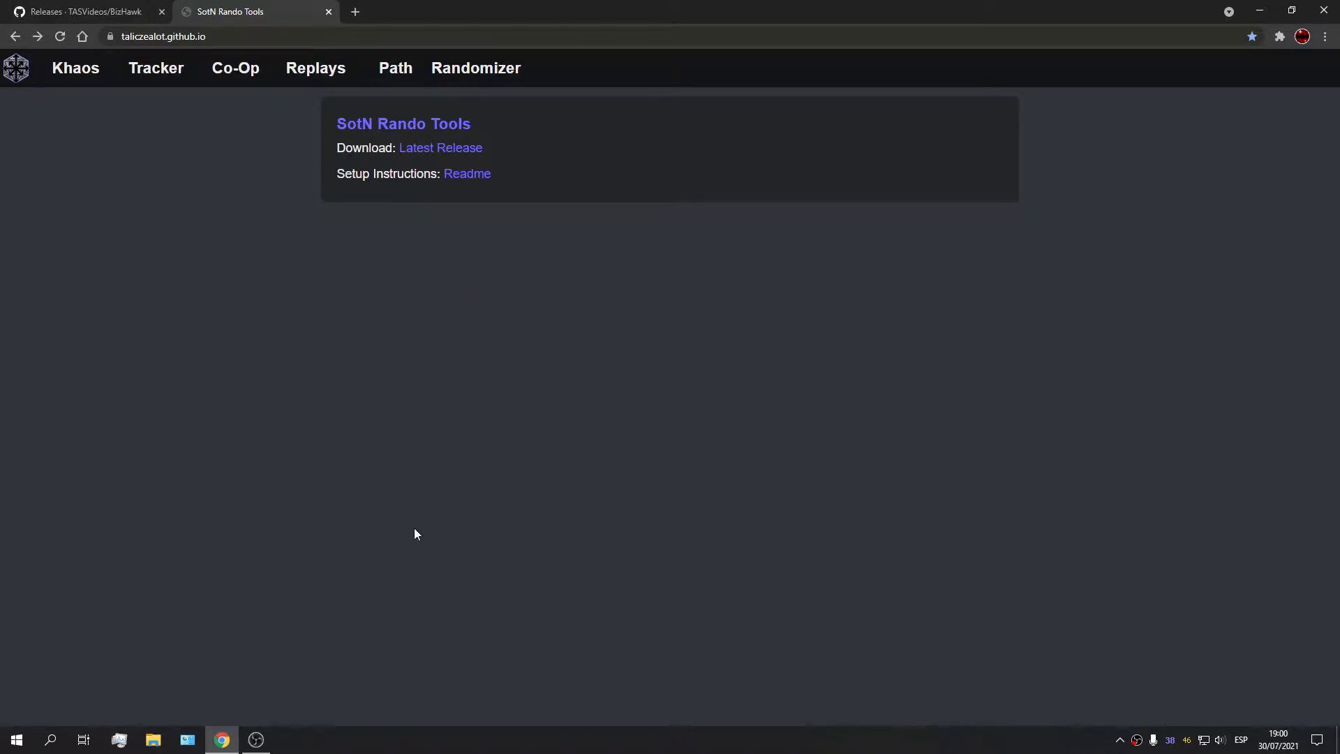
pyautogui.moveTo(596, 380)
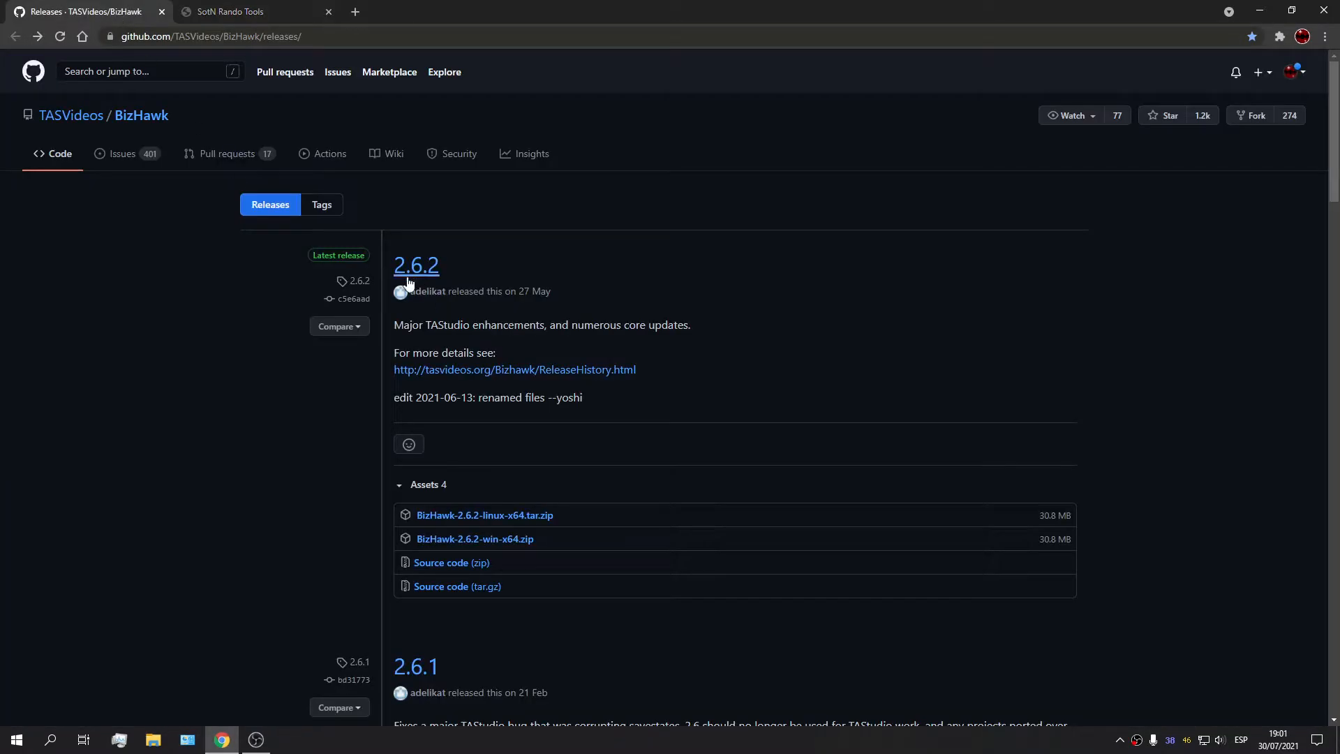
# - Download the BizHawk 2.6.2 Windows x64 zip from the releases list
pyautogui.doubleClick(414, 266)
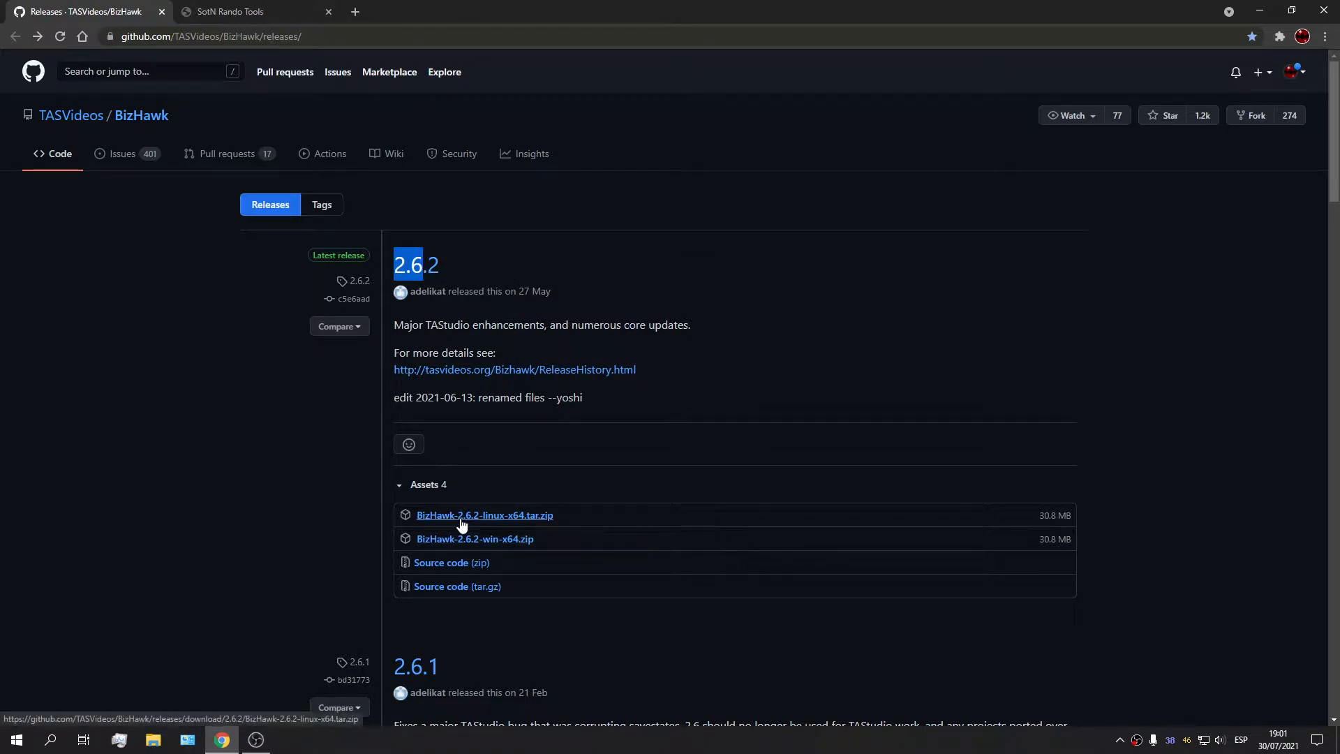
pyautogui.click(474, 538)
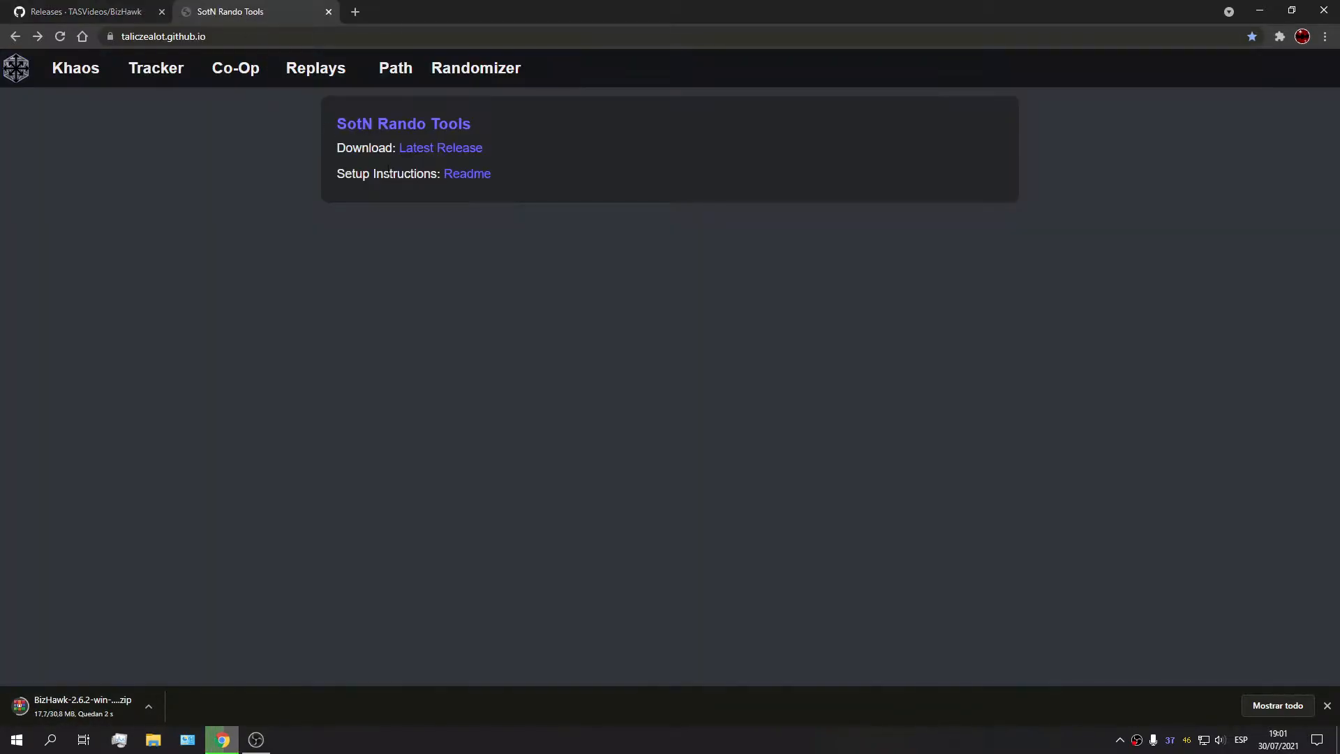
# - Download SotnRandoTools-1.0.1.zip from the latest SotN Rando Tools release
pyautogui.click(440, 148)
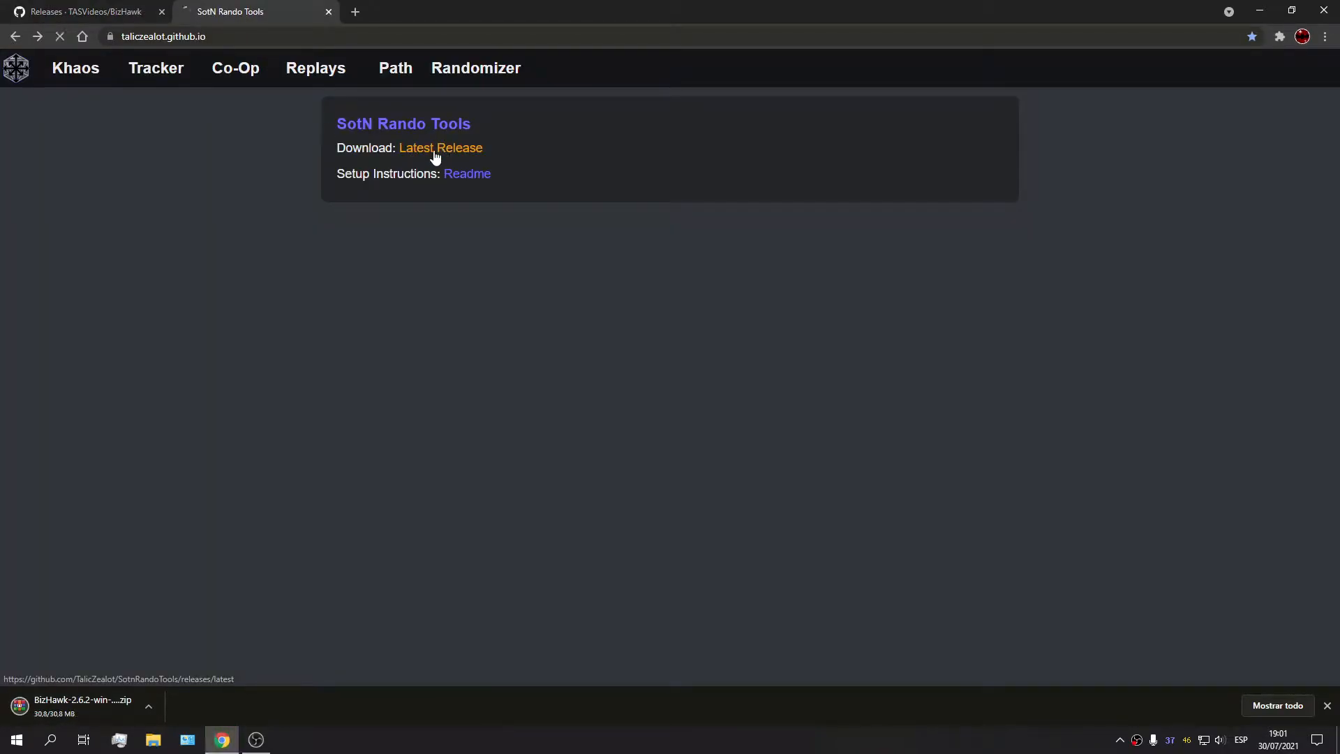
pyautogui.click(439, 147)
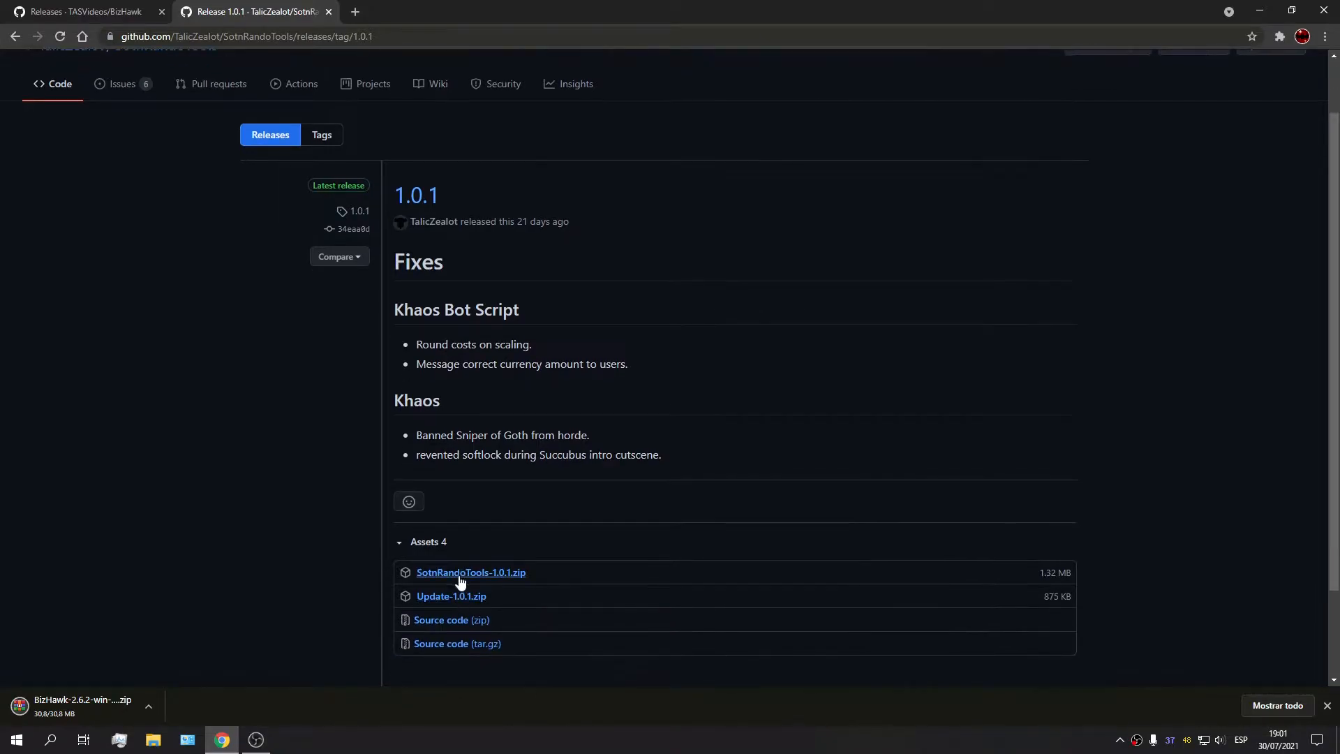
pyautogui.click(469, 572)
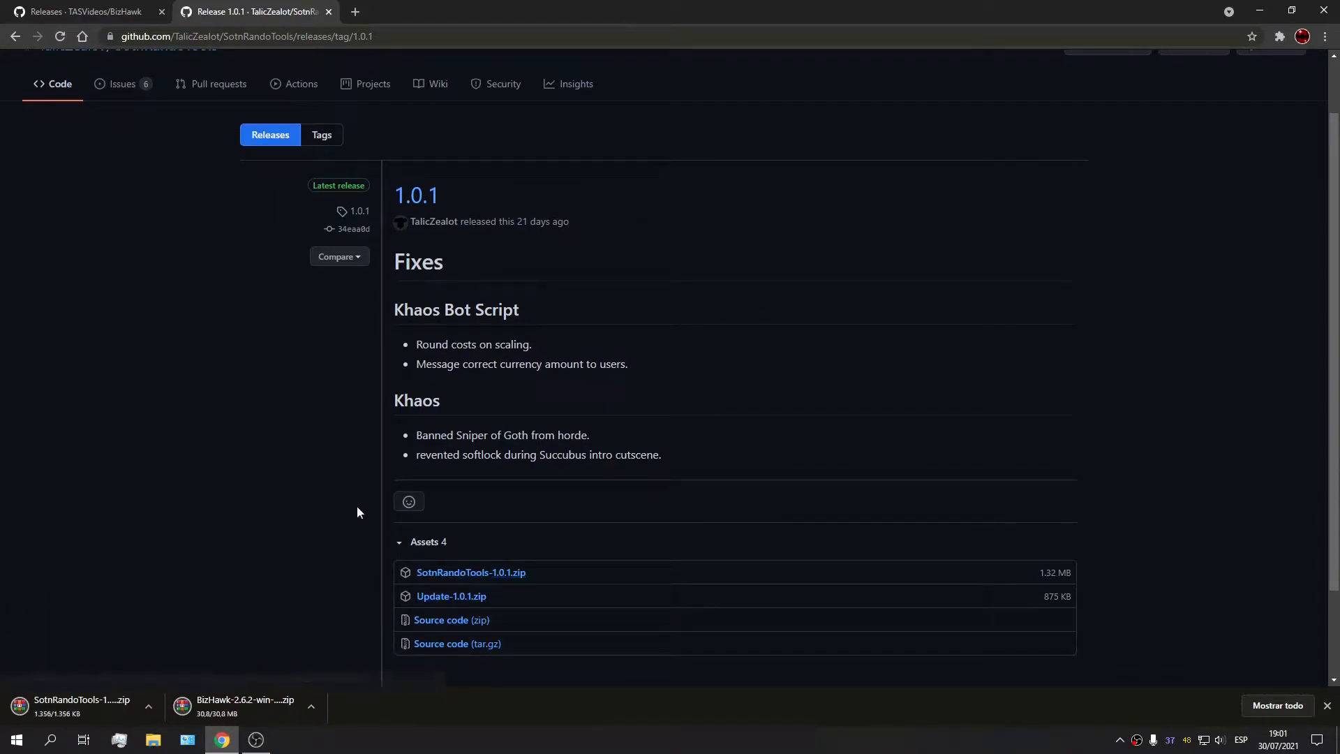
pyautogui.moveTo(572, 297)
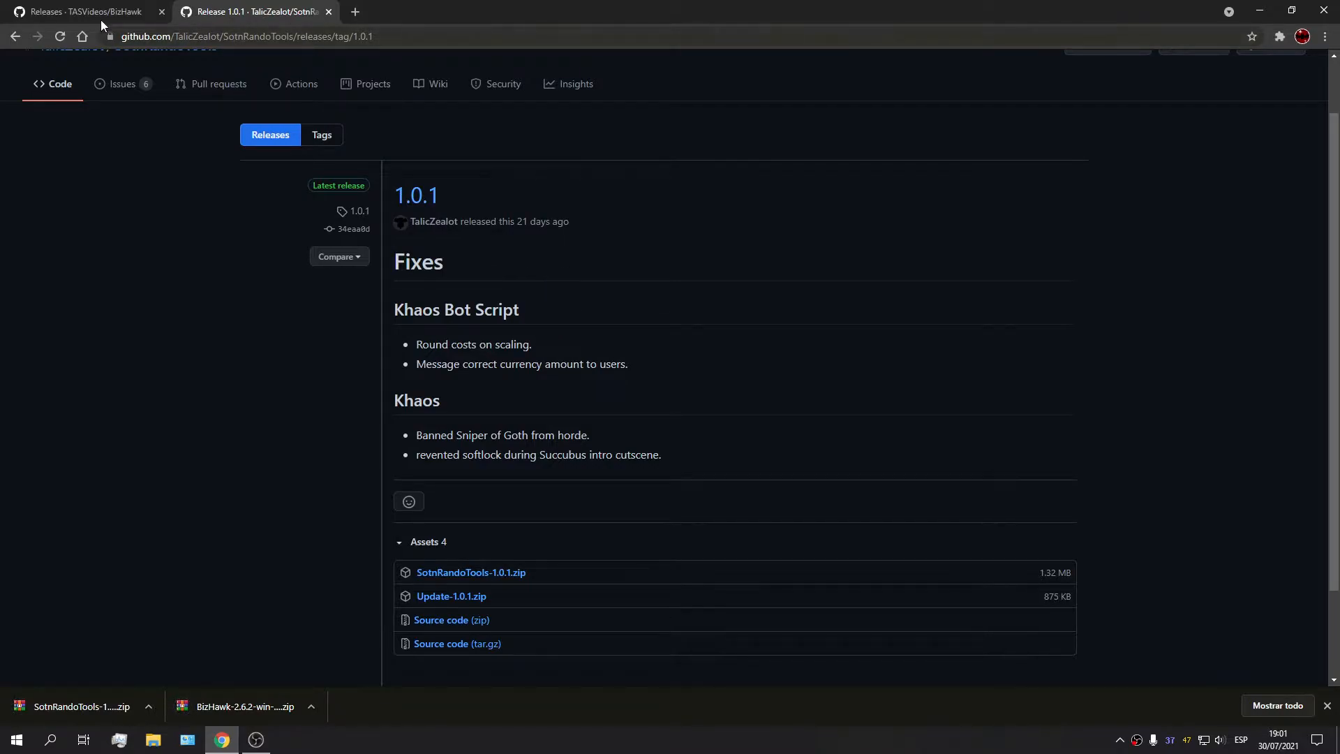
pyautogui.moveTo(607, 419)
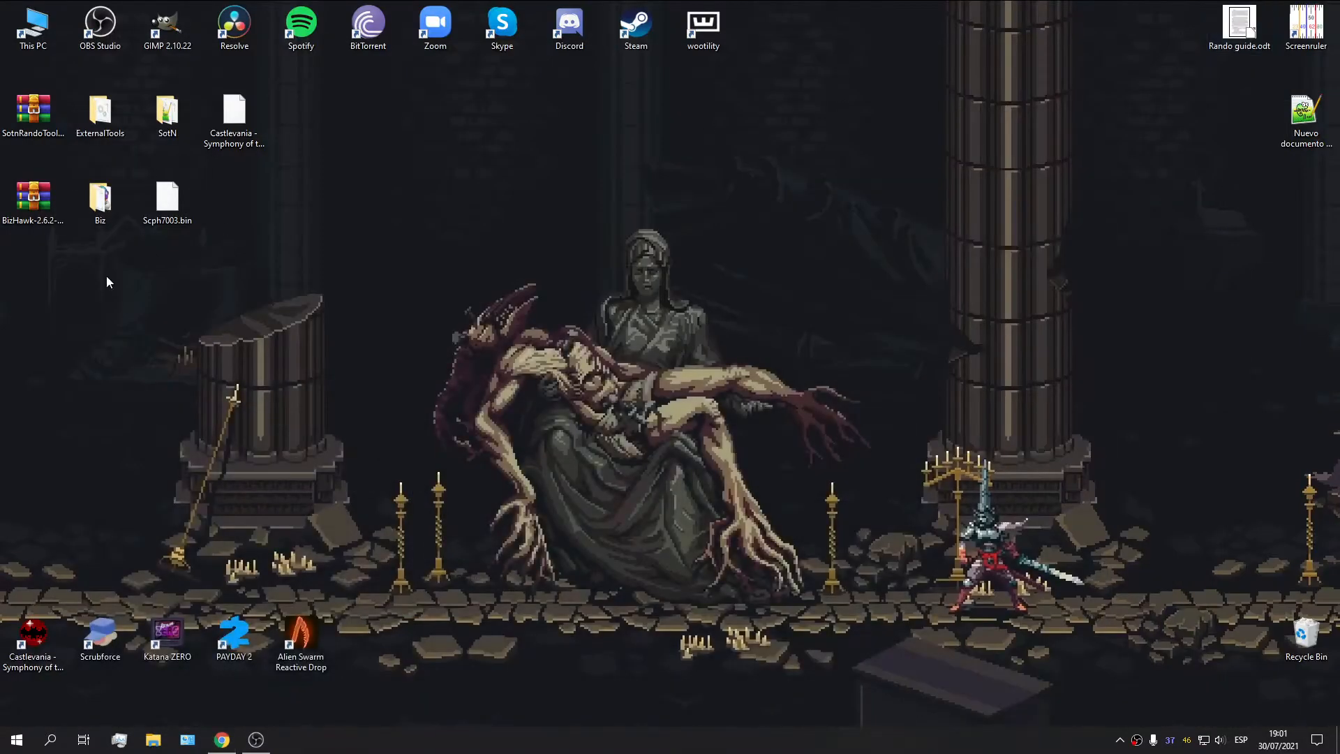
pyautogui.click(166, 107)
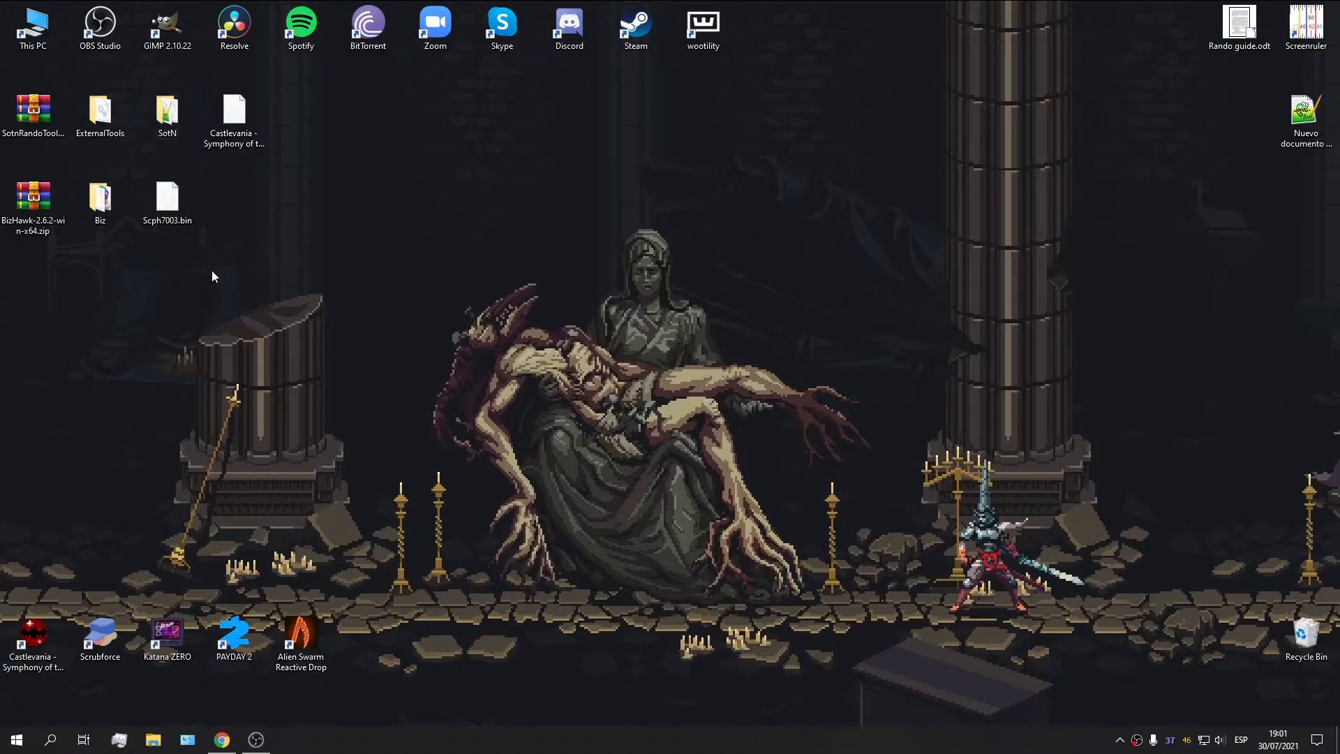
pyautogui.click(166, 220)
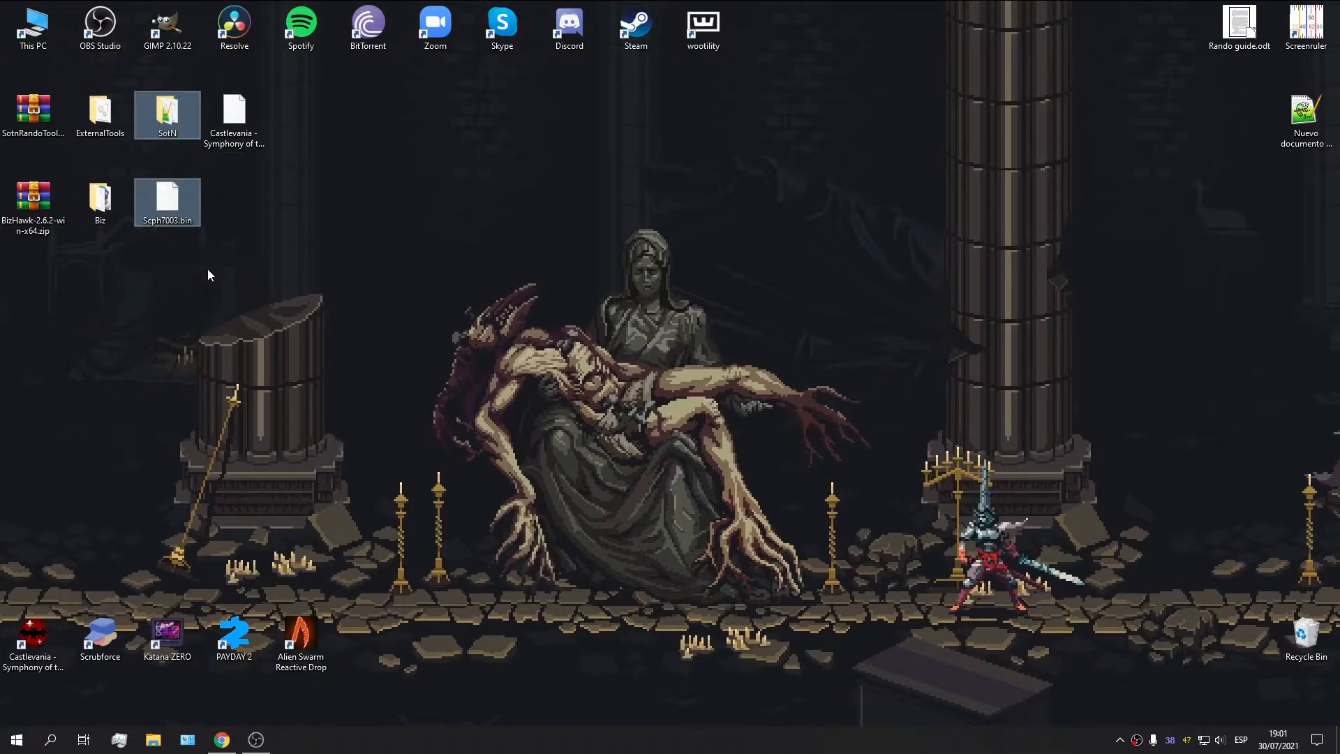
pyautogui.click(99, 201)
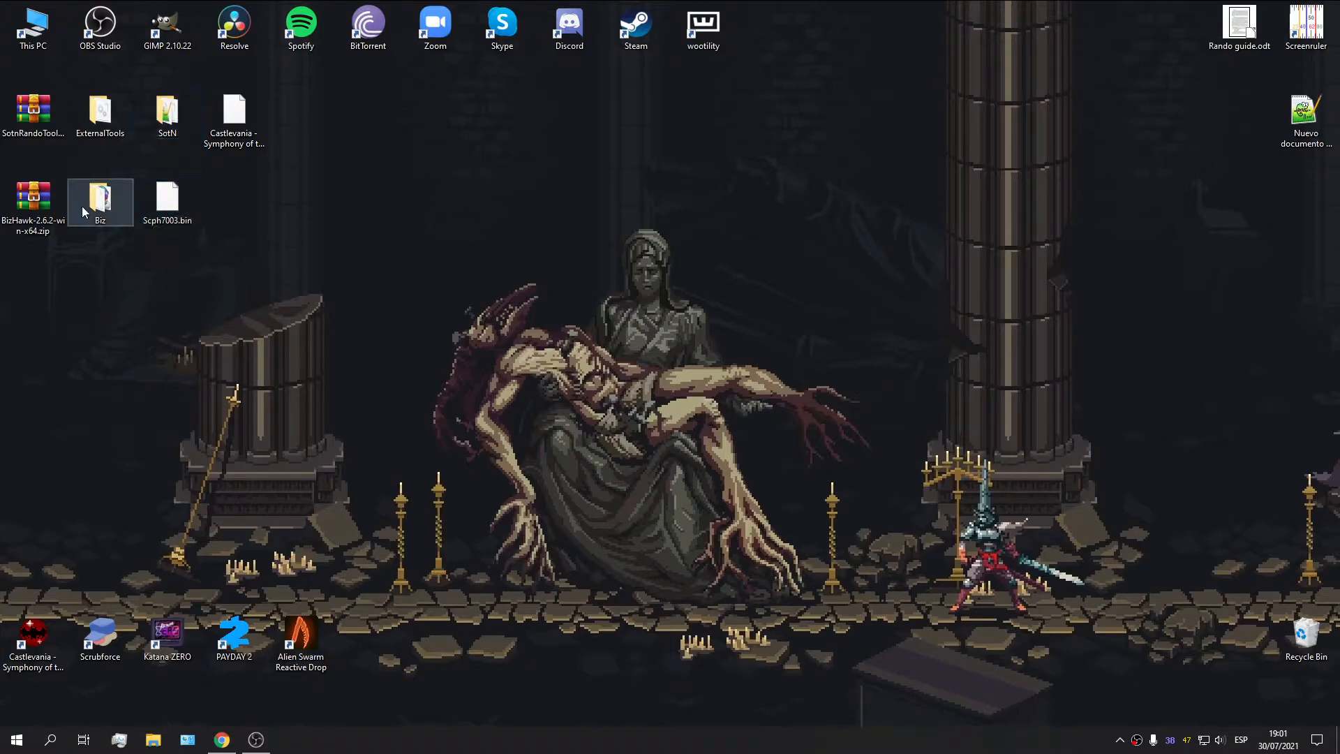
# - Launch EmuHawk.exe from the Biz folder on the desktop
pyautogui.doubleClick(99, 197)
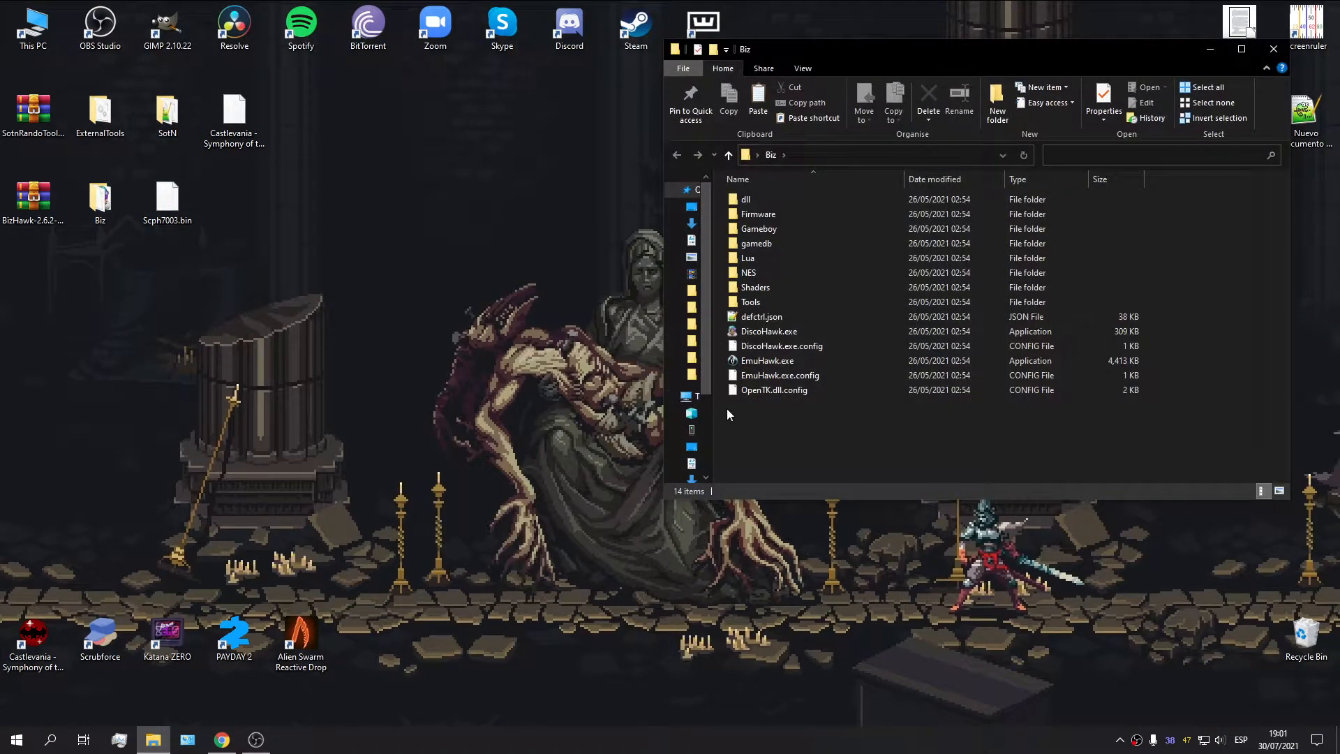
pyautogui.click(33, 196)
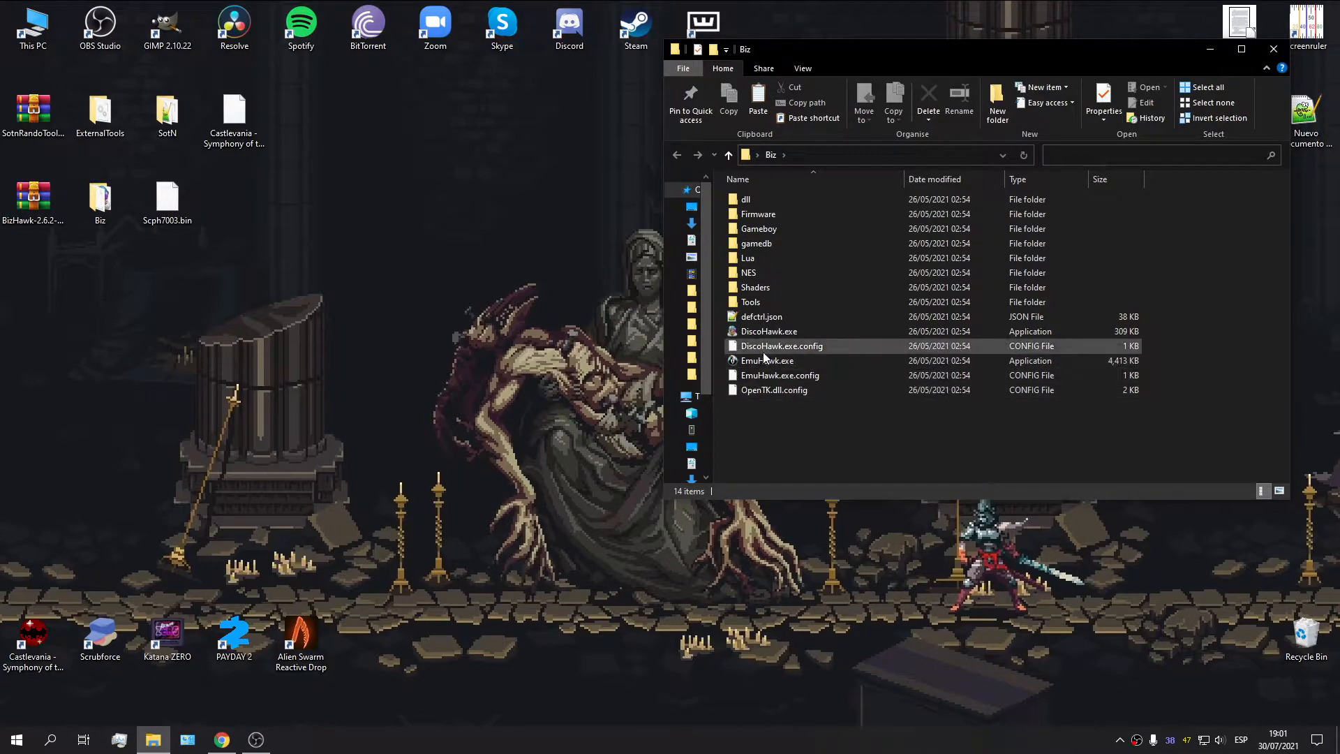
pyautogui.click(766, 360)
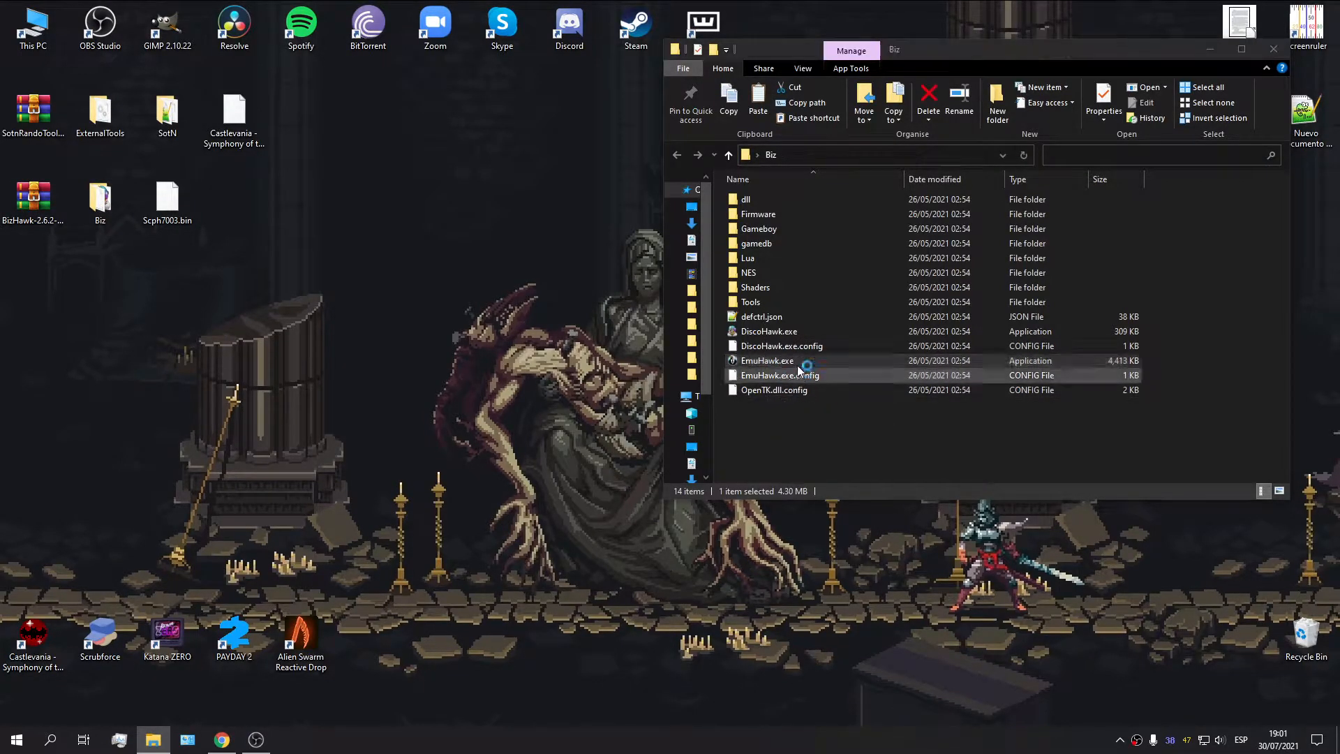
pyautogui.doubleClick(766, 360)
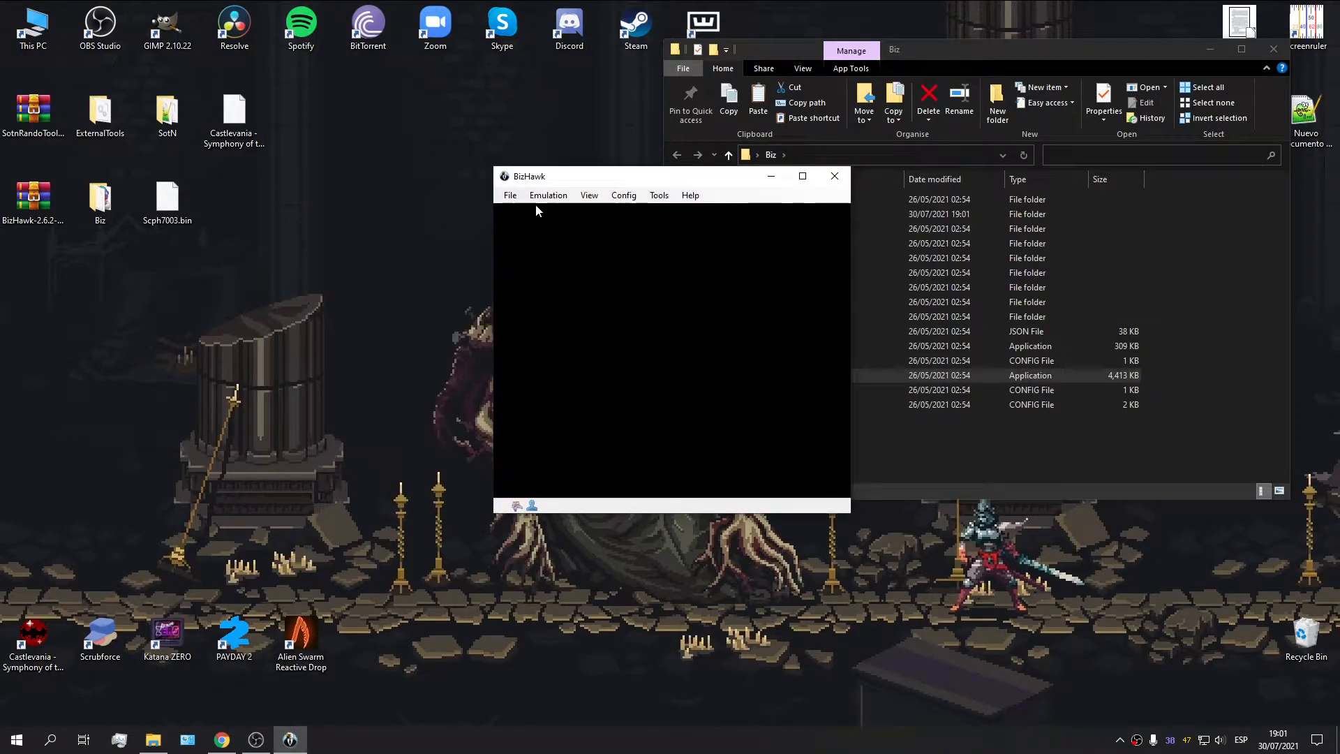
pyautogui.moveTo(510, 194)
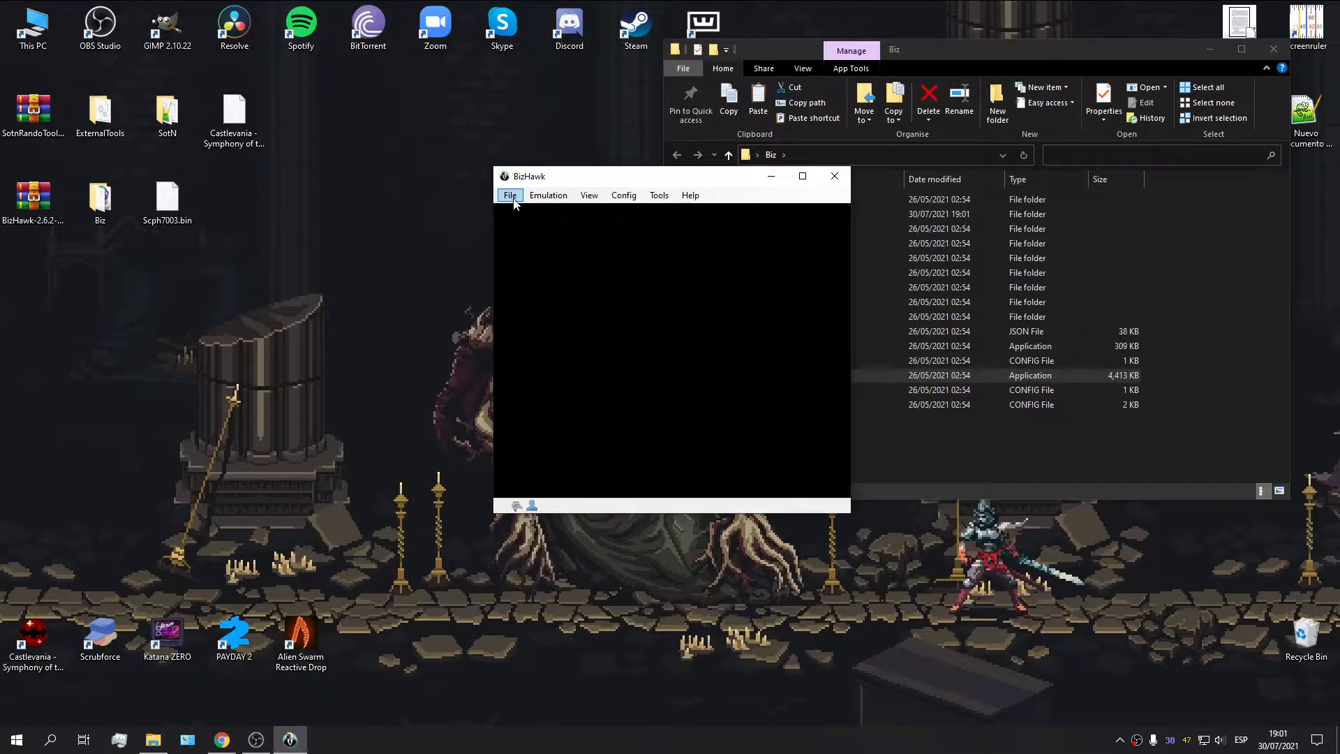
# - Attempt Open ROM and answer No to the missing PSX firmware prompt
pyautogui.click(509, 195)
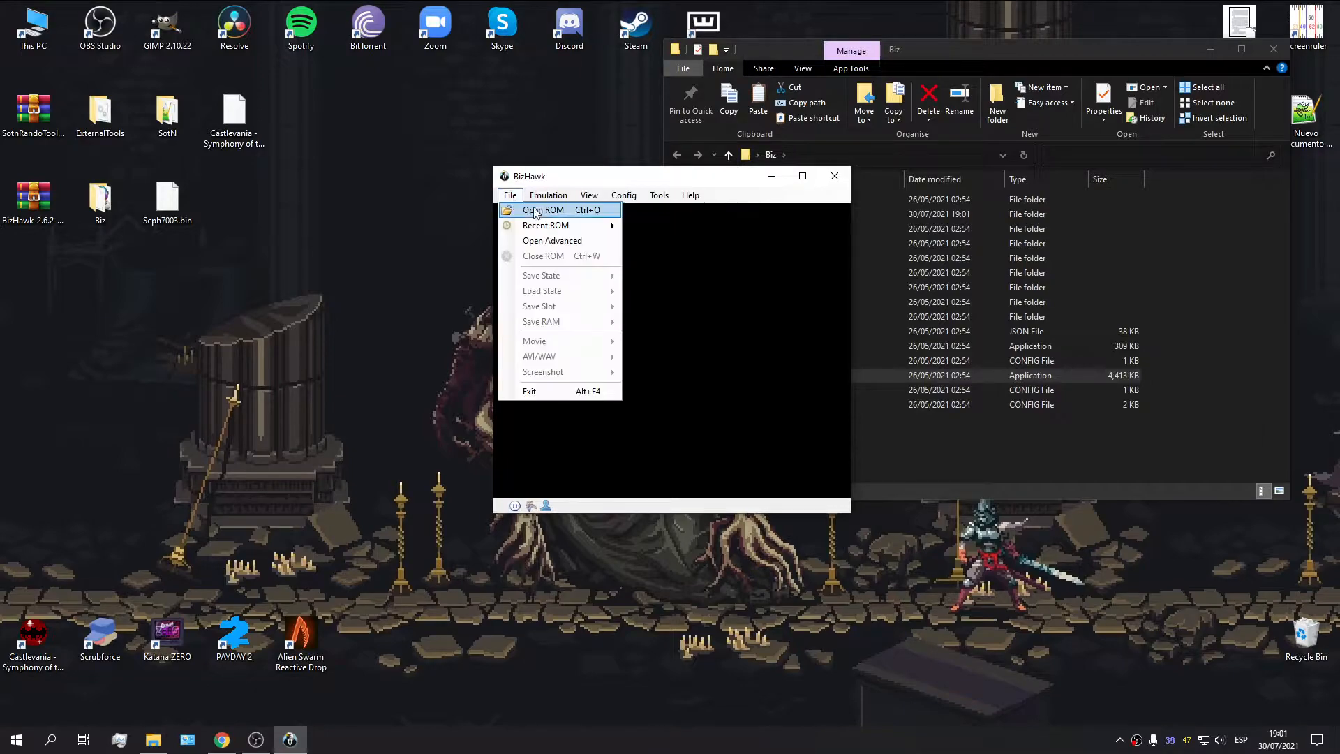
pyautogui.click(541, 209)
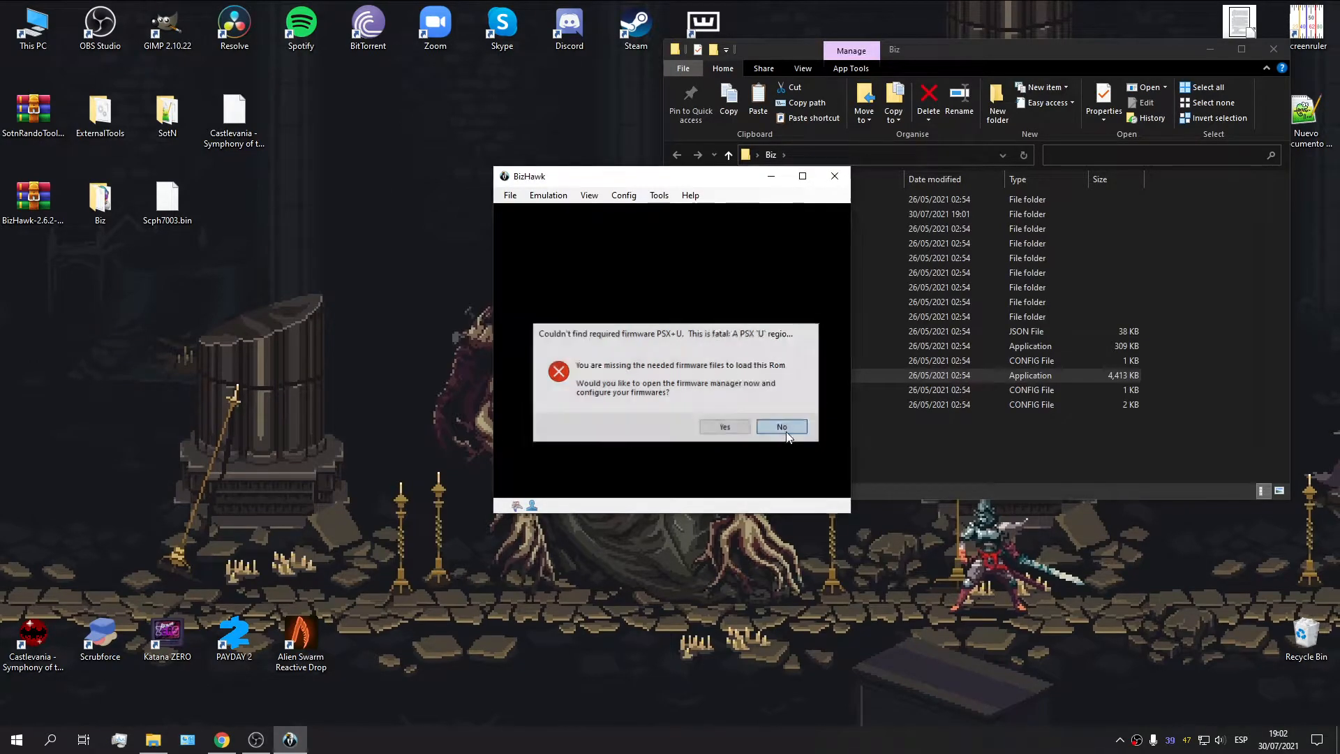
pyautogui.click(780, 427)
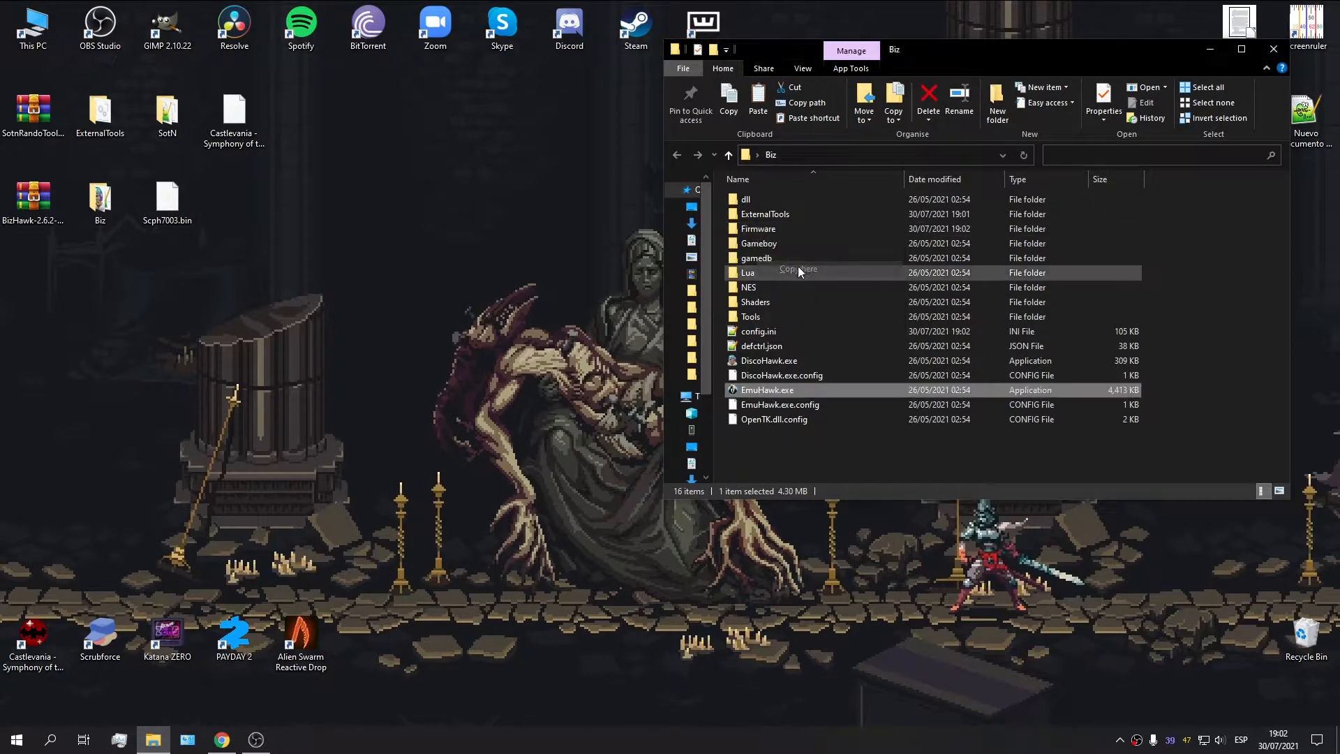
pyautogui.moveTo(766, 394)
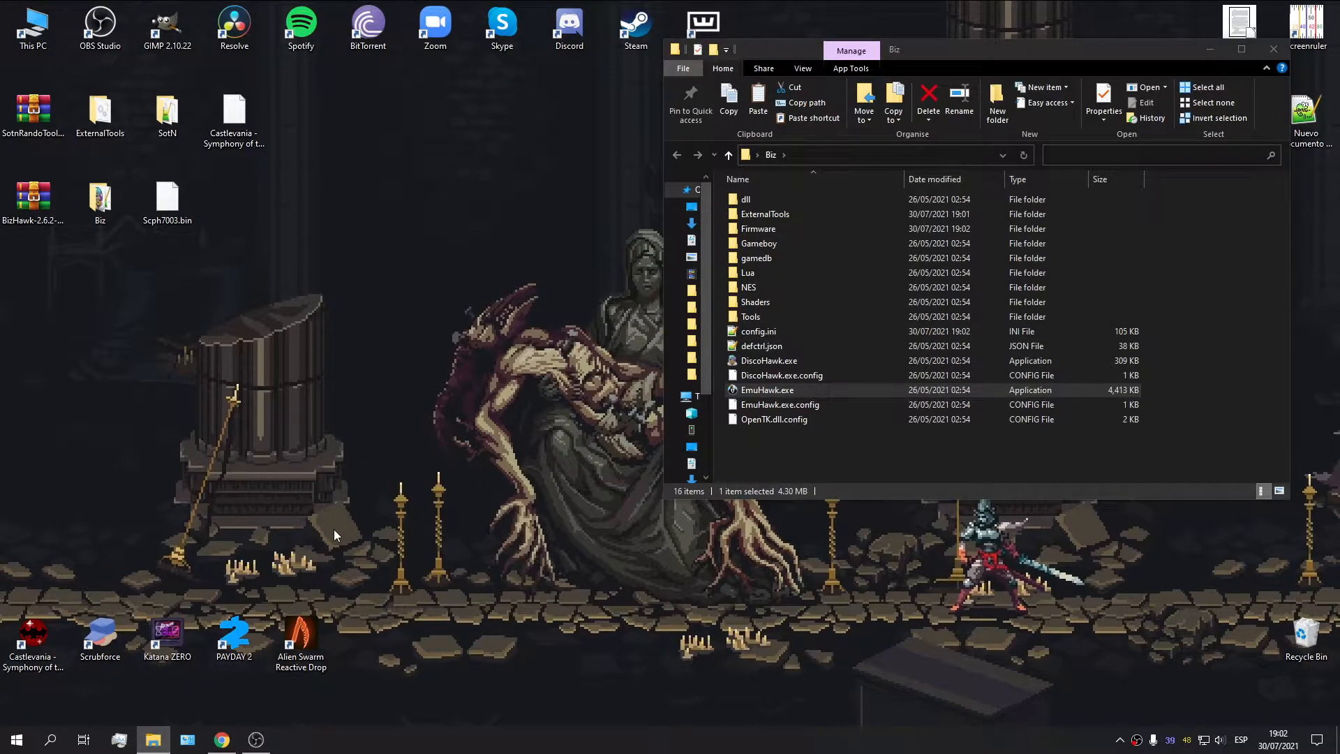
# - Load Castlevania - Symphony of the Night (USA) from the SotN folder
pyautogui.doubleClick(768, 389)
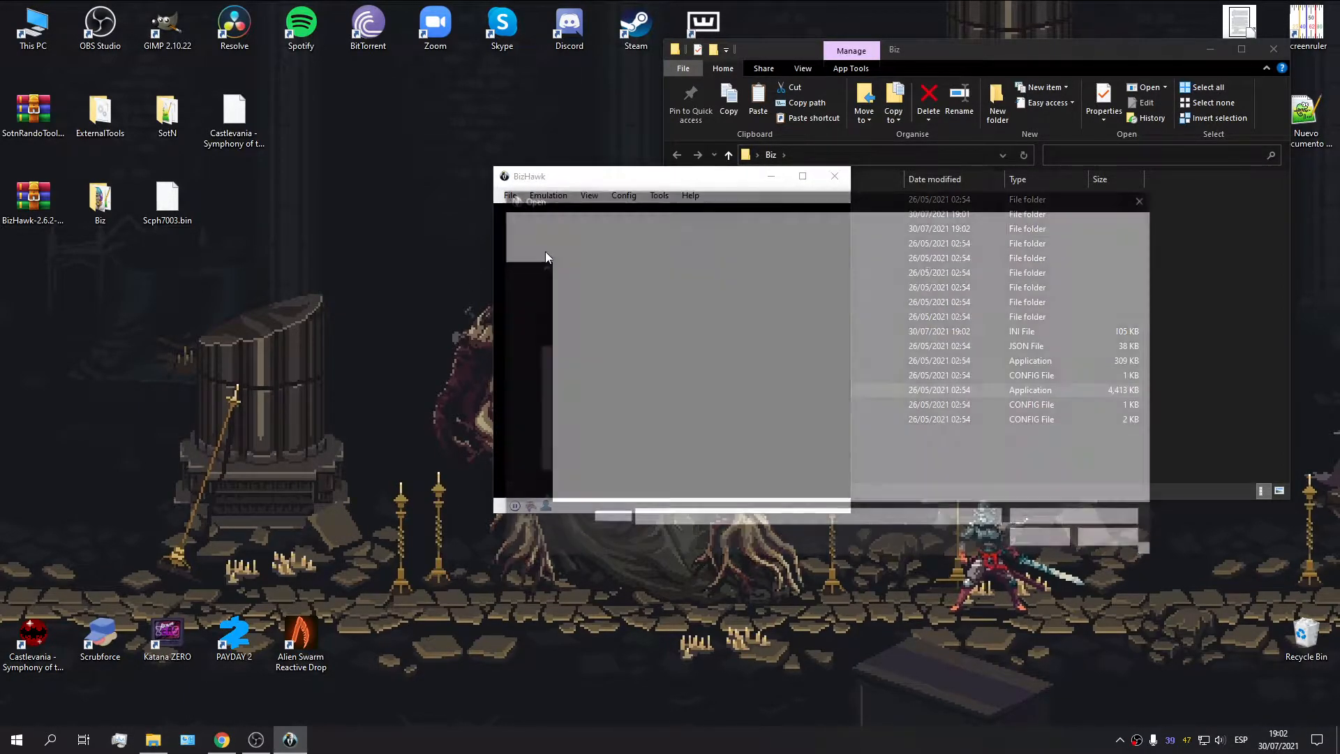
pyautogui.click(509, 194)
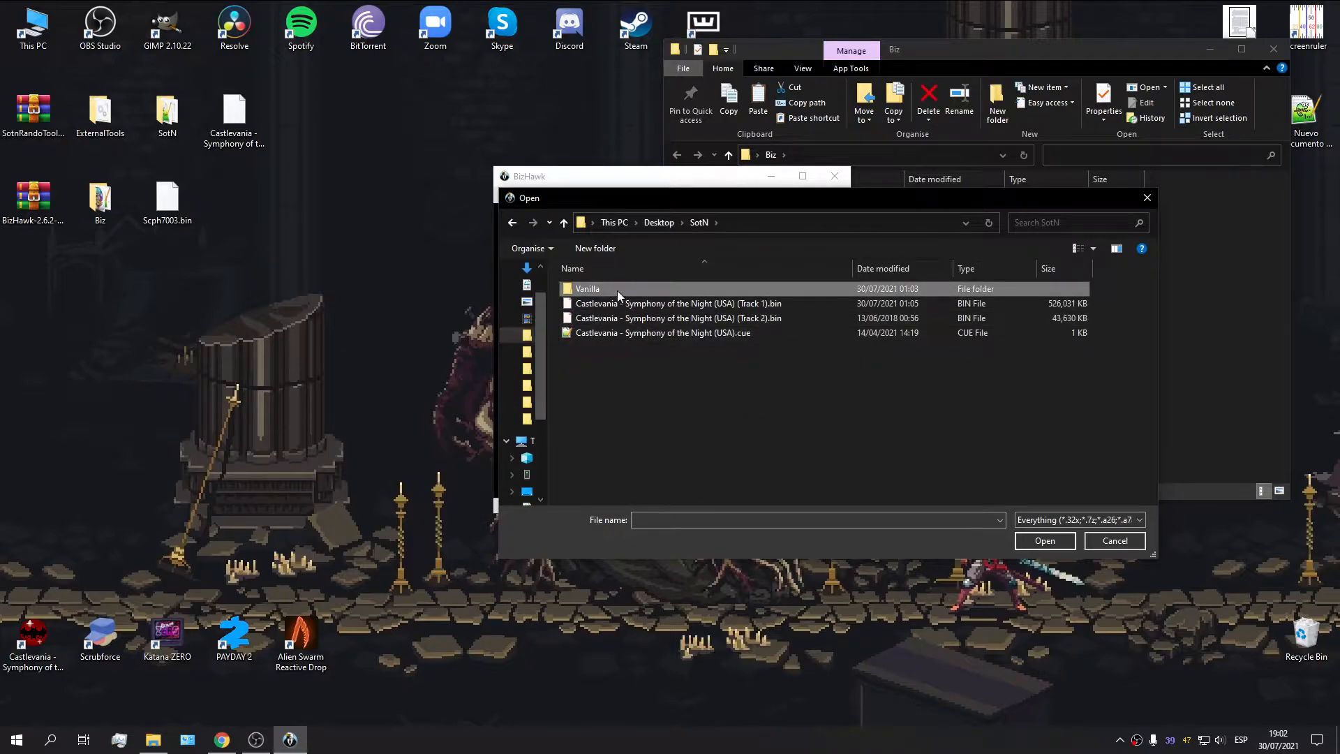
pyautogui.doubleClick(662, 332)
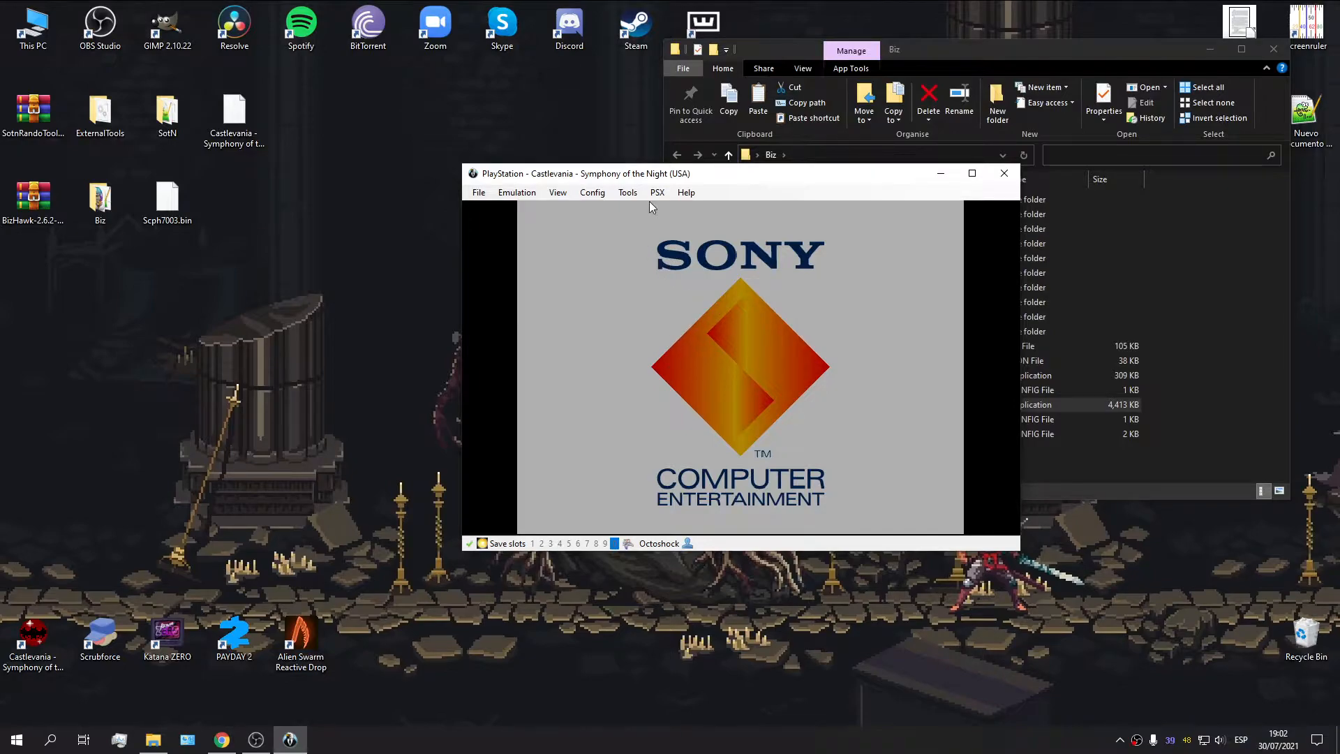
# - Enable the Port 2 memory card in the Controller / Memcard settings
pyautogui.click(591, 191)
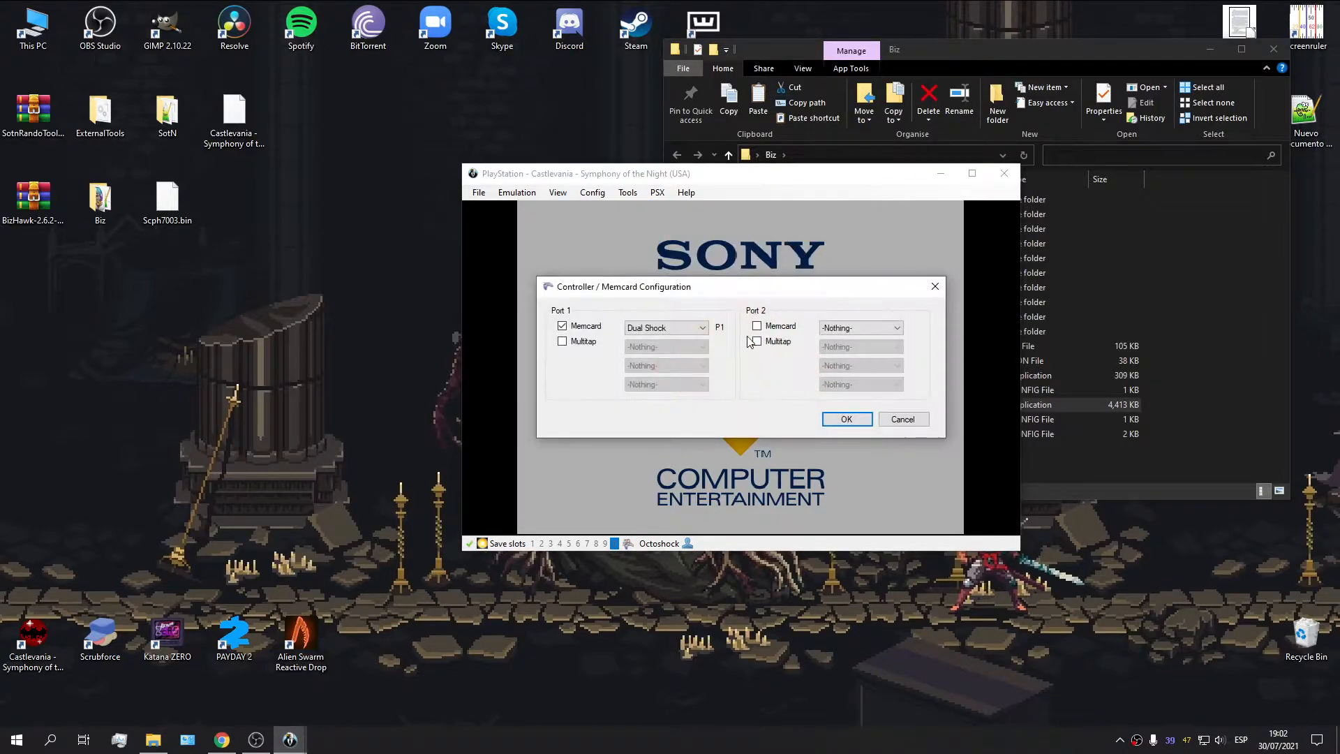
pyautogui.click(757, 327)
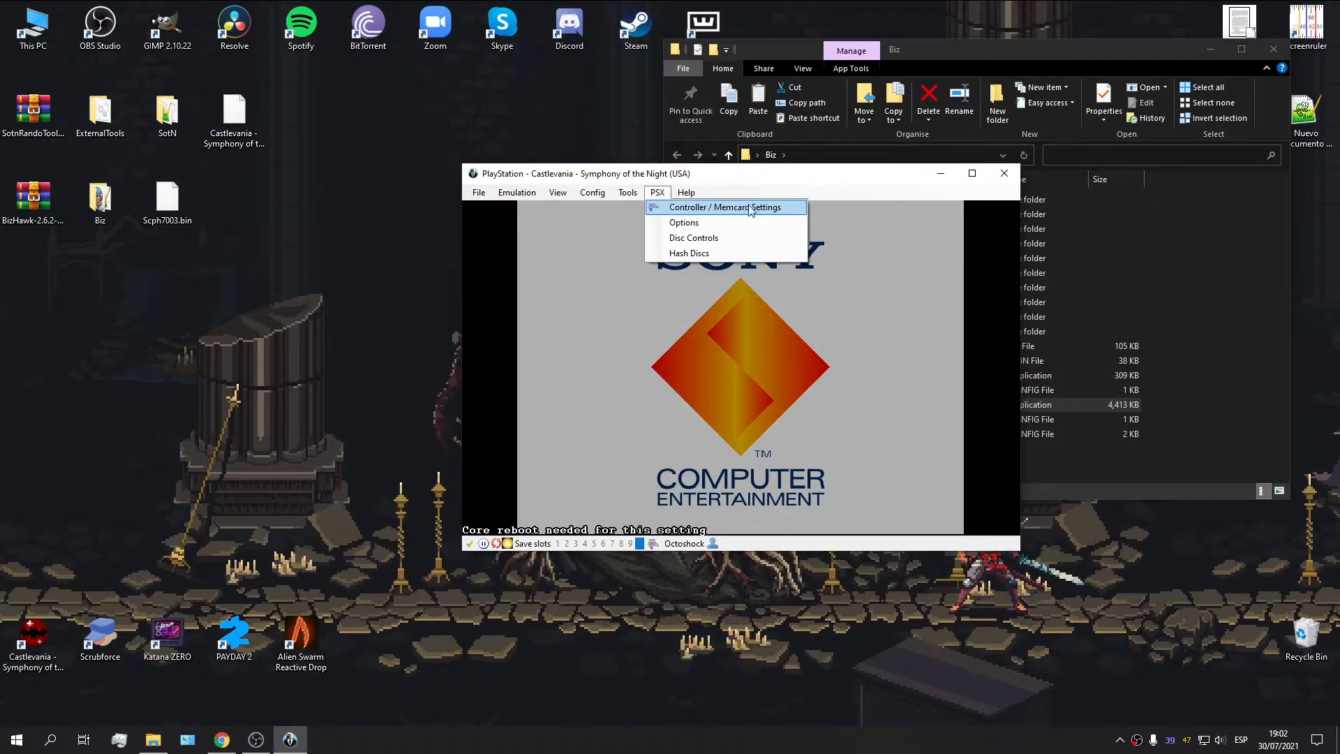
pyautogui.click(724, 207)
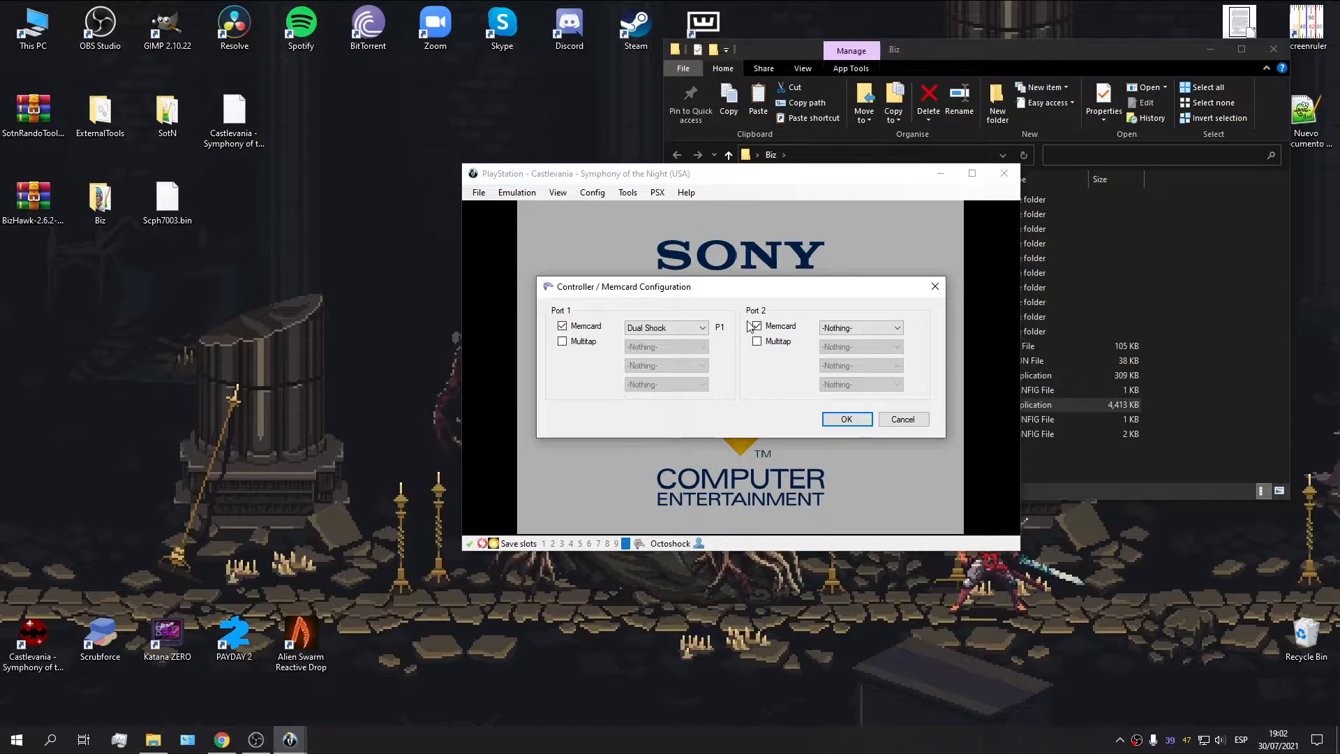
pyautogui.click(845, 419)
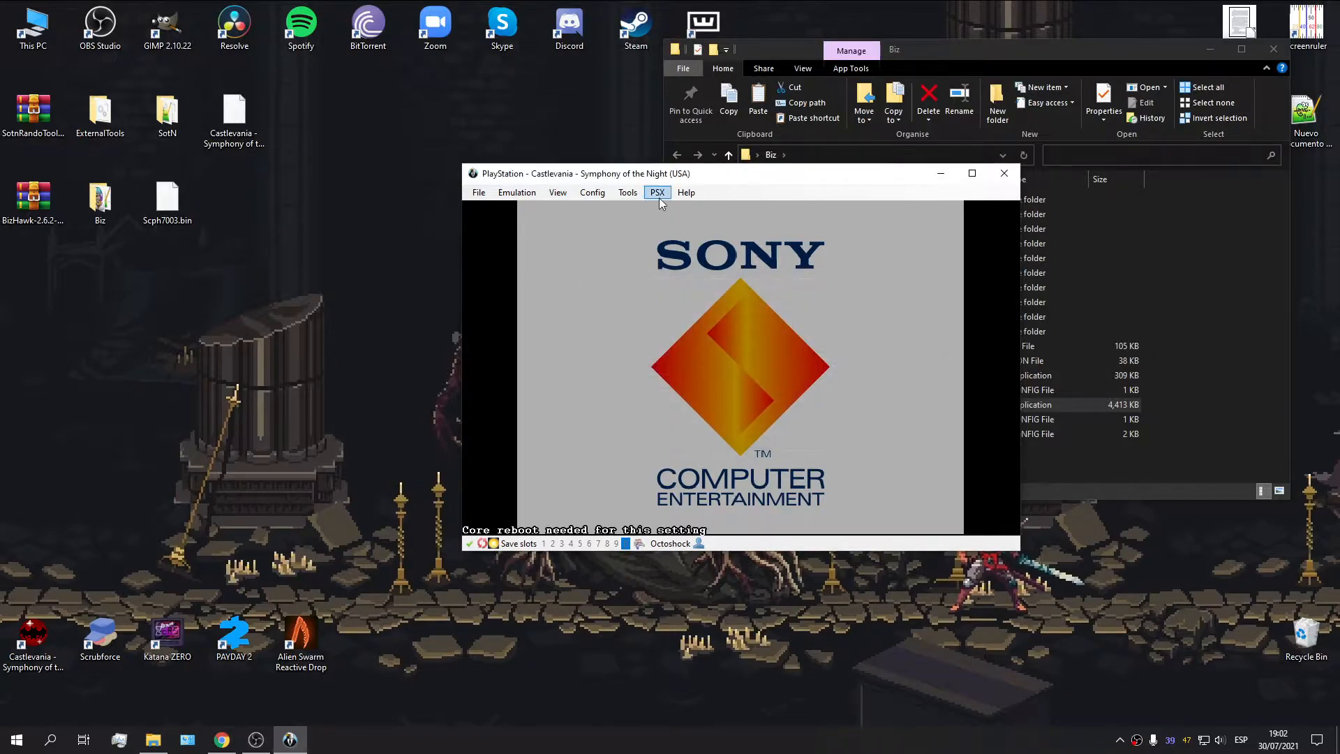
# - Review the PSX Options dialog and close it
pyautogui.click(656, 192)
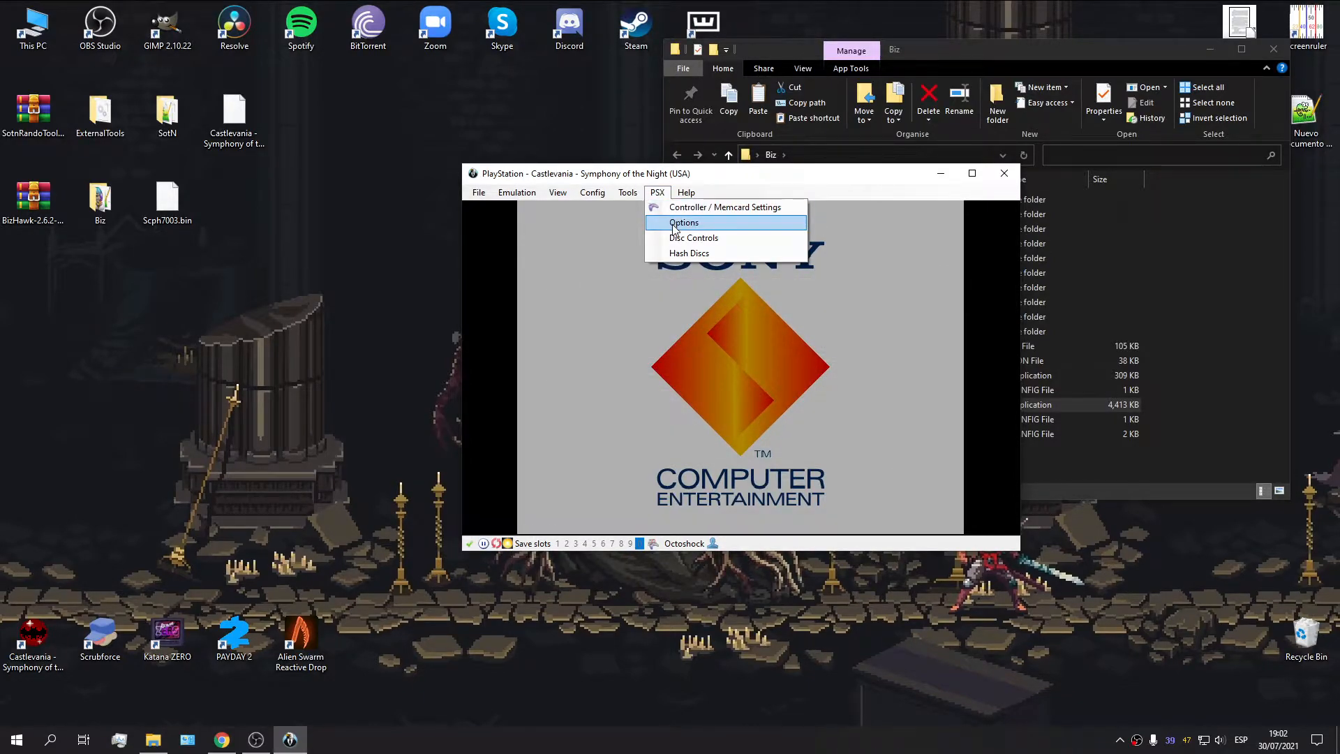
pyautogui.click(684, 222)
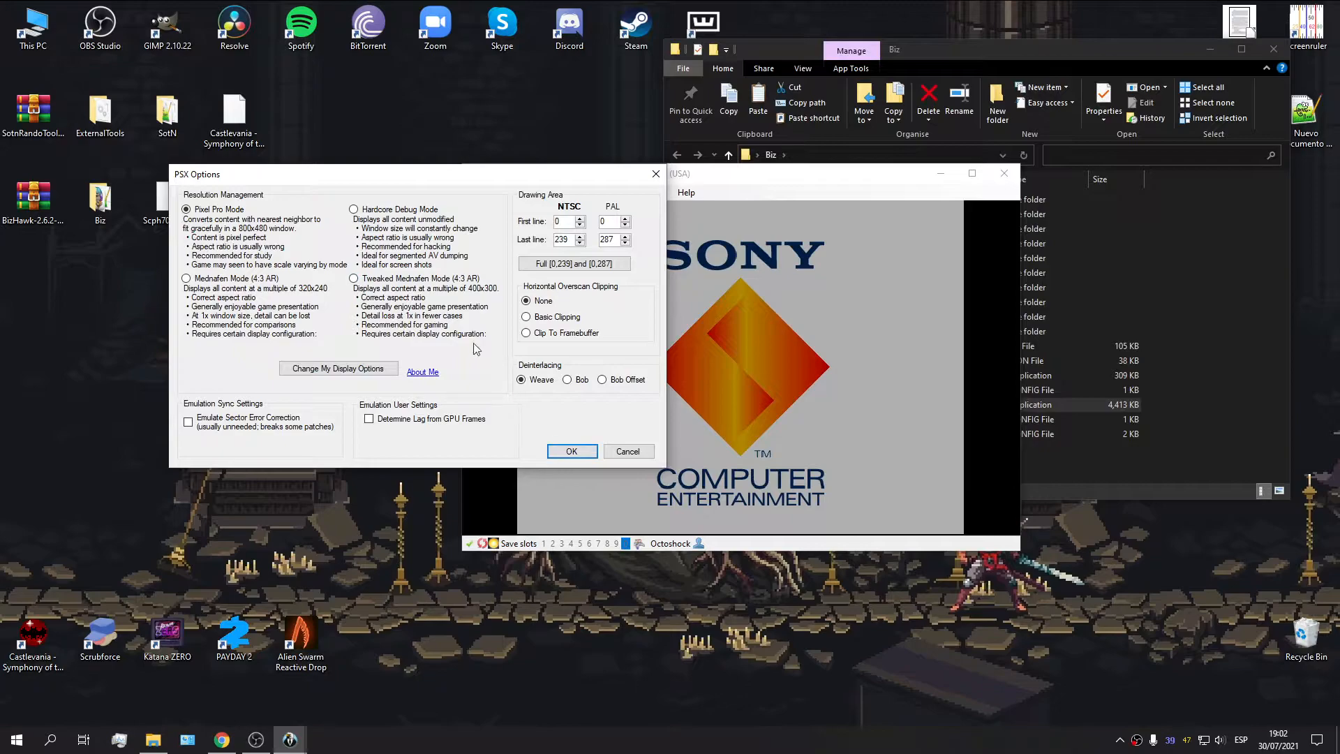
pyautogui.click(571, 452)
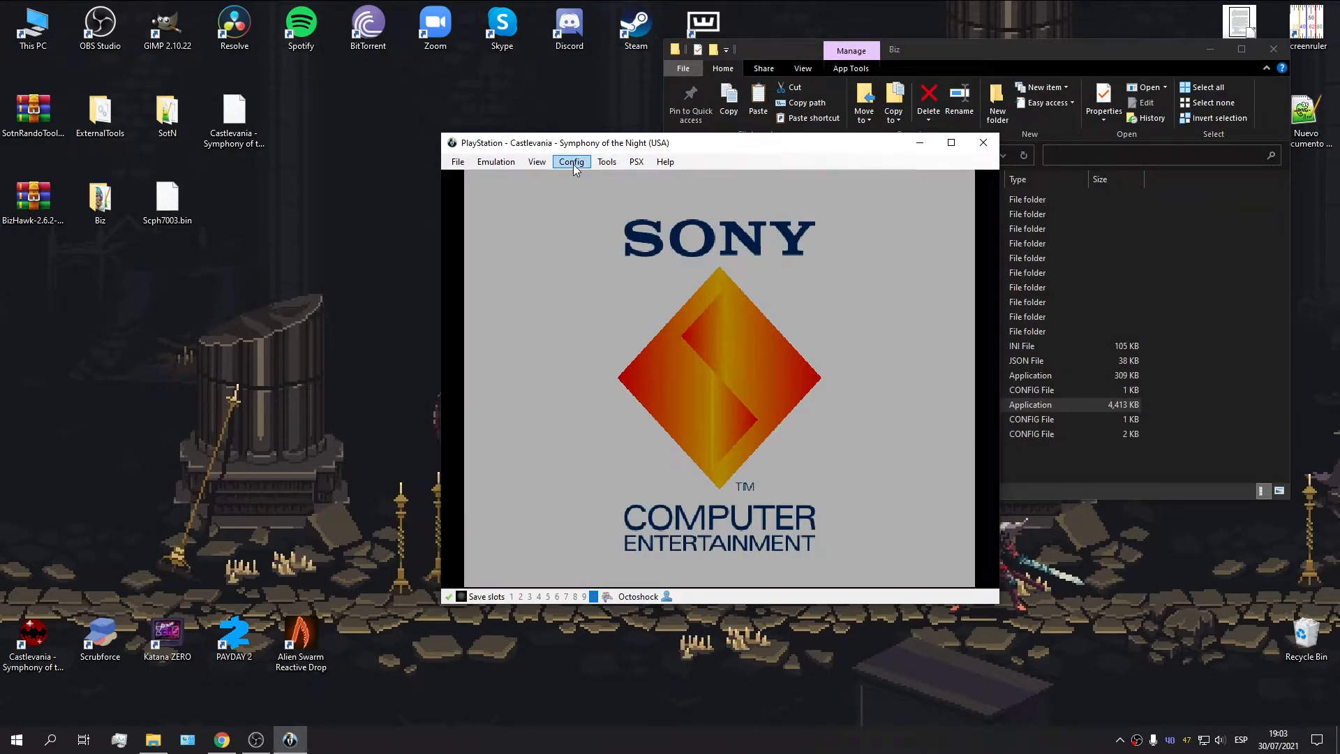
# - Bind the gamepad to Player 1's directions, Select and Start, and save
pyautogui.click(570, 161)
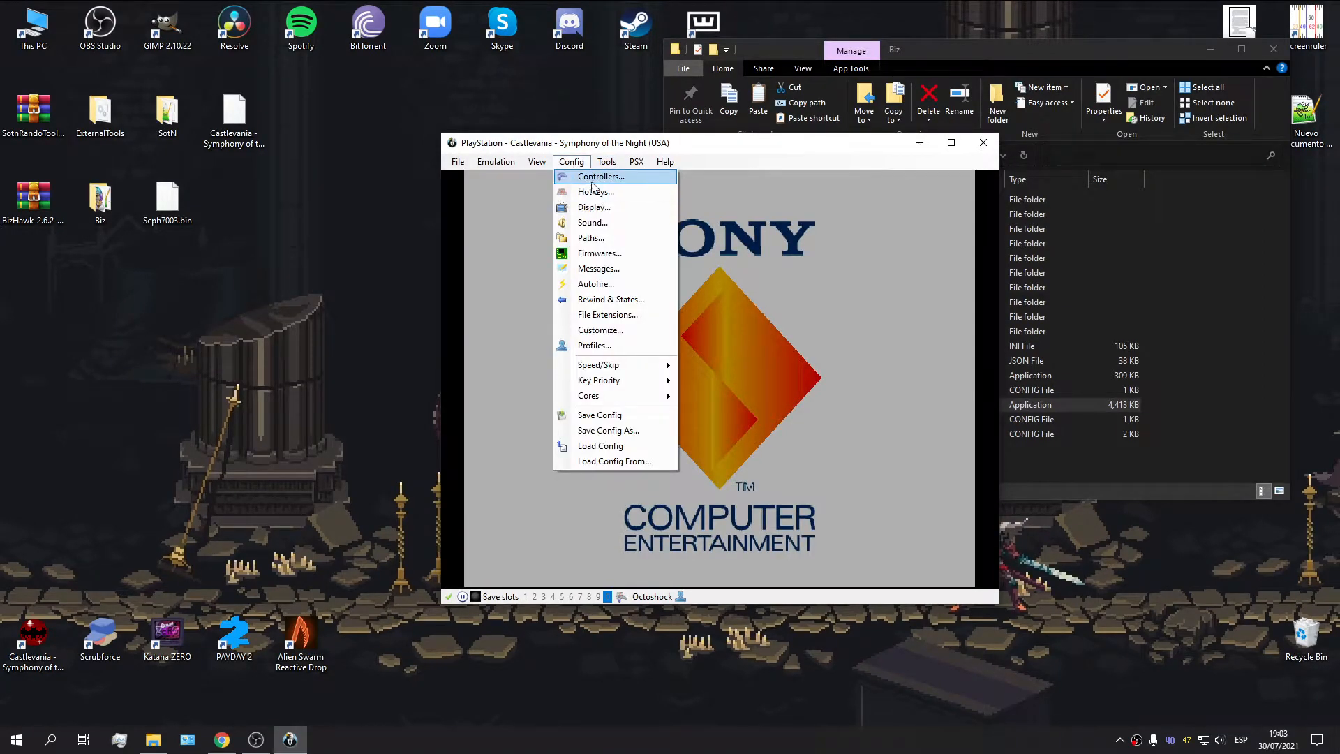
pyautogui.click(601, 176)
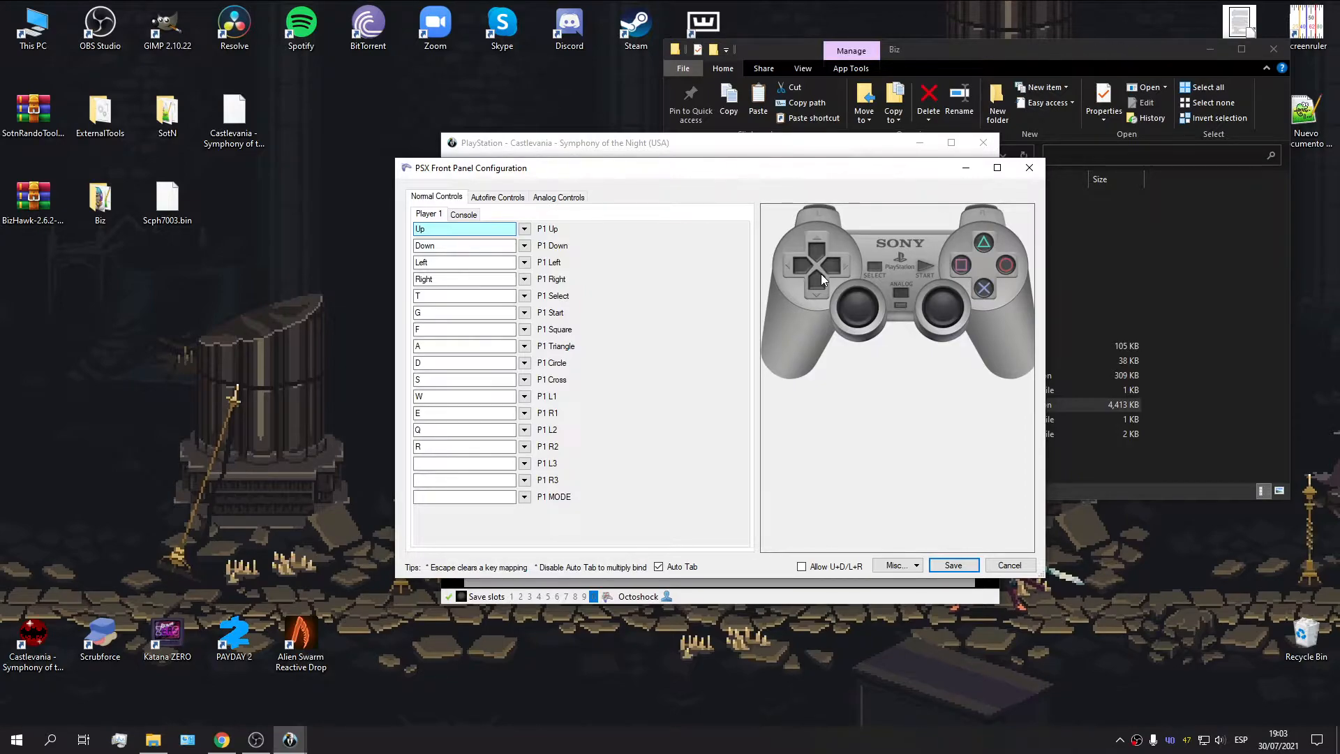
pyautogui.moveTo(704, 540)
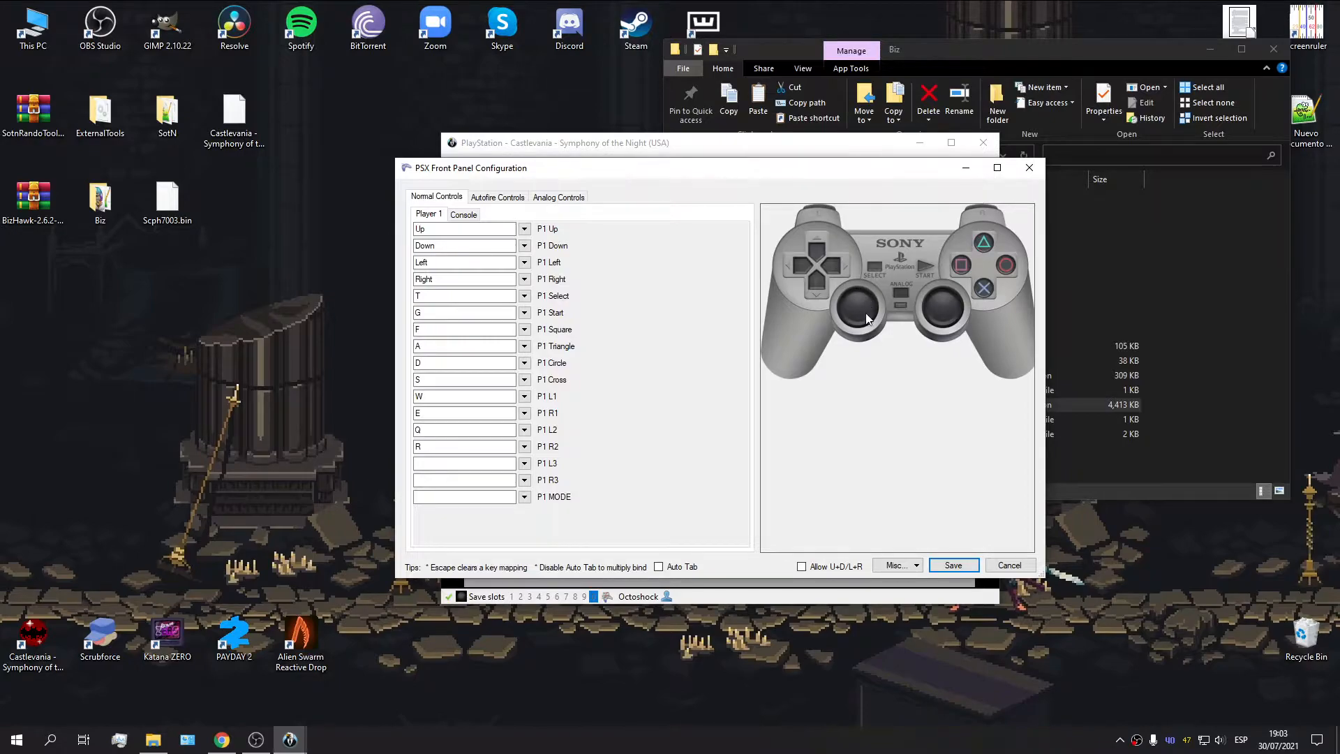
pyautogui.click(464, 229)
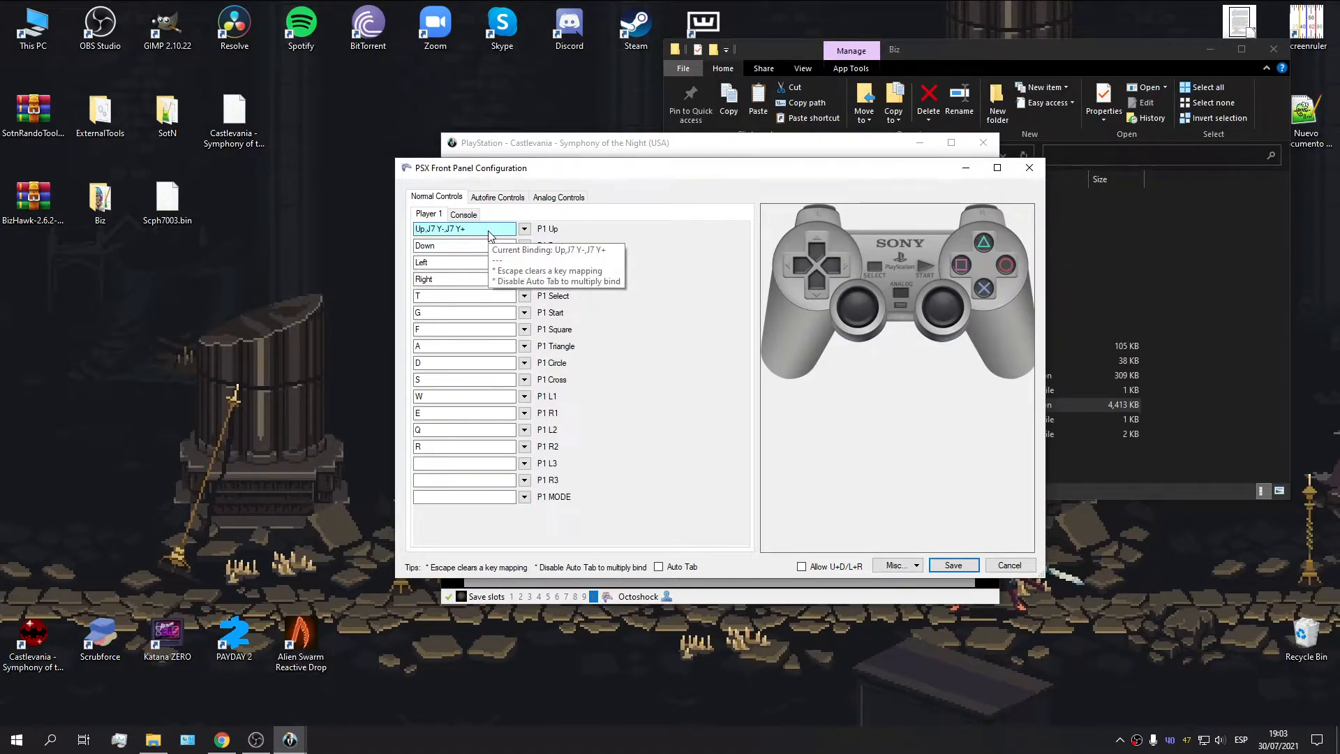
pyautogui.click(461, 245)
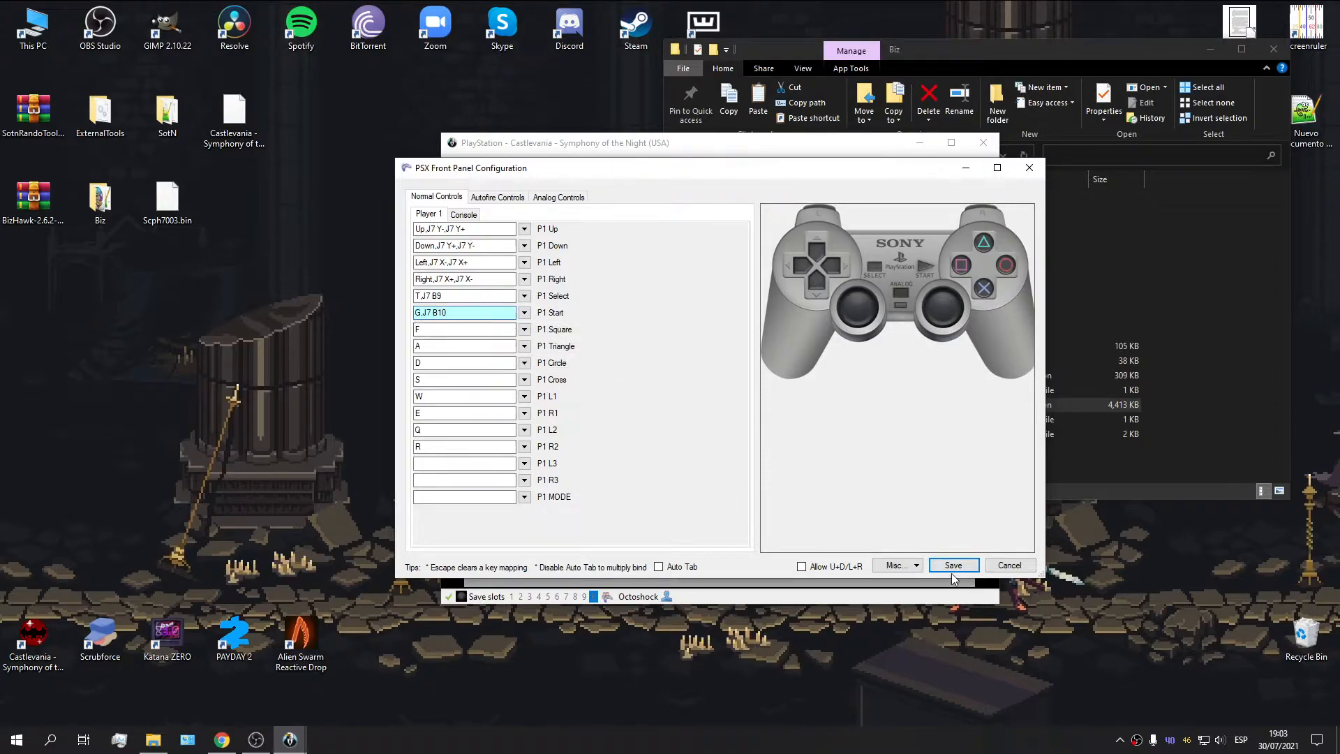
pyautogui.click(952, 565)
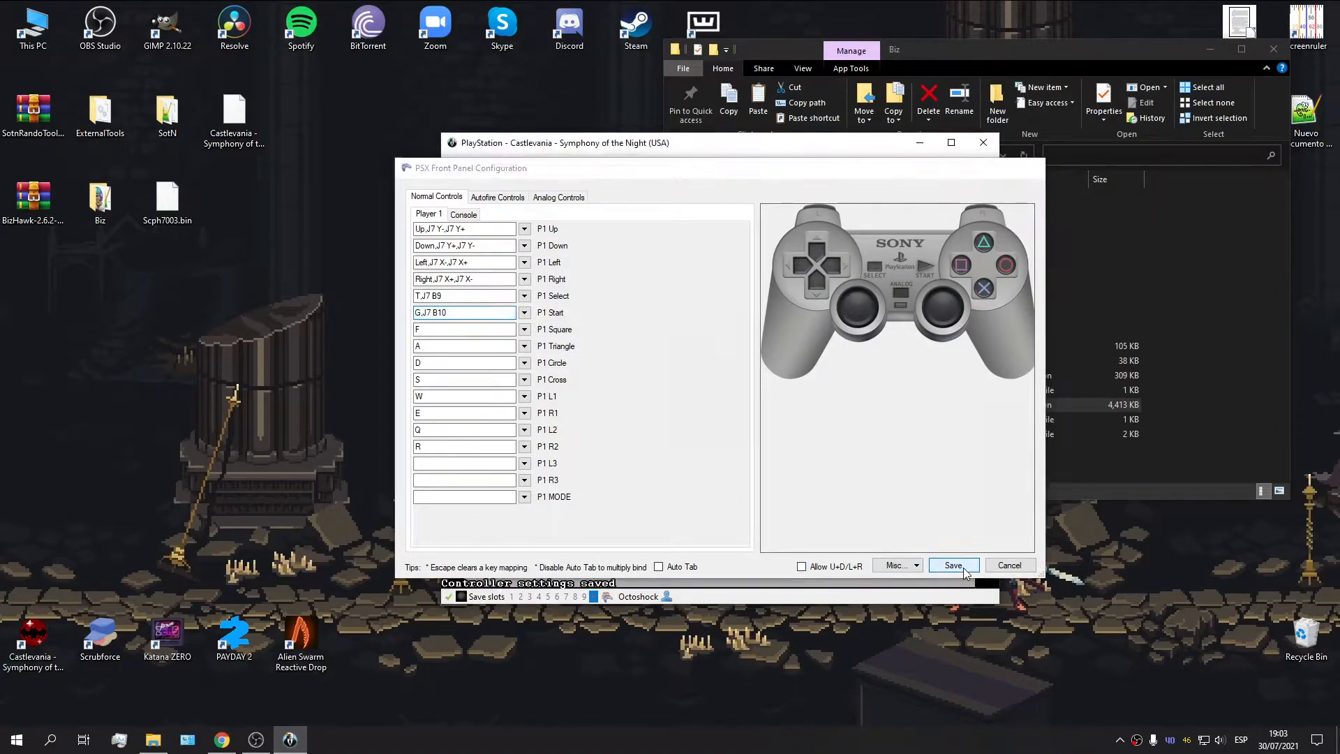
pyautogui.click(570, 161)
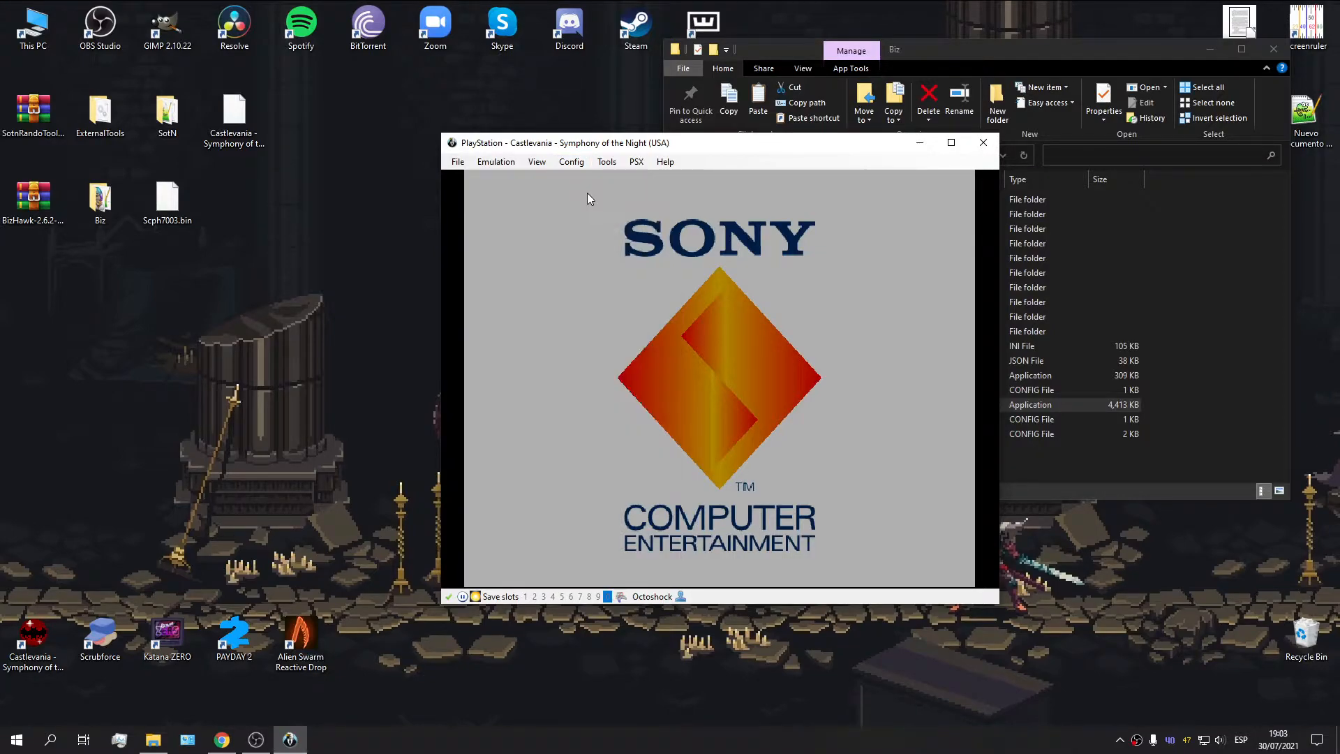
# - Clear the General hotkeys except Fast Forward, check the other tabs, and close
pyautogui.click(571, 161)
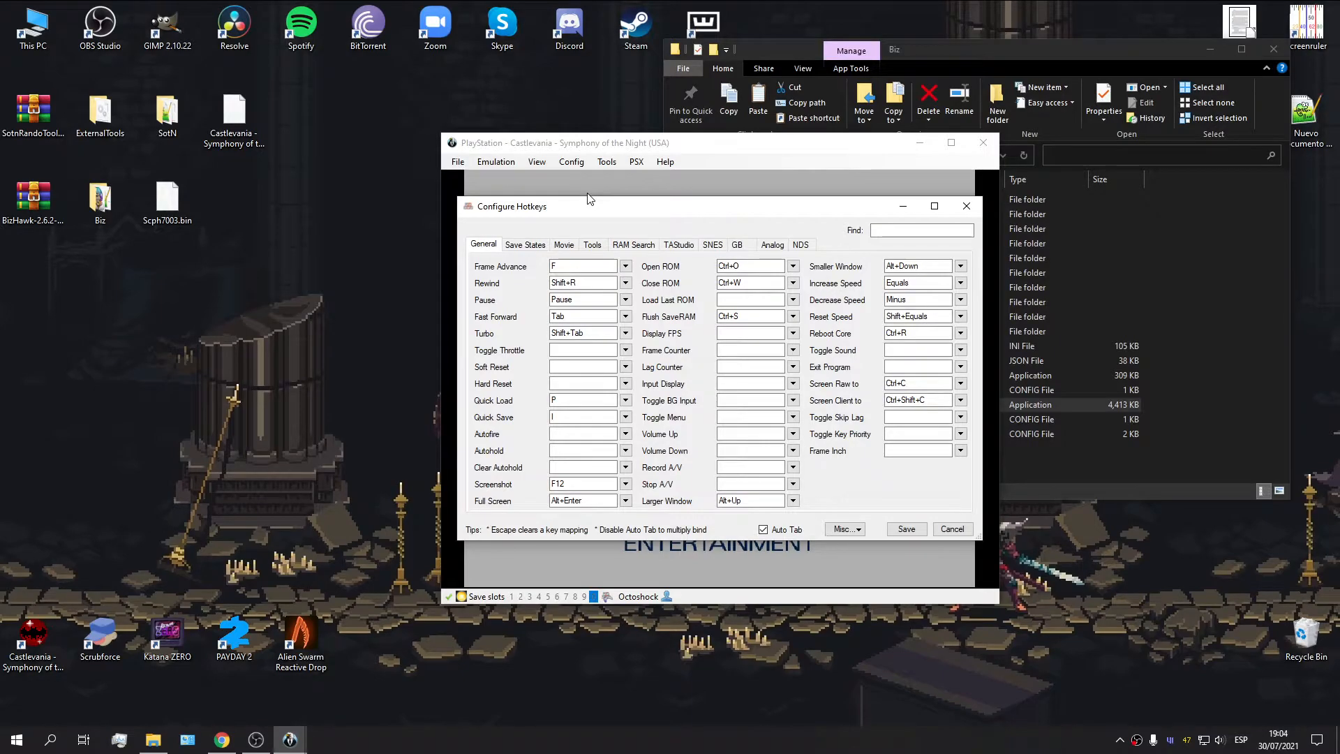
pyautogui.click(583, 266)
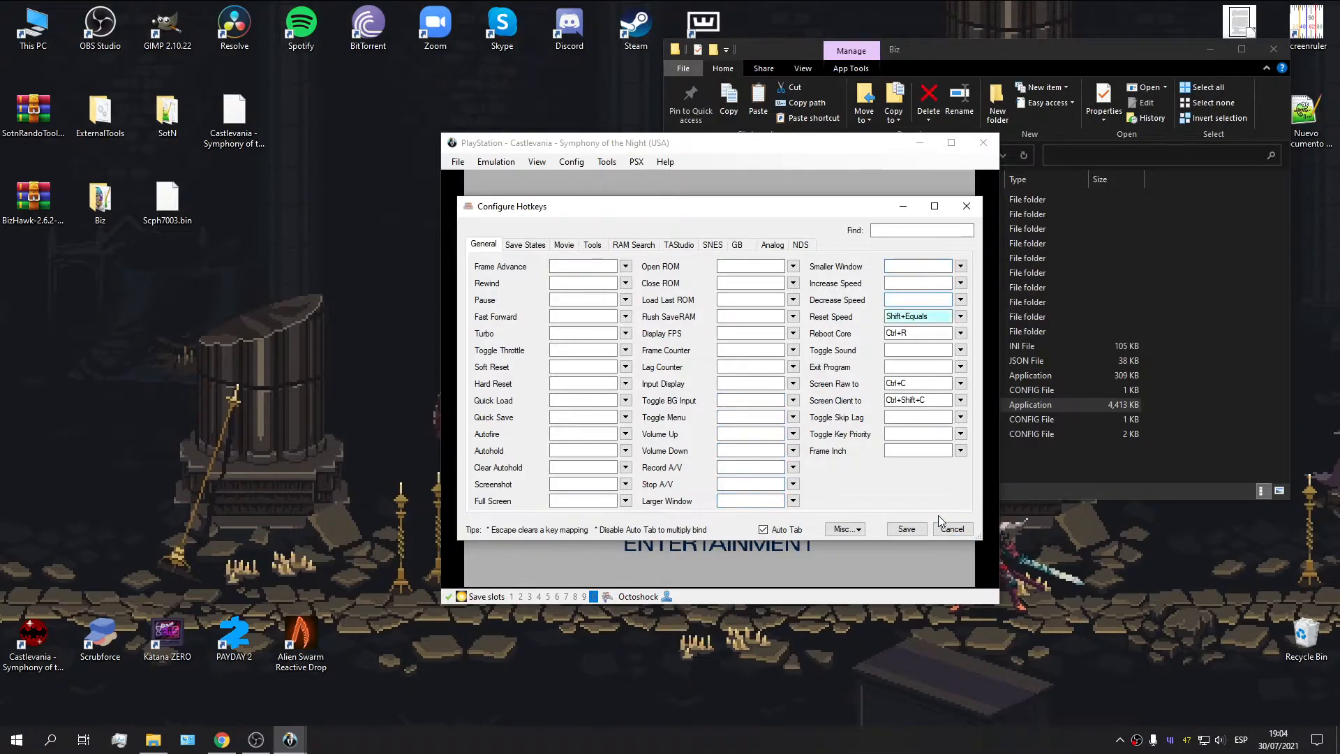
pyautogui.click(524, 244)
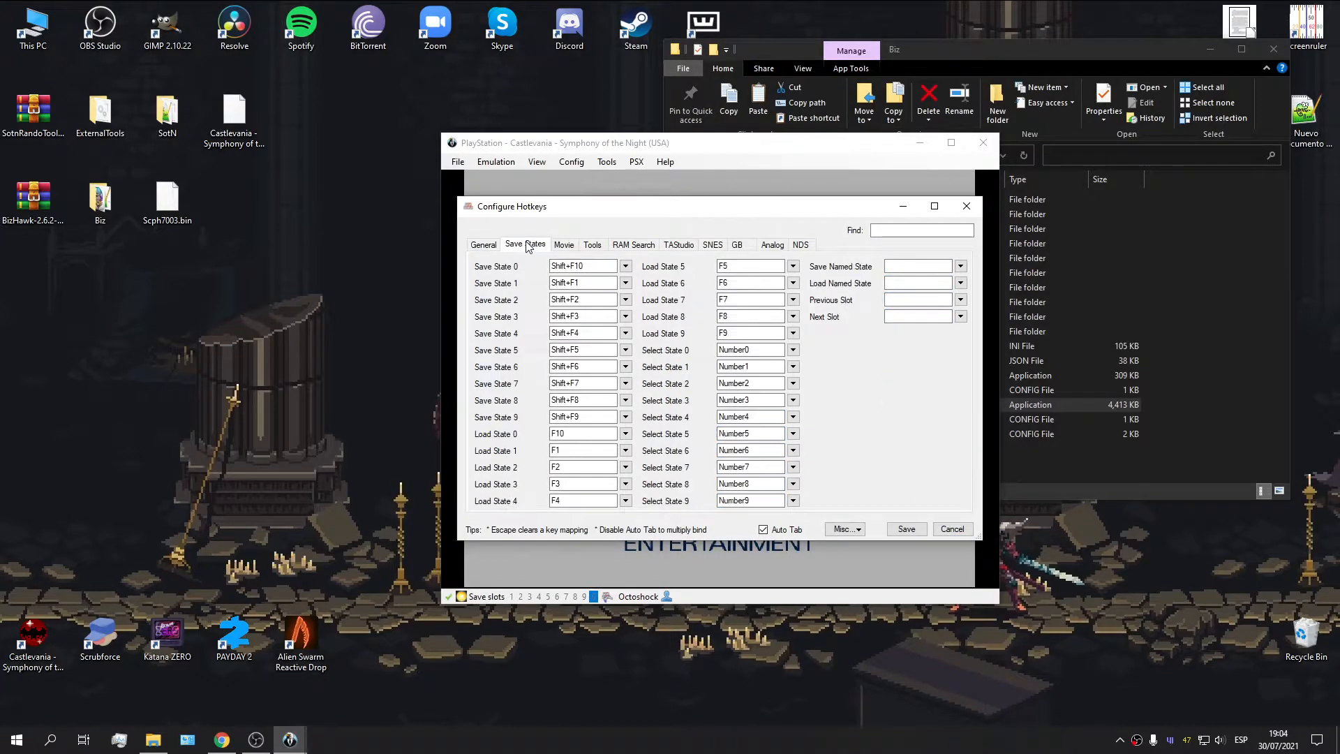
pyautogui.click(563, 244)
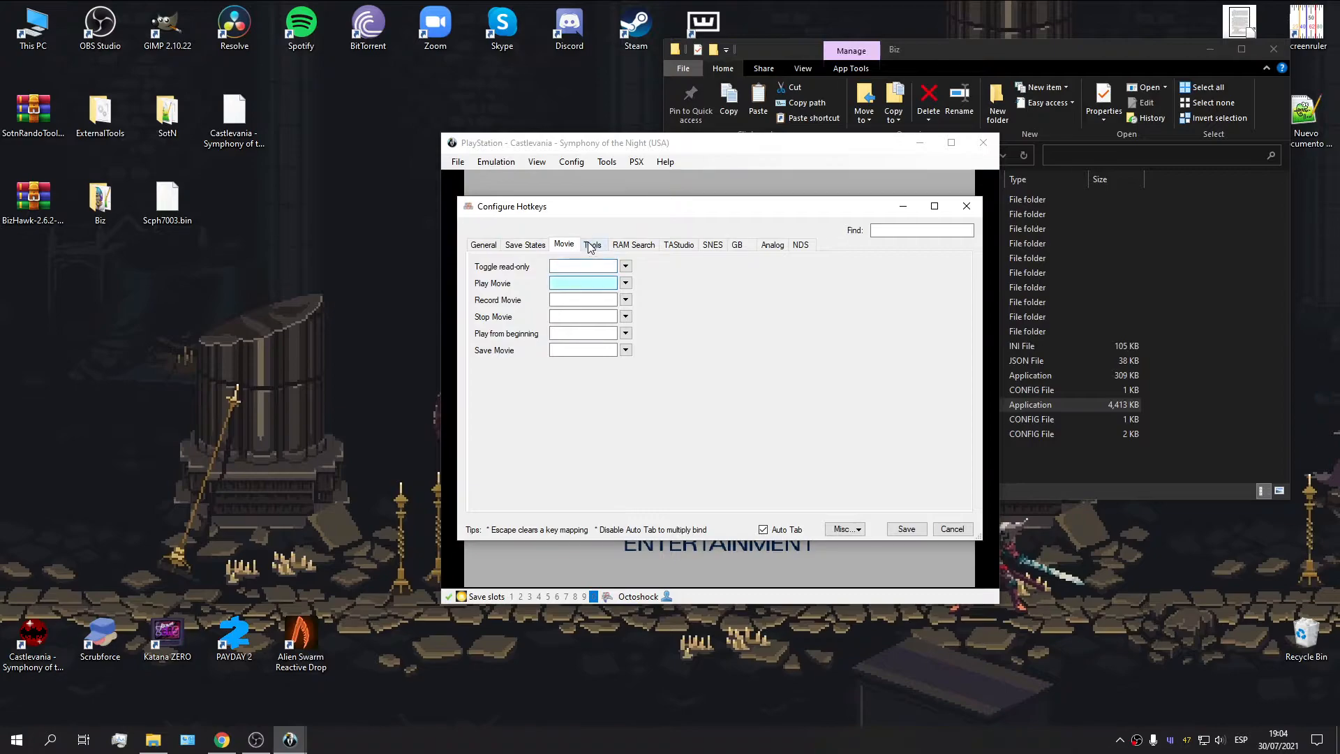
pyautogui.click(678, 245)
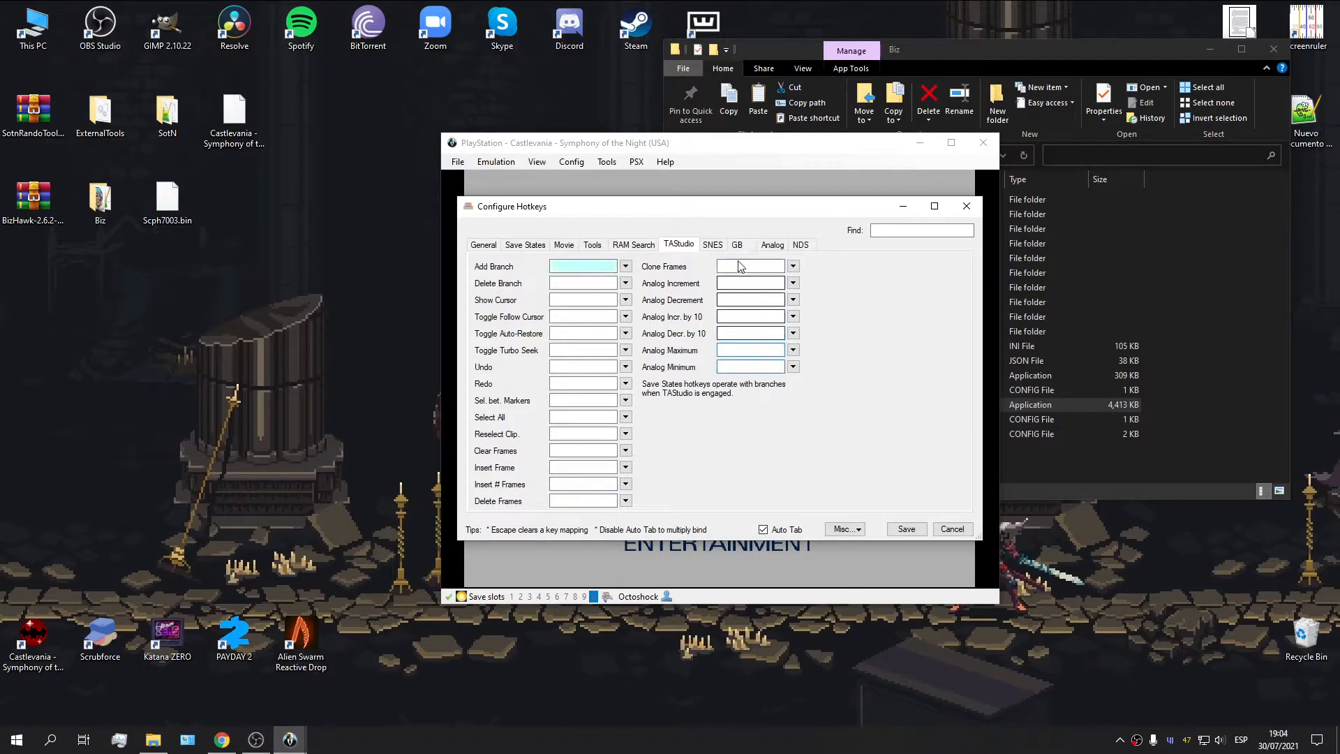
pyautogui.click(482, 244)
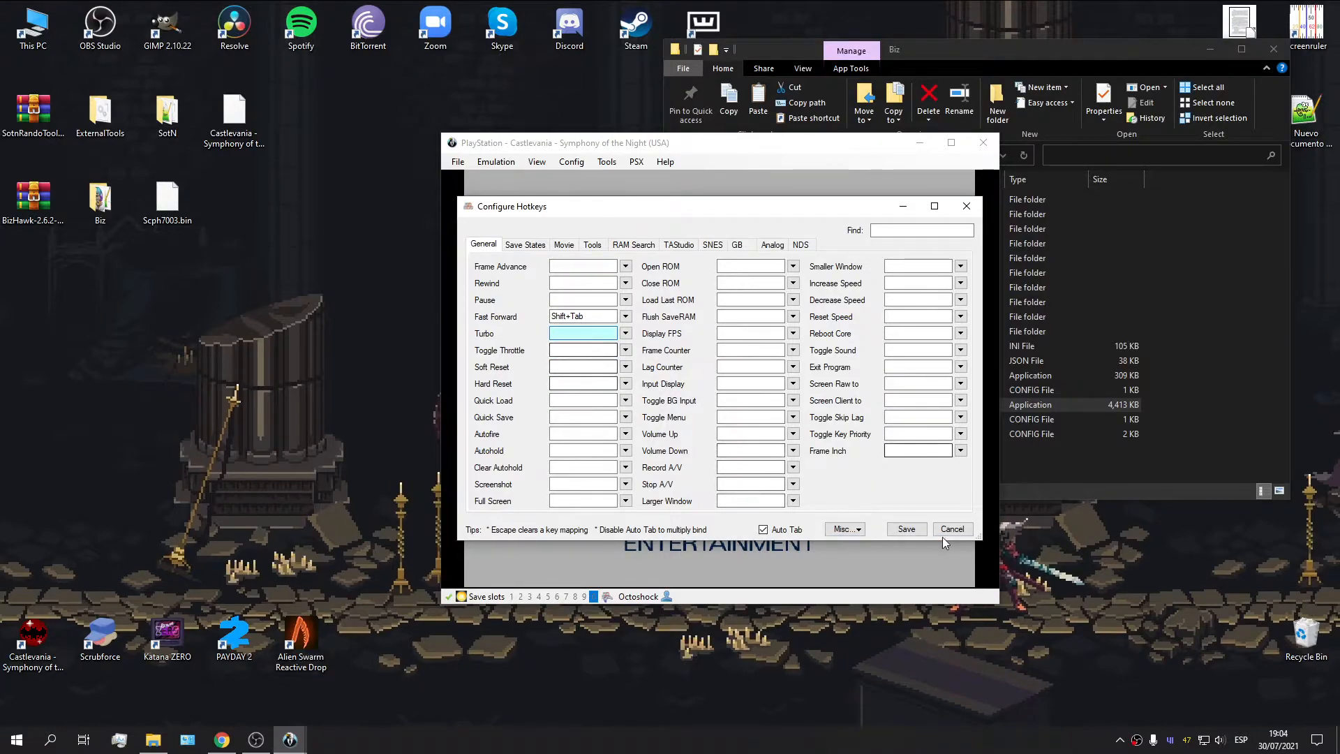
pyautogui.click(905, 529)
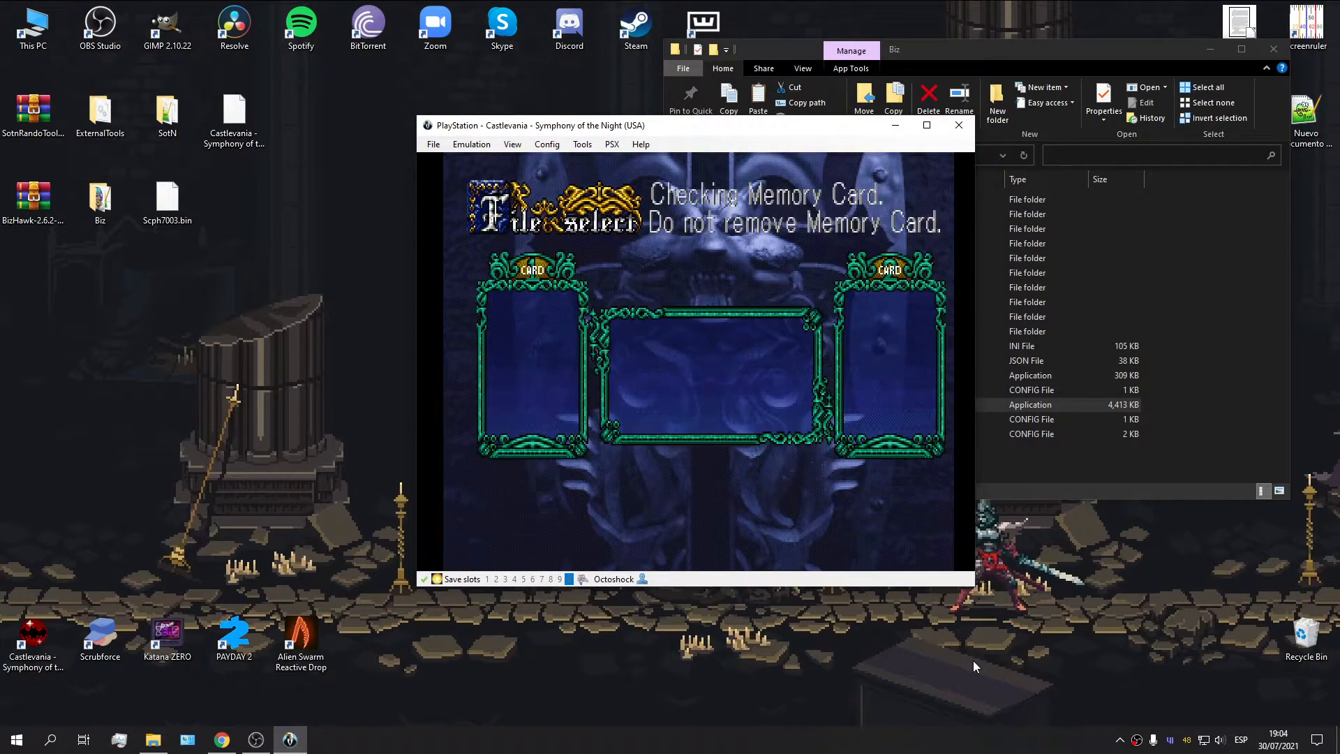
pyautogui.moveTo(734, 662)
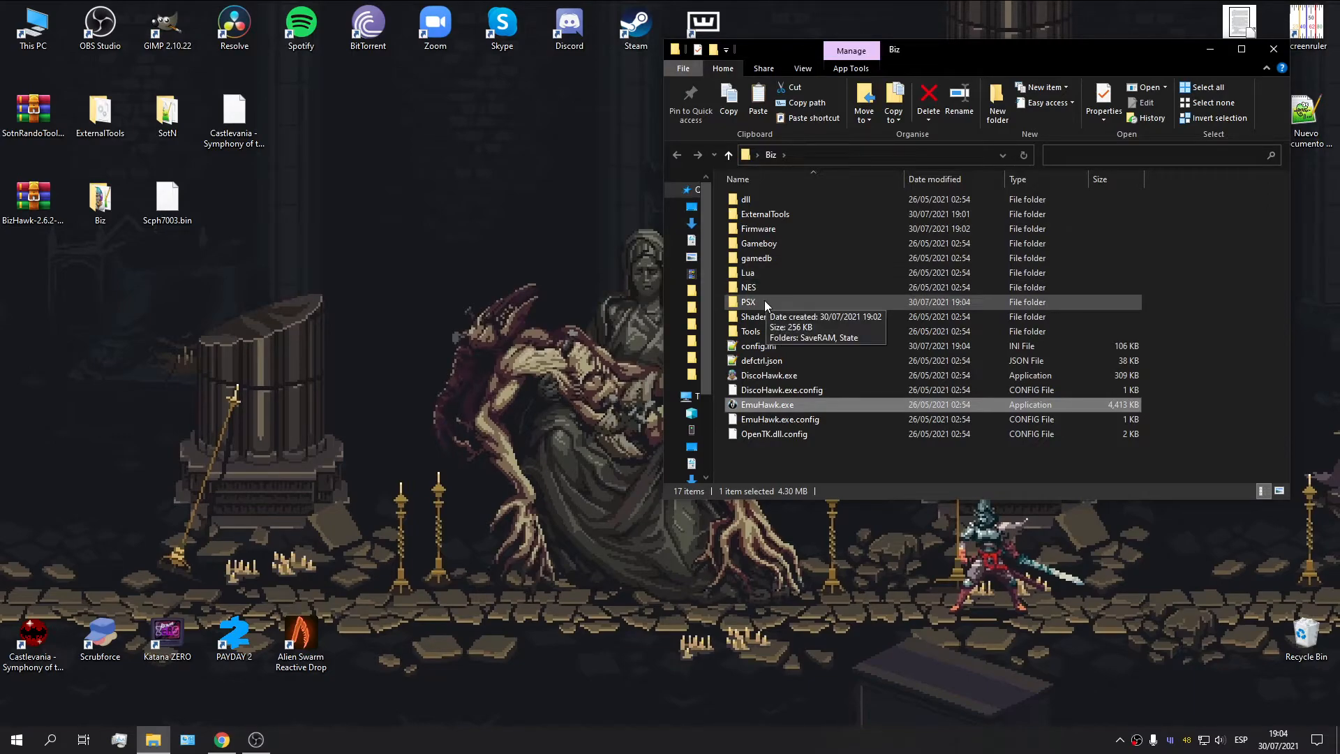
# - Copy the Symphony of the Night save file into PSX\SaveRAM
pyautogui.doubleClick(747, 302)
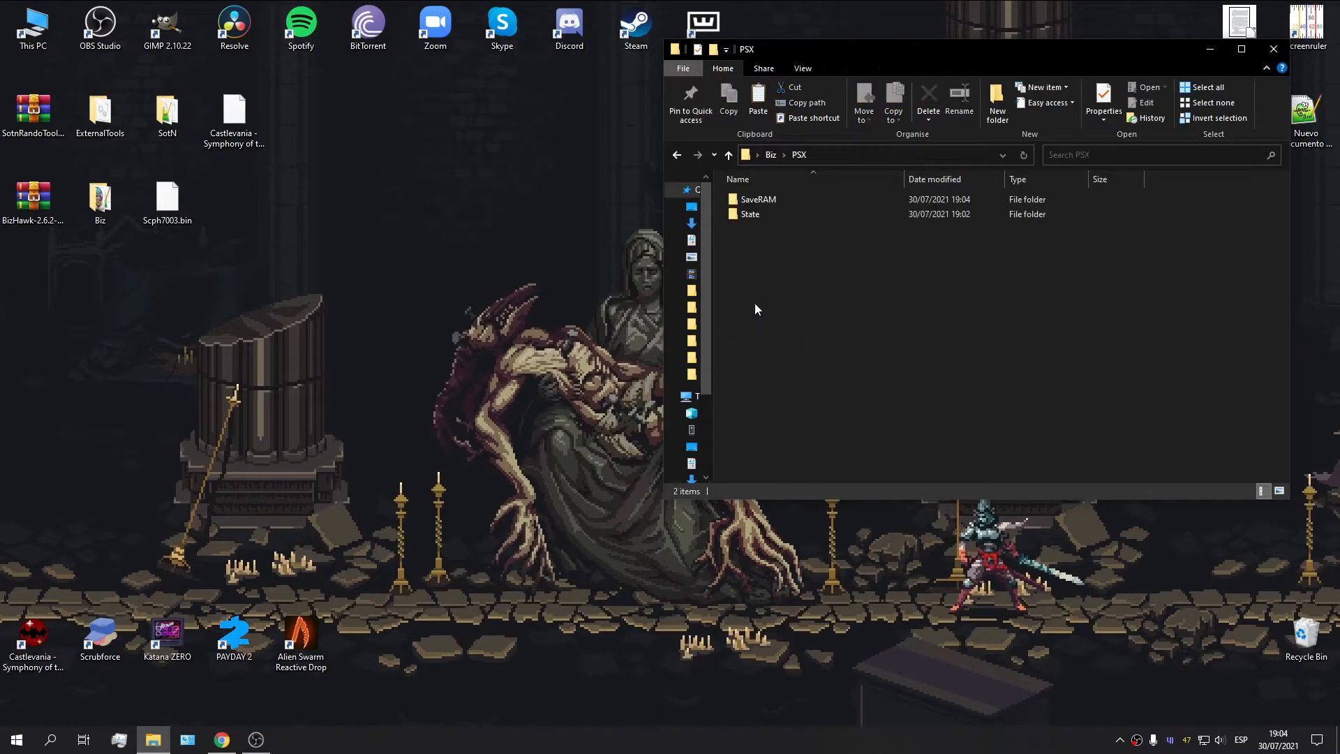
pyautogui.doubleClick(757, 198)
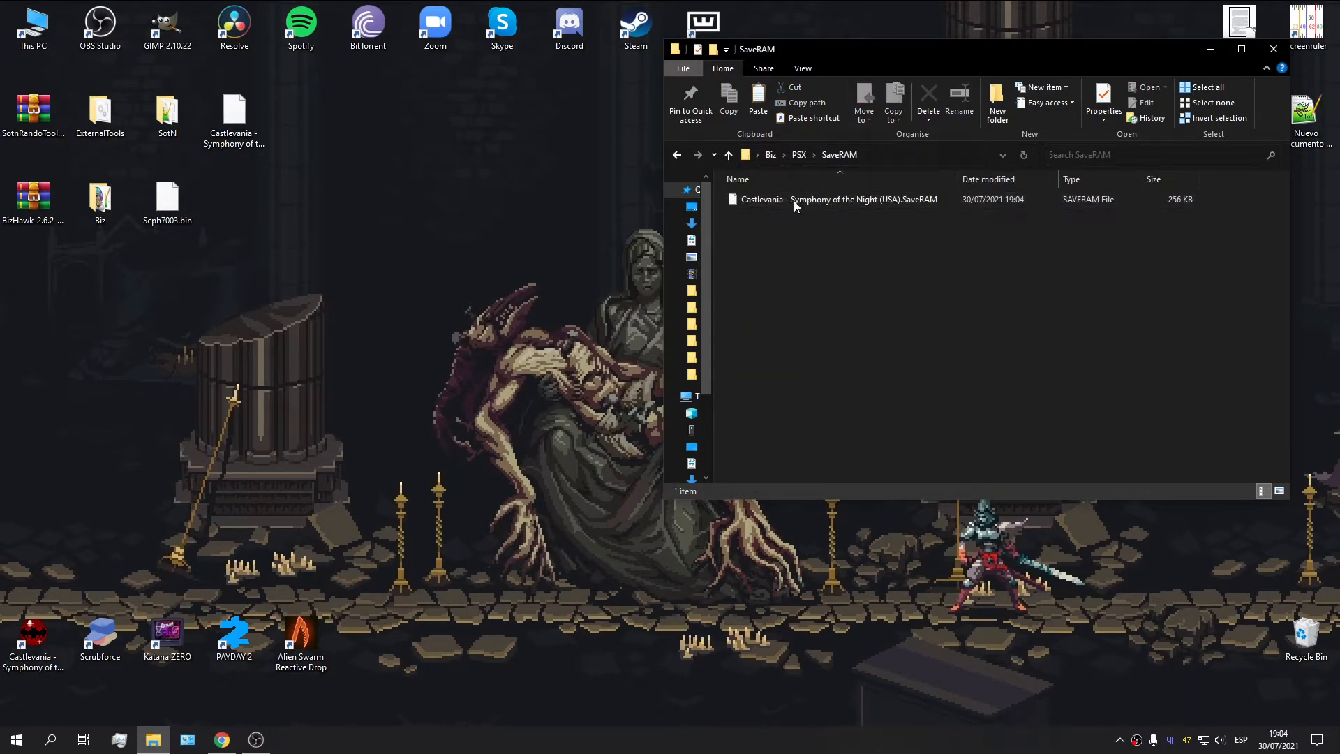
pyautogui.click(234, 111)
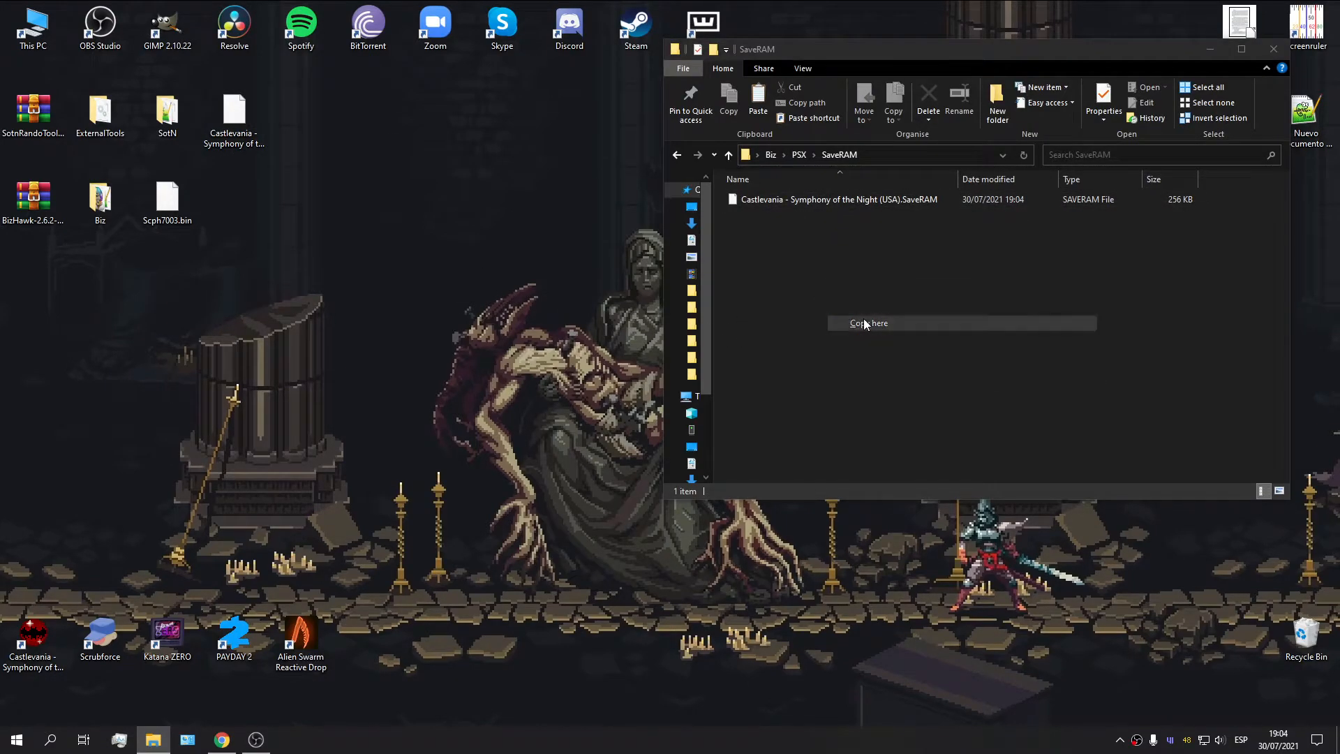
pyautogui.click(867, 323)
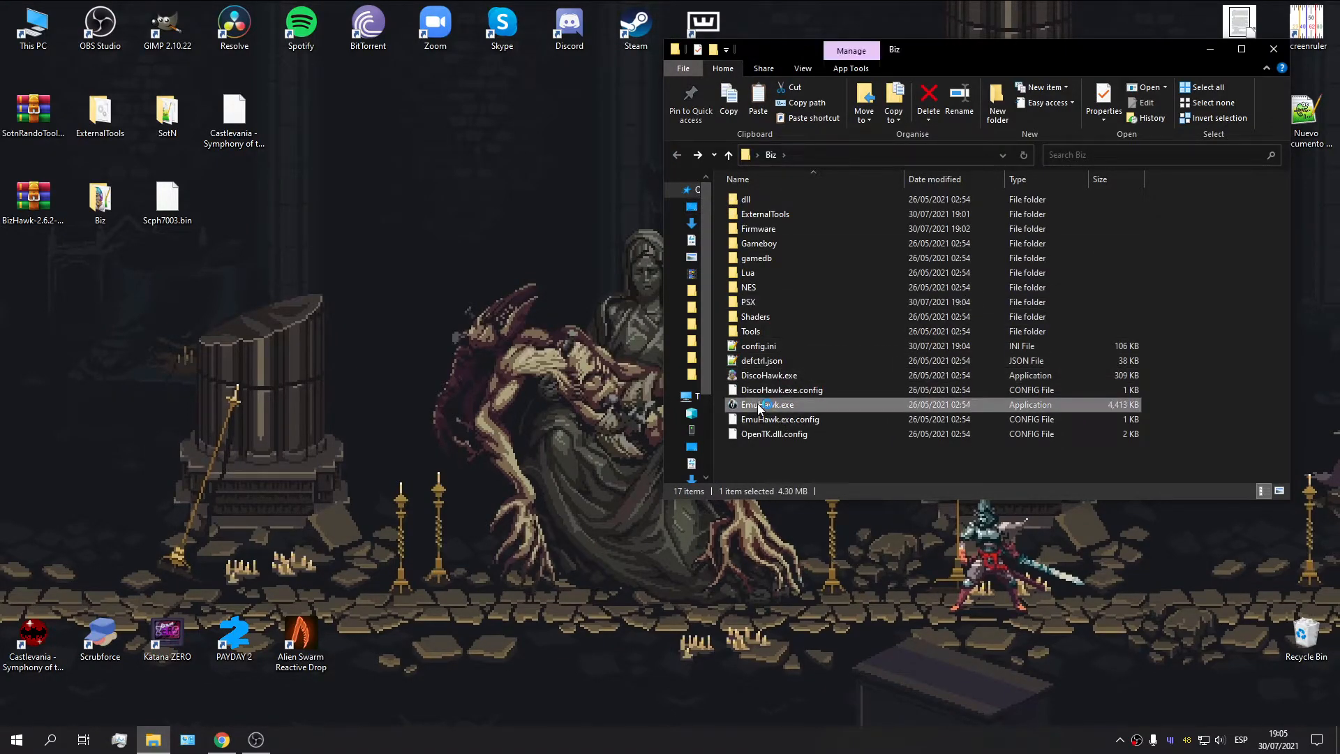
# - Relaunch EmuHawk and reposition its window on the desktop
pyautogui.doubleClick(768, 404)
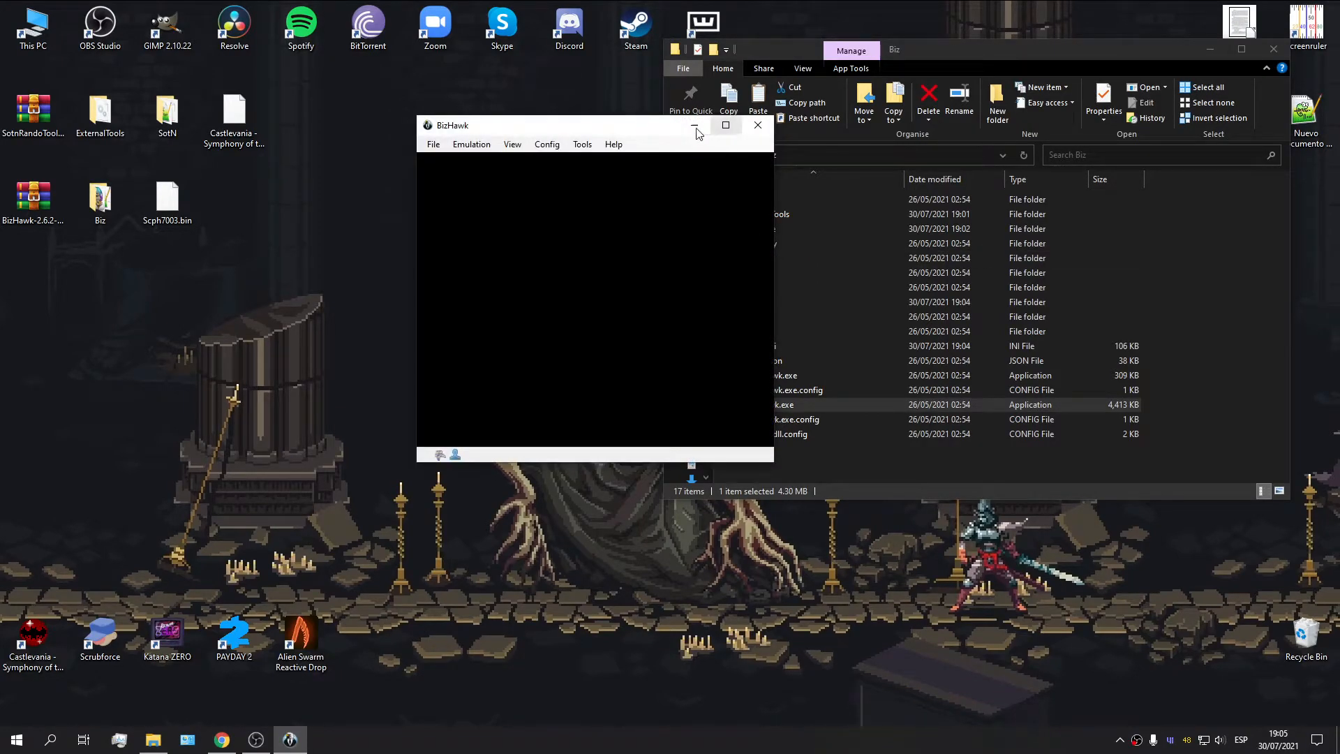
pyautogui.moveTo(555, 124); pyautogui.dragTo(594, 145)
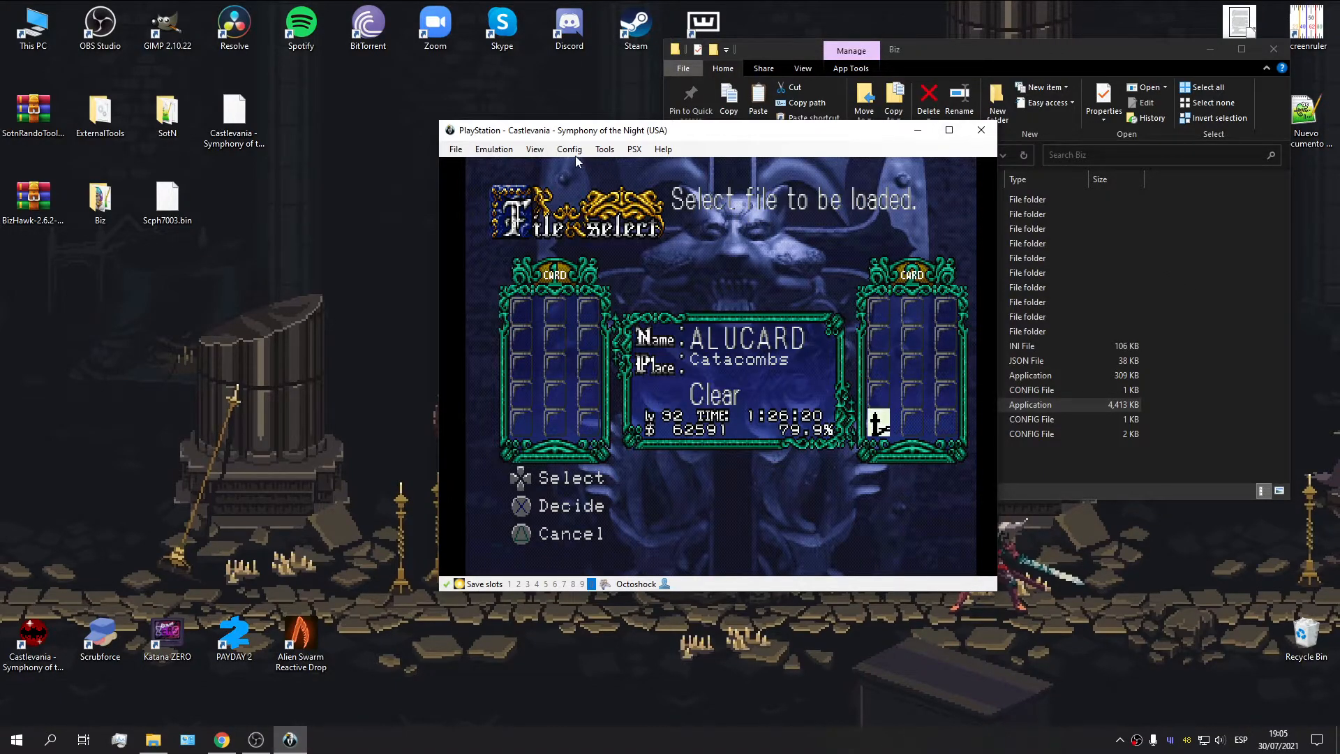
# - Choose a custom aspect ratio and set the window size to 3x
pyautogui.click(569, 148)
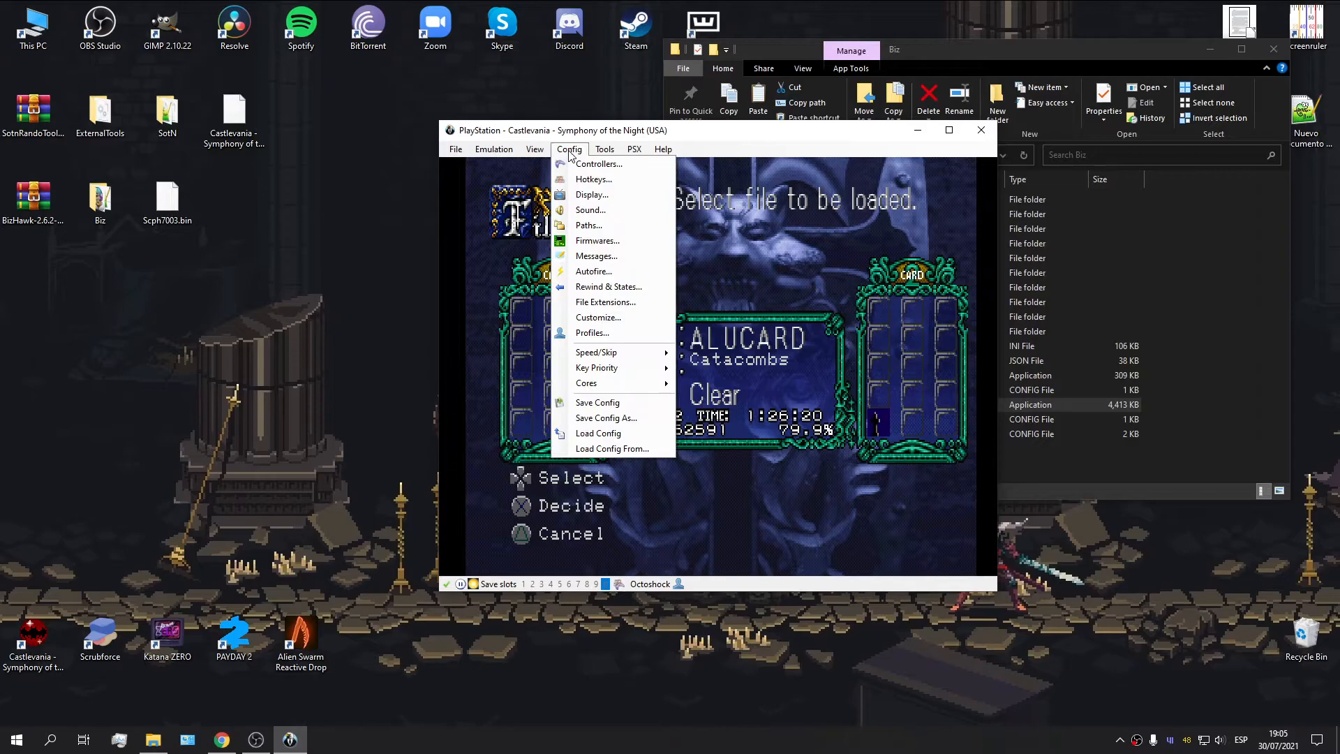
pyautogui.click(590, 194)
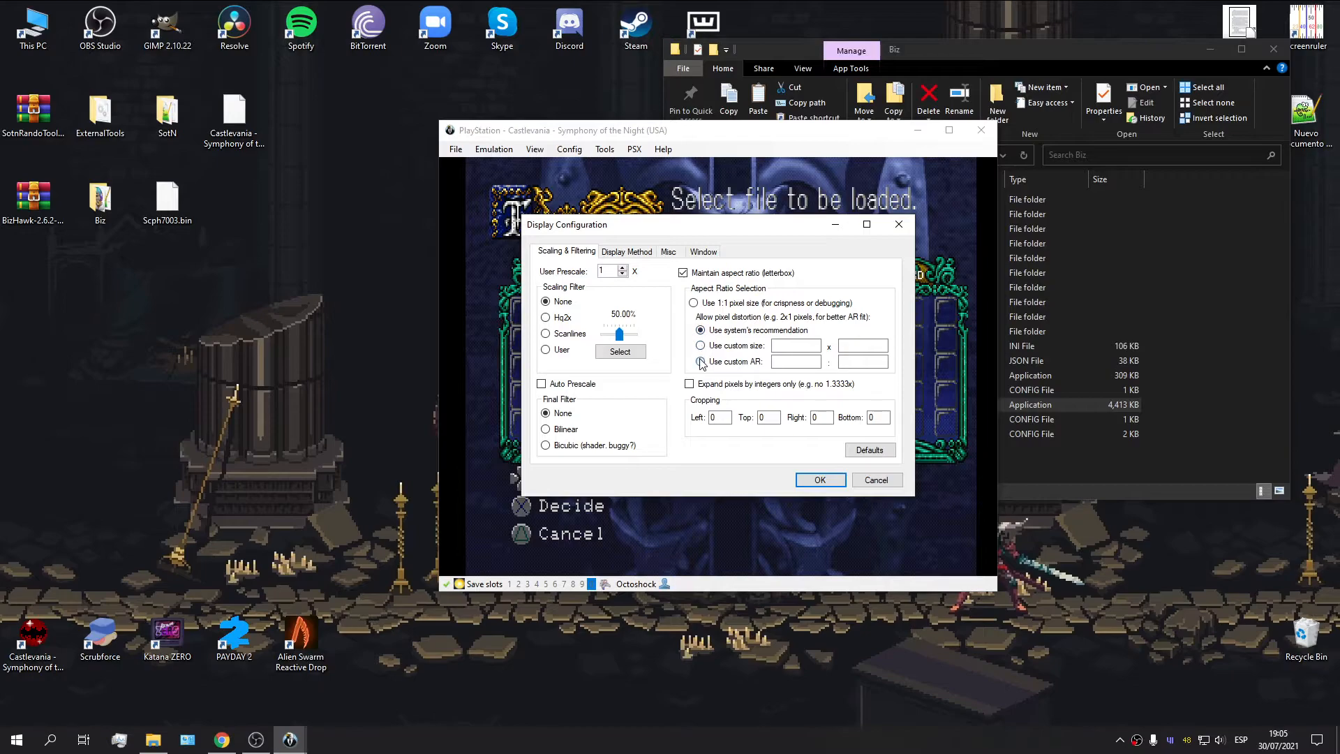
pyautogui.click(701, 361)
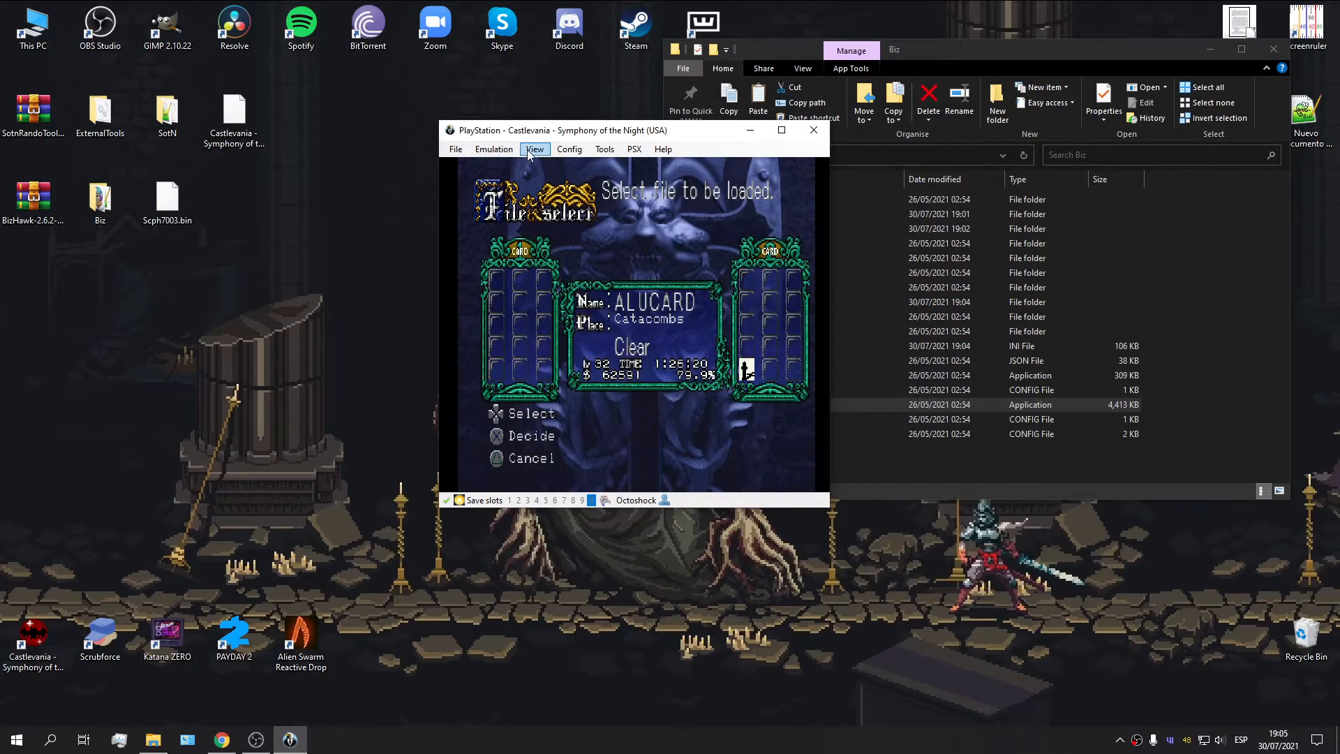
pyautogui.click(533, 149)
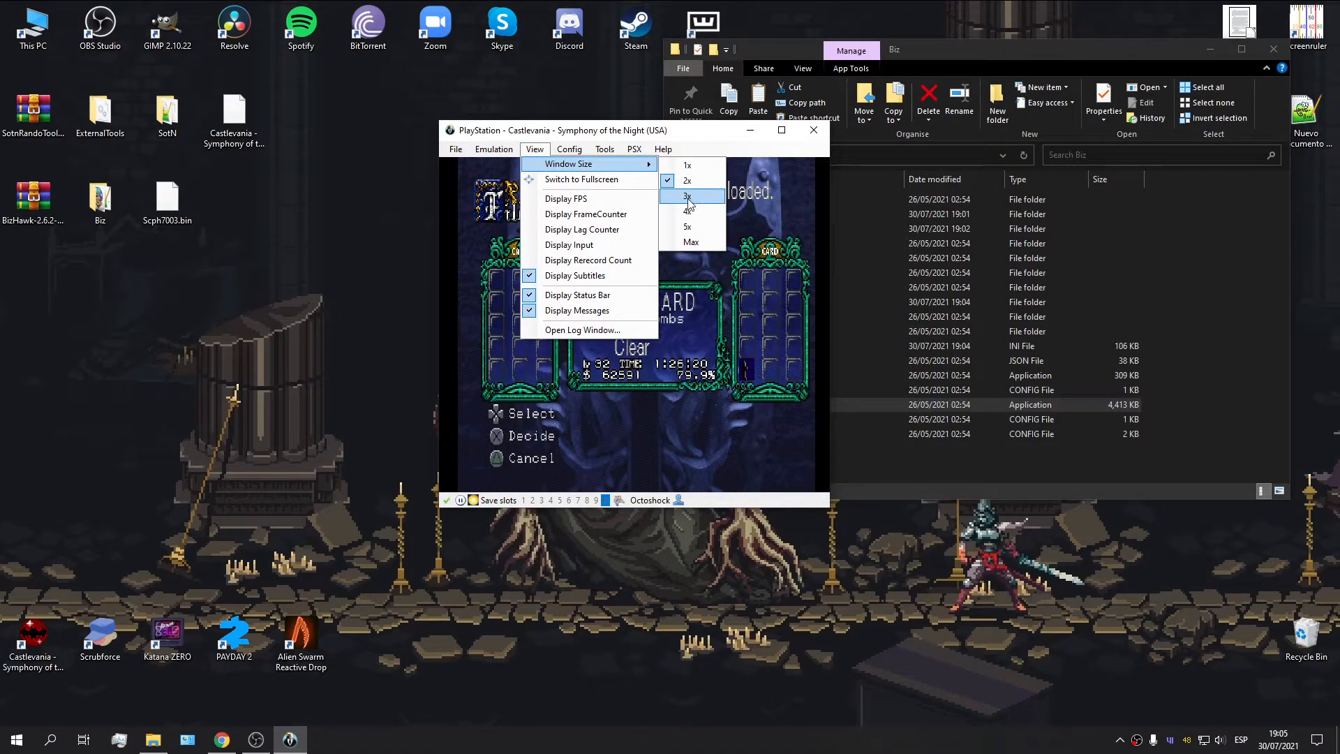
pyautogui.click(687, 197)
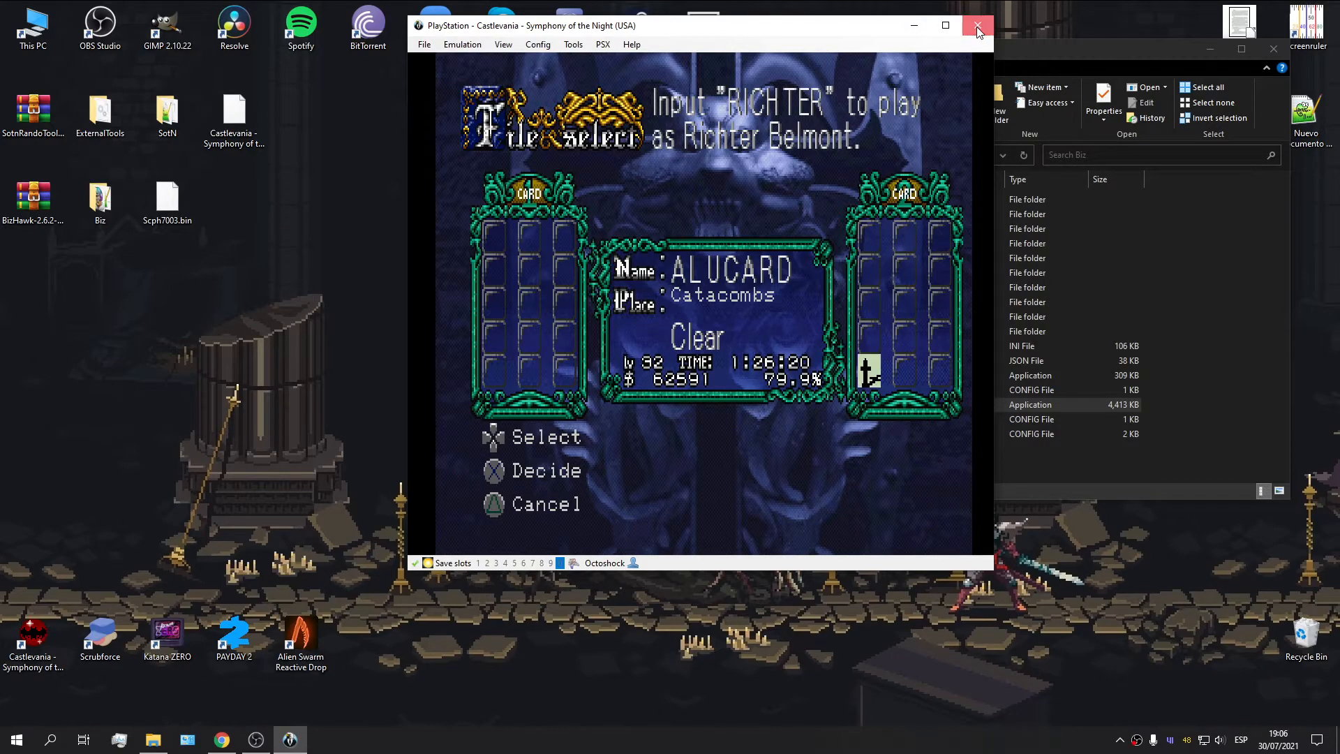
# - Close BizHawk and select EmuHawk.exe in the Biz folder
pyautogui.click(978, 26)
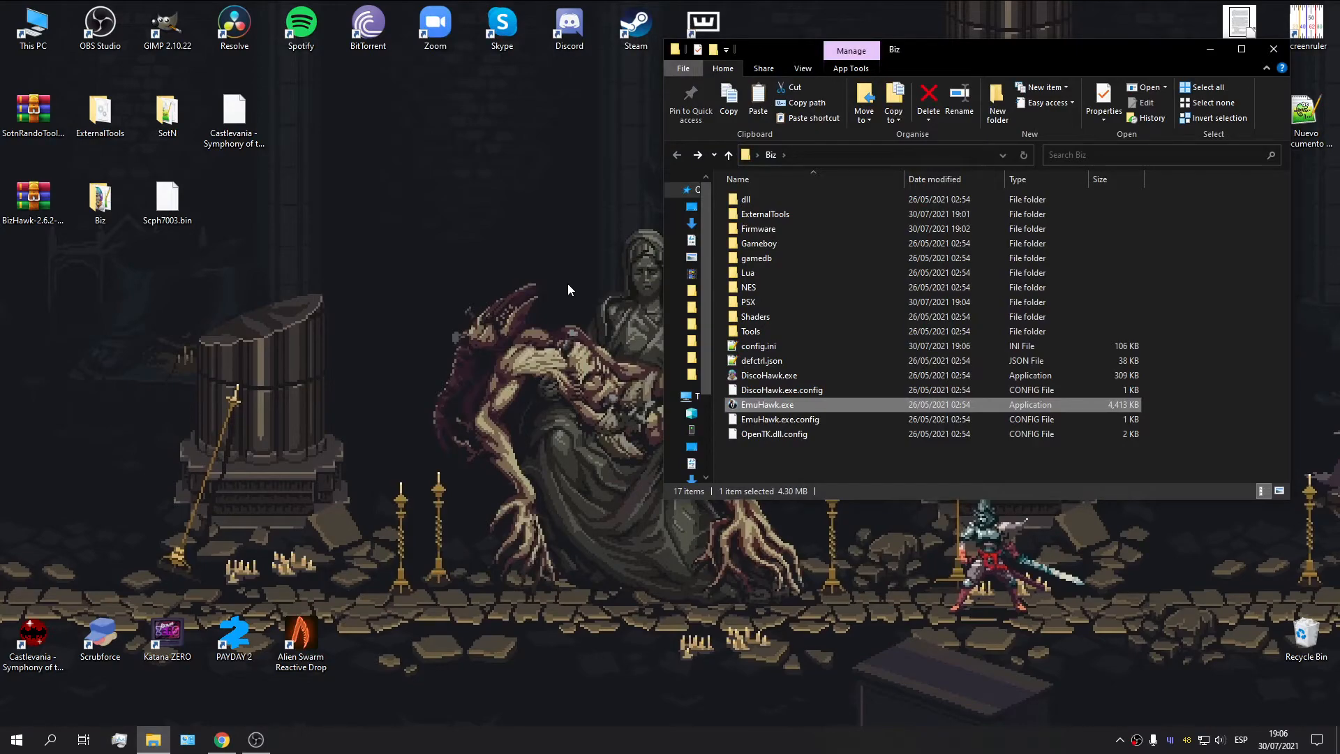
pyautogui.moveTo(755, 258)
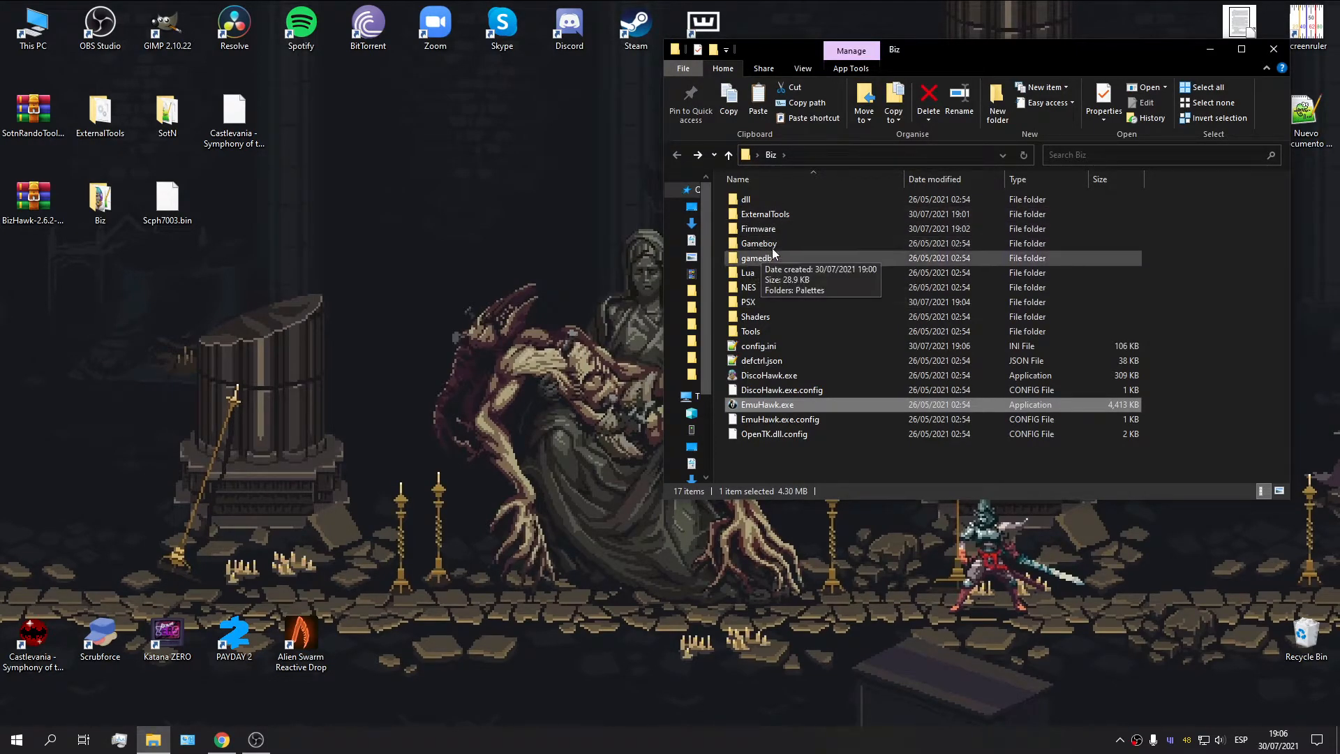
pyautogui.moveTo(758, 346)
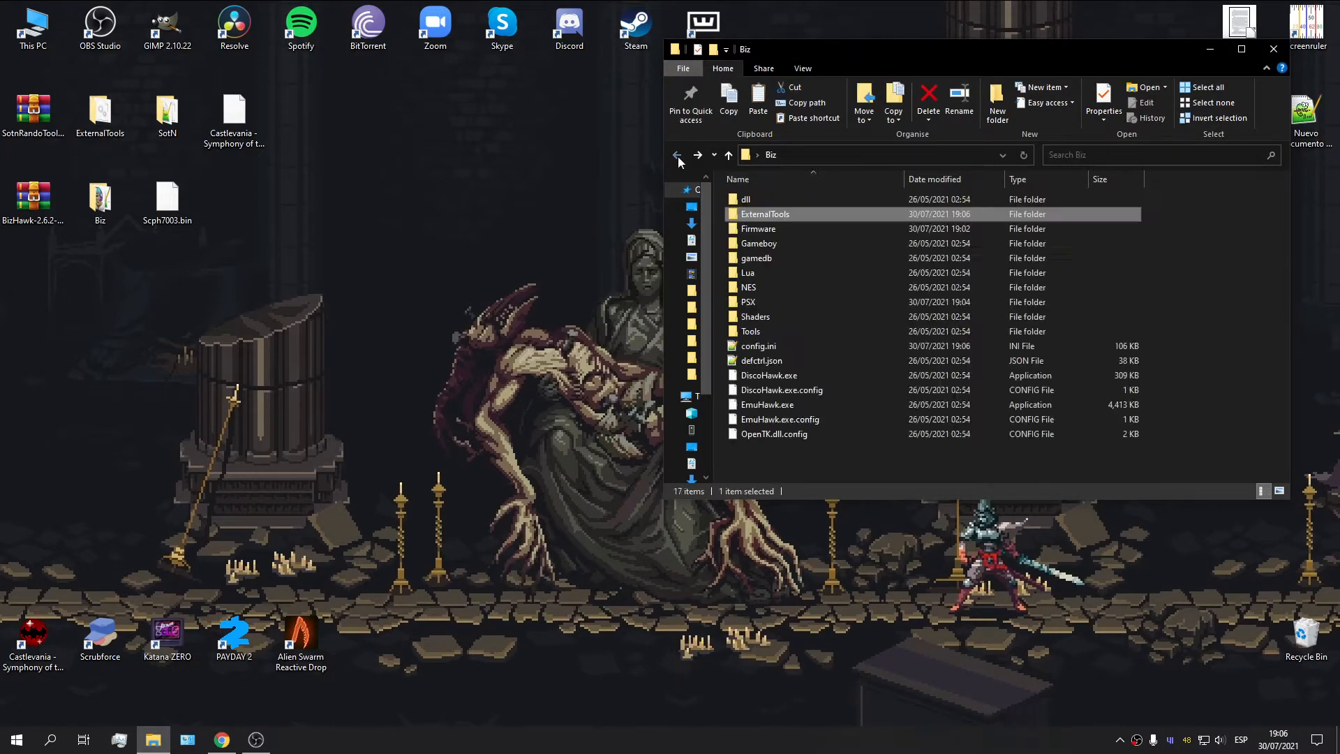
pyautogui.click(768, 404)
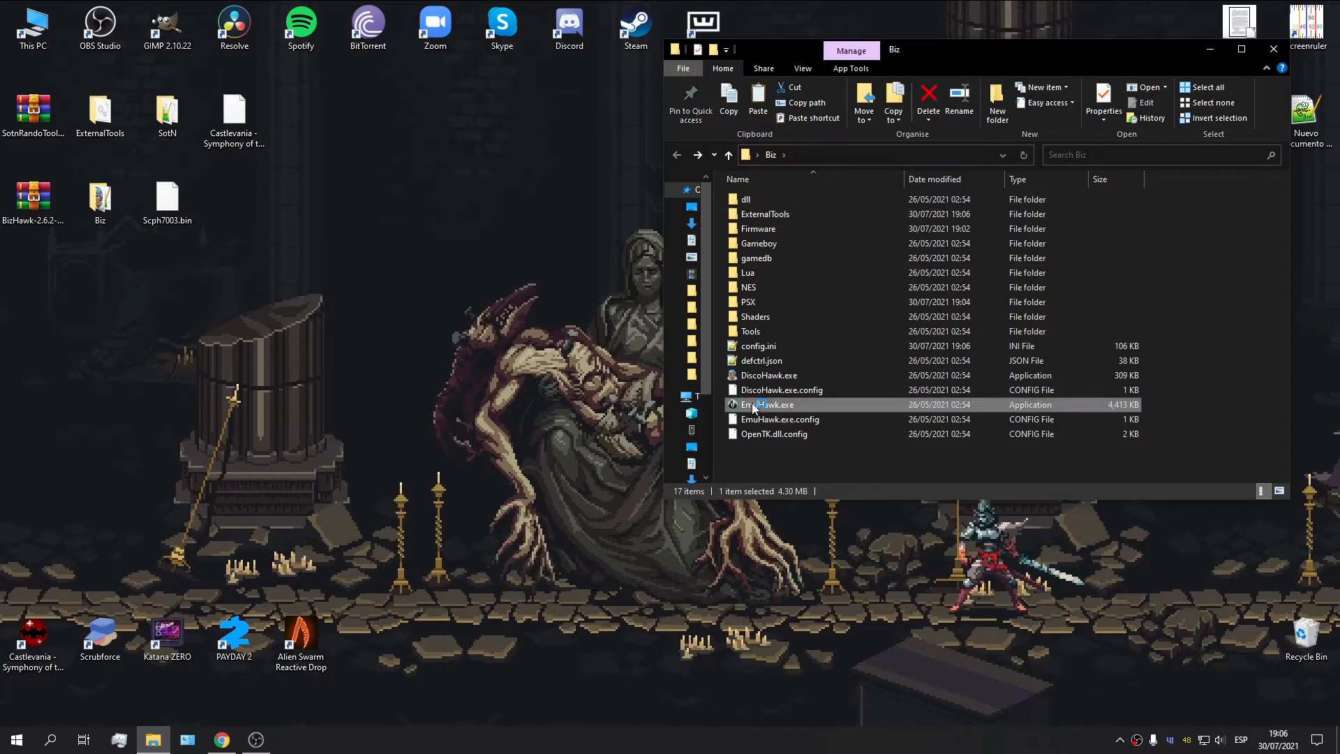
# - Relaunch EmuHawk and load the recent Symphony of the Night .cue
pyautogui.doubleClick(766, 404)
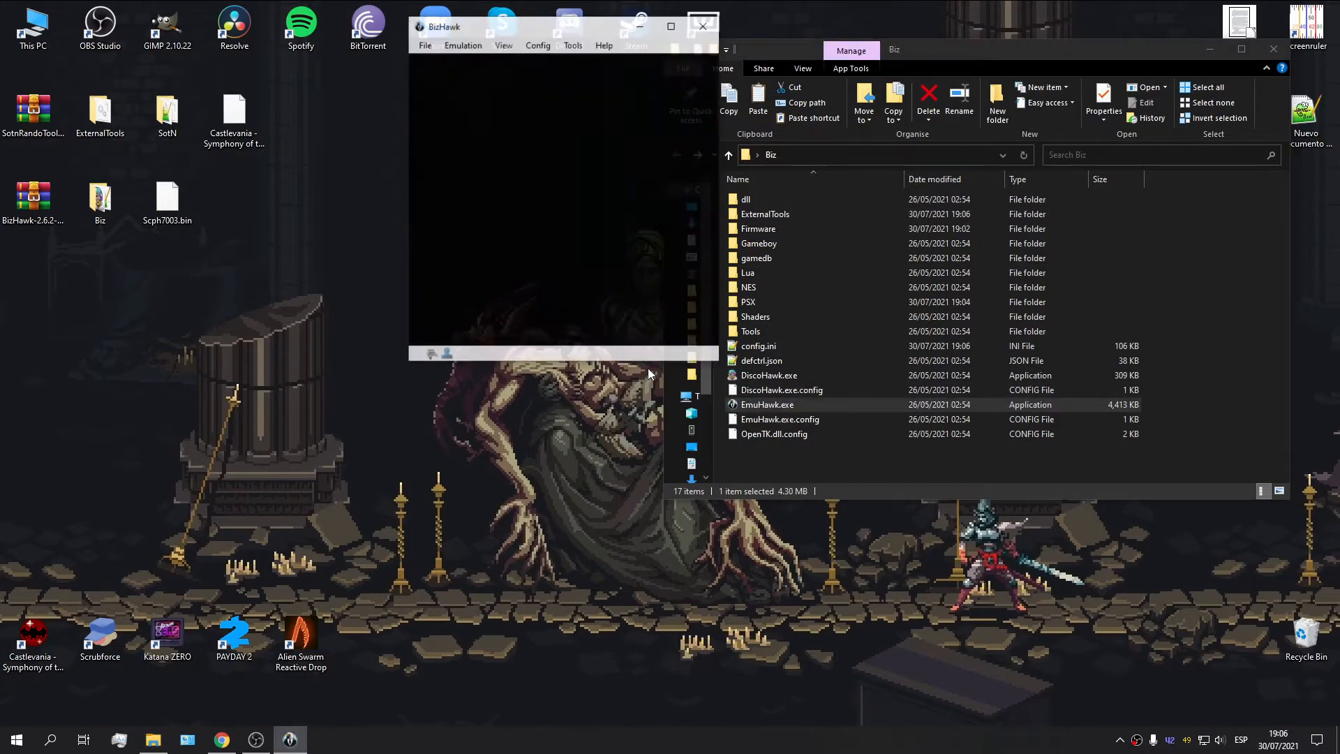
pyautogui.click(423, 44)
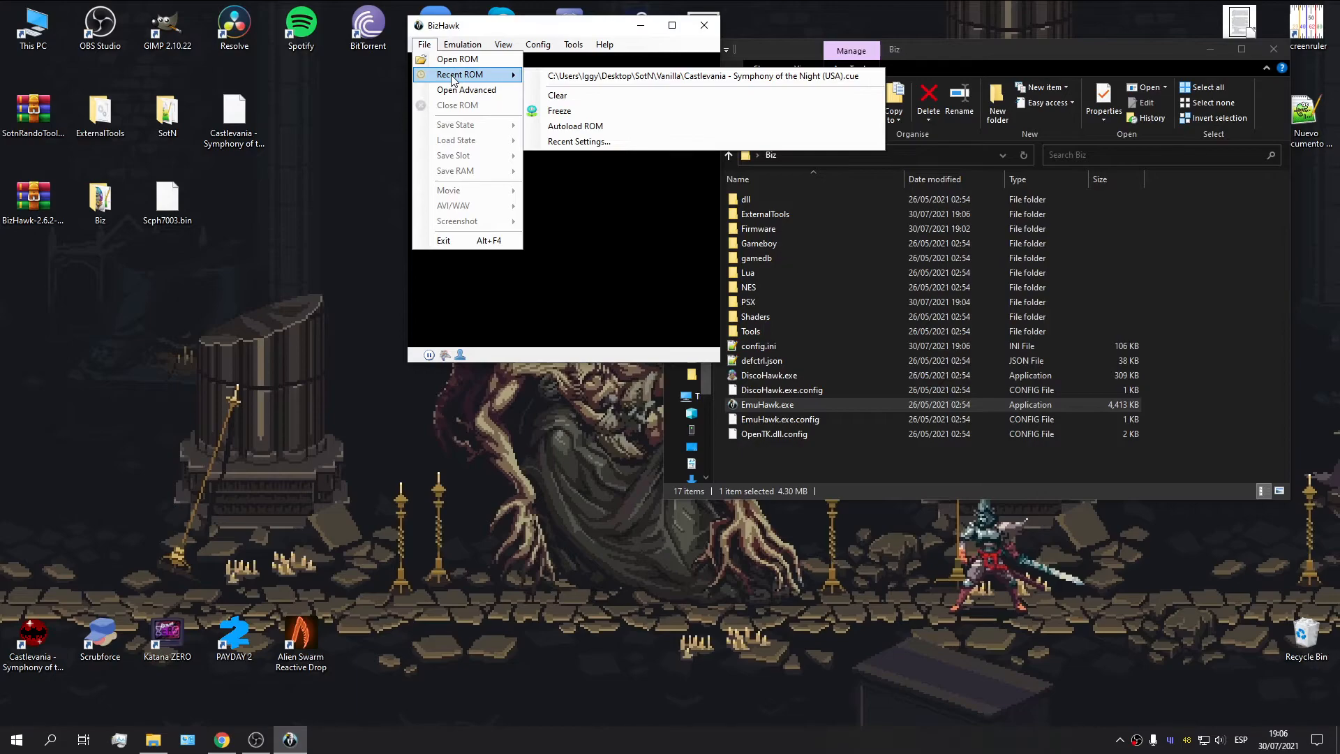
pyautogui.click(702, 76)
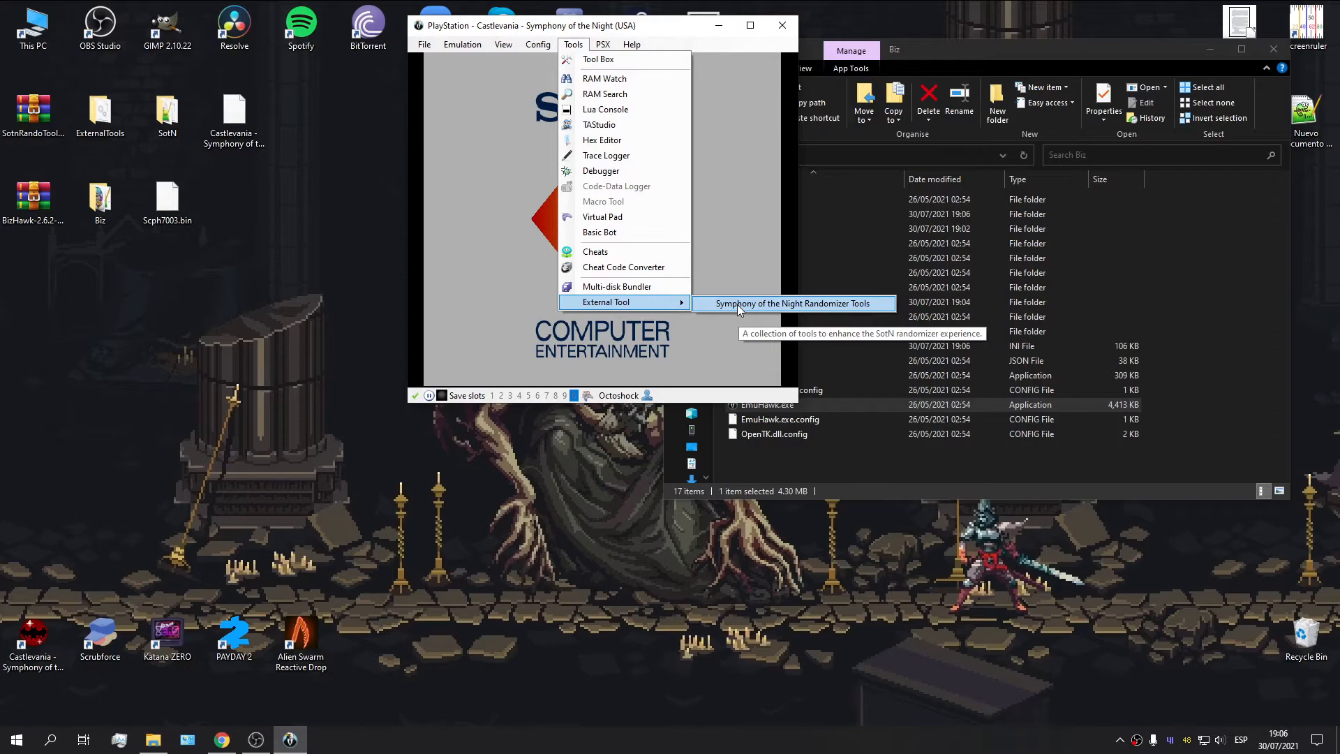
# - Start the Symphony of the Night Randomizer Tools external tool and confirm loading it
pyautogui.click(792, 304)
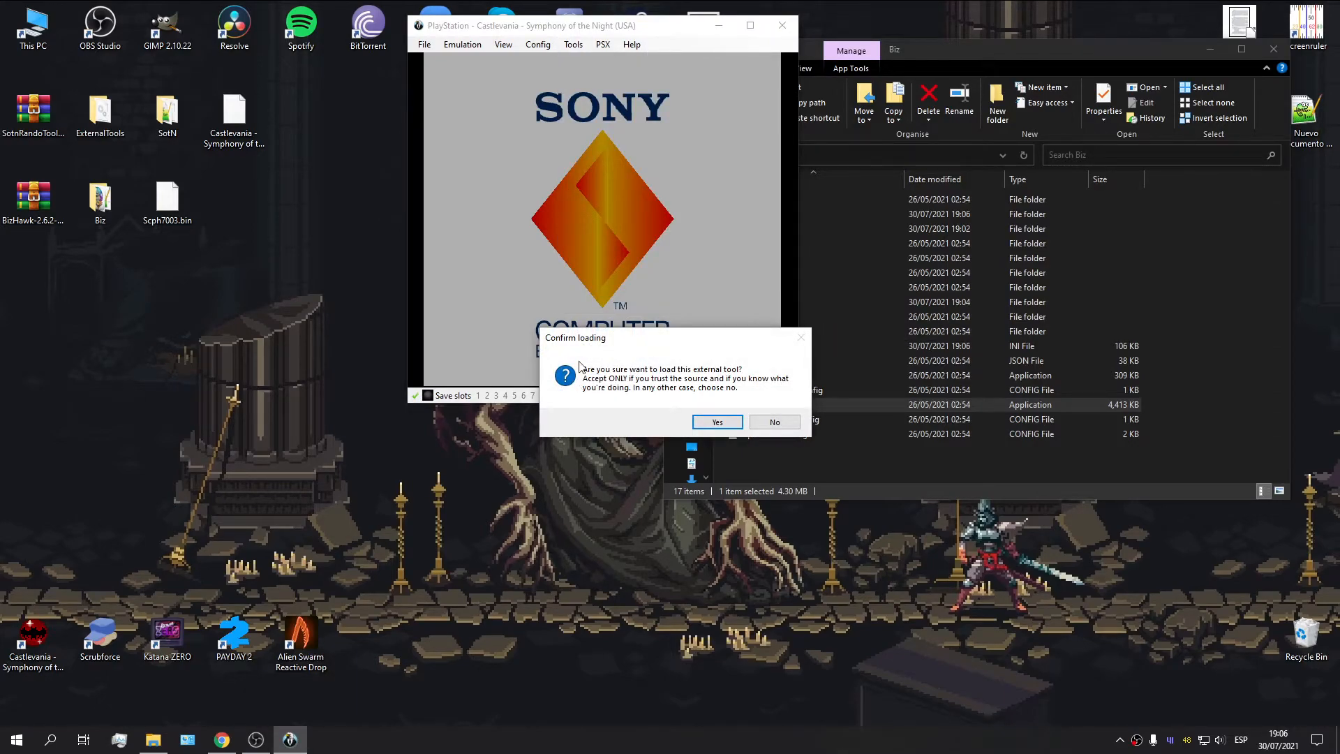
pyautogui.moveTo(631, 367)
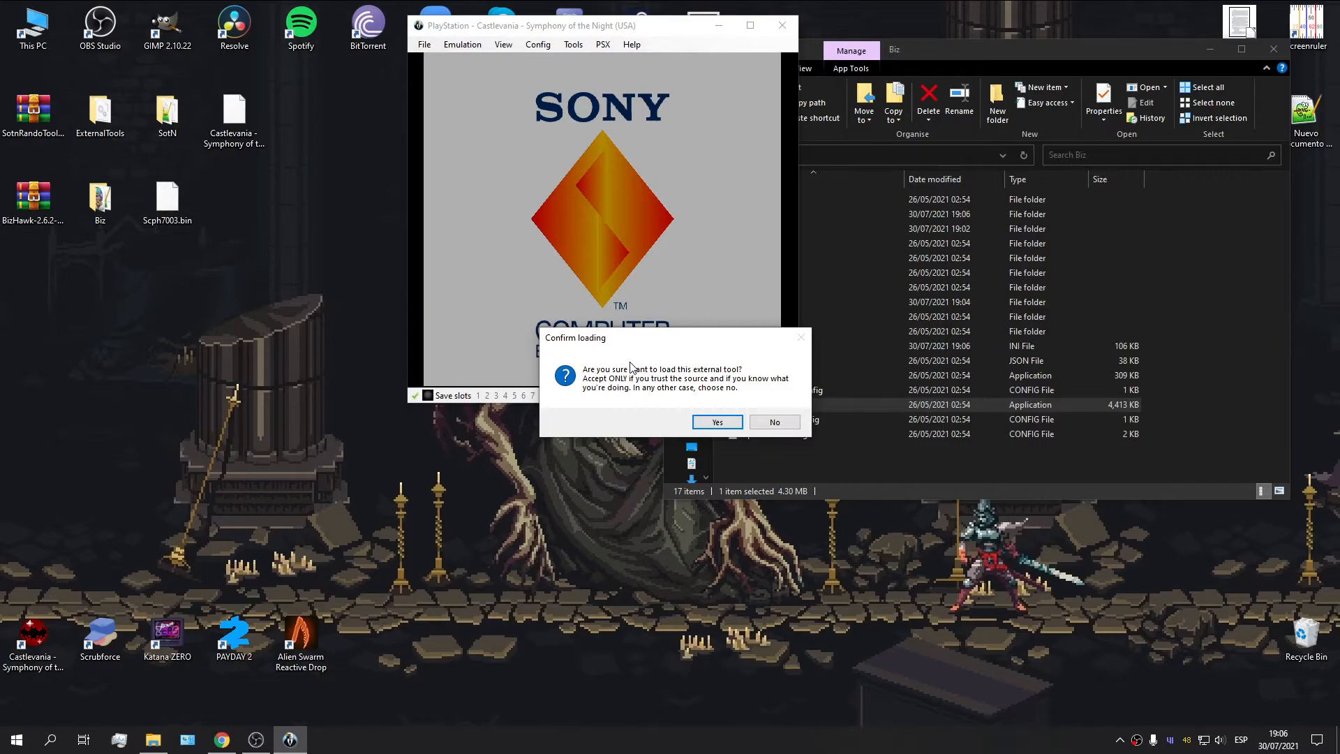
pyautogui.click(716, 422)
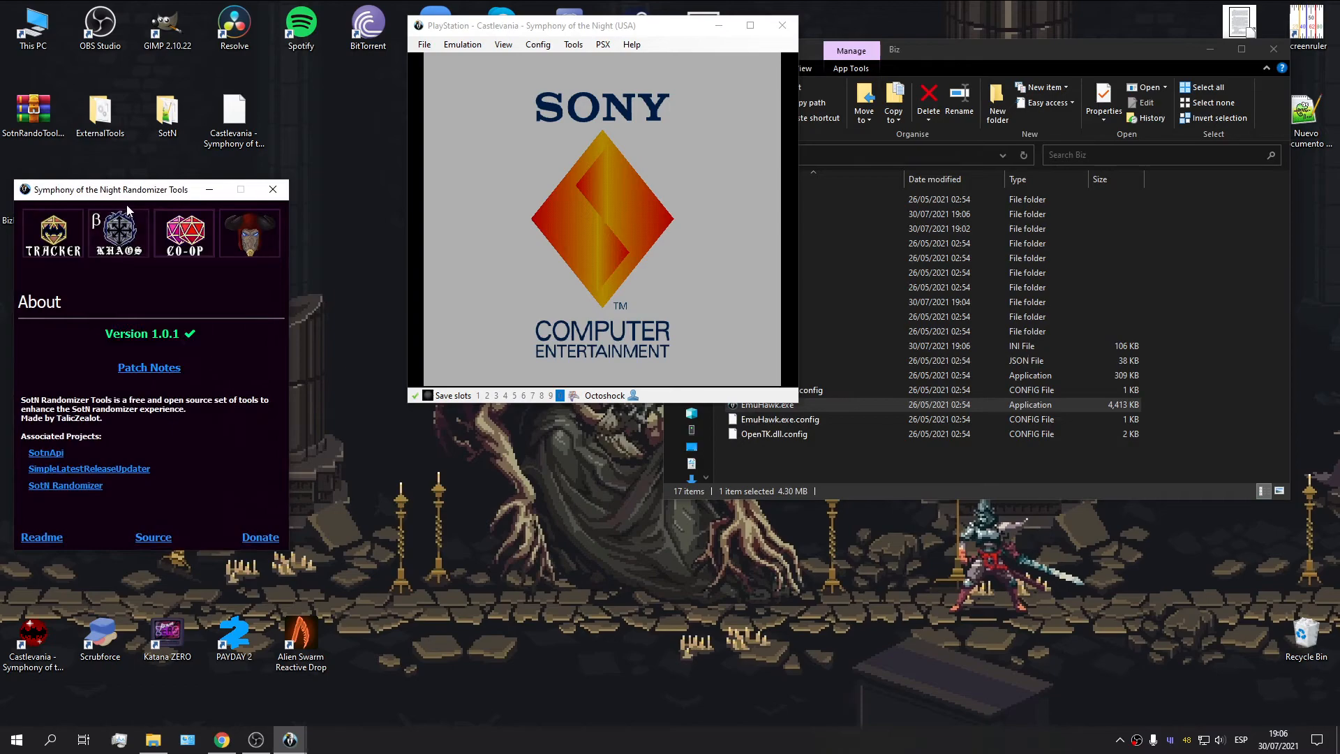
# - Move the tools window up and set the autotracker to Show all relics with Always on top off
pyautogui.moveTo(110, 189); pyautogui.dragTo(109, 11)
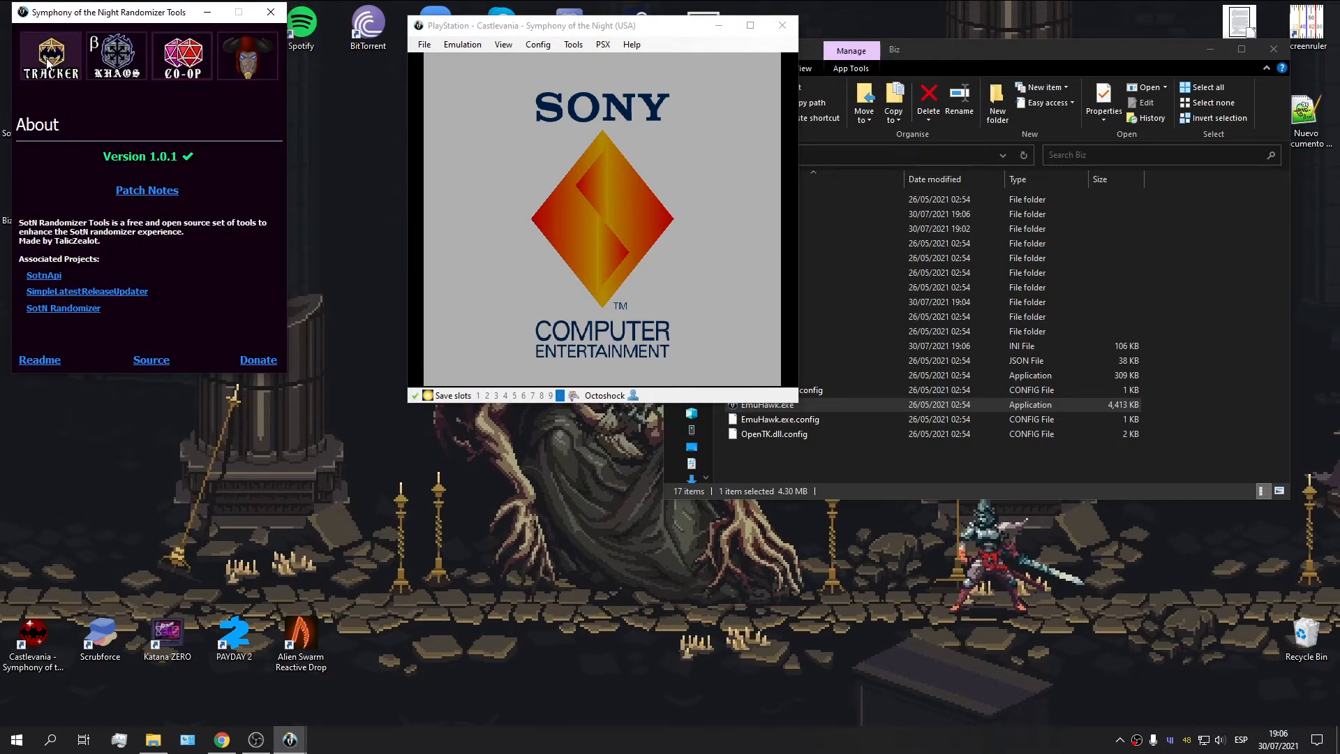
pyautogui.click(49, 55)
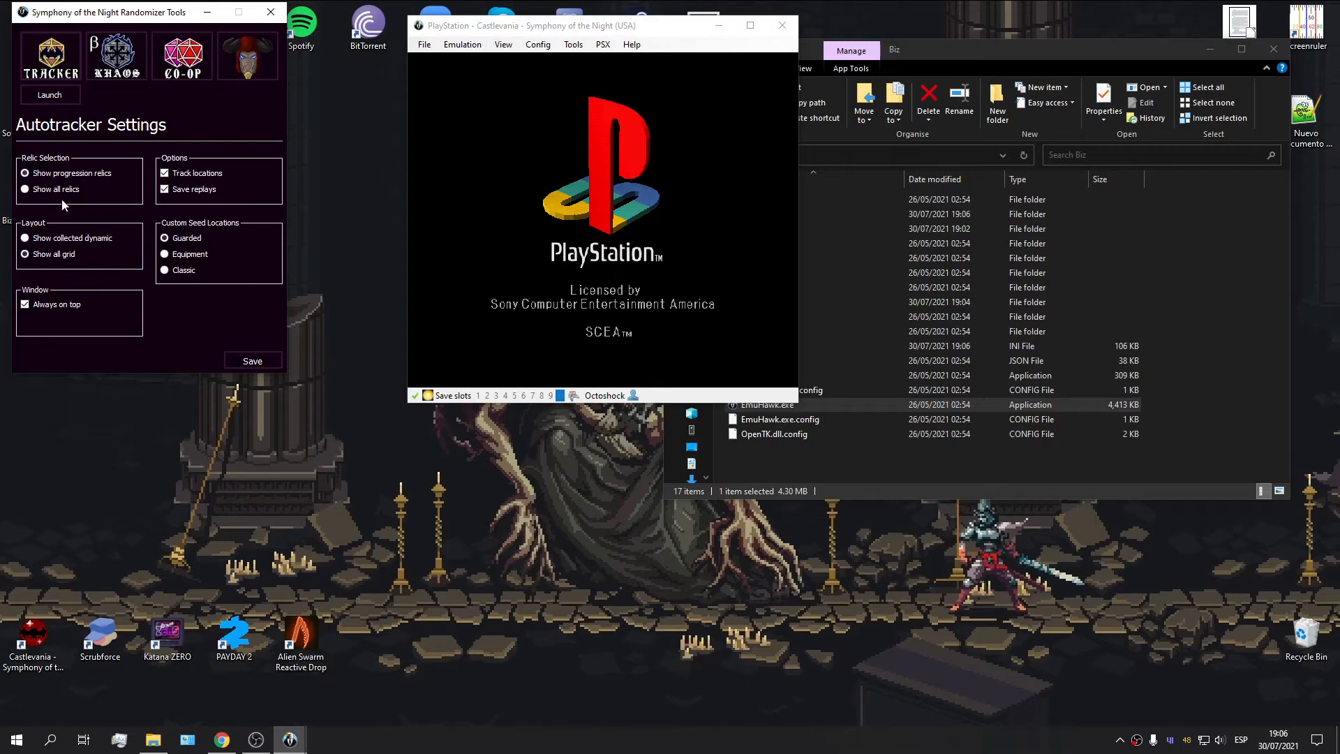
pyautogui.click(26, 190)
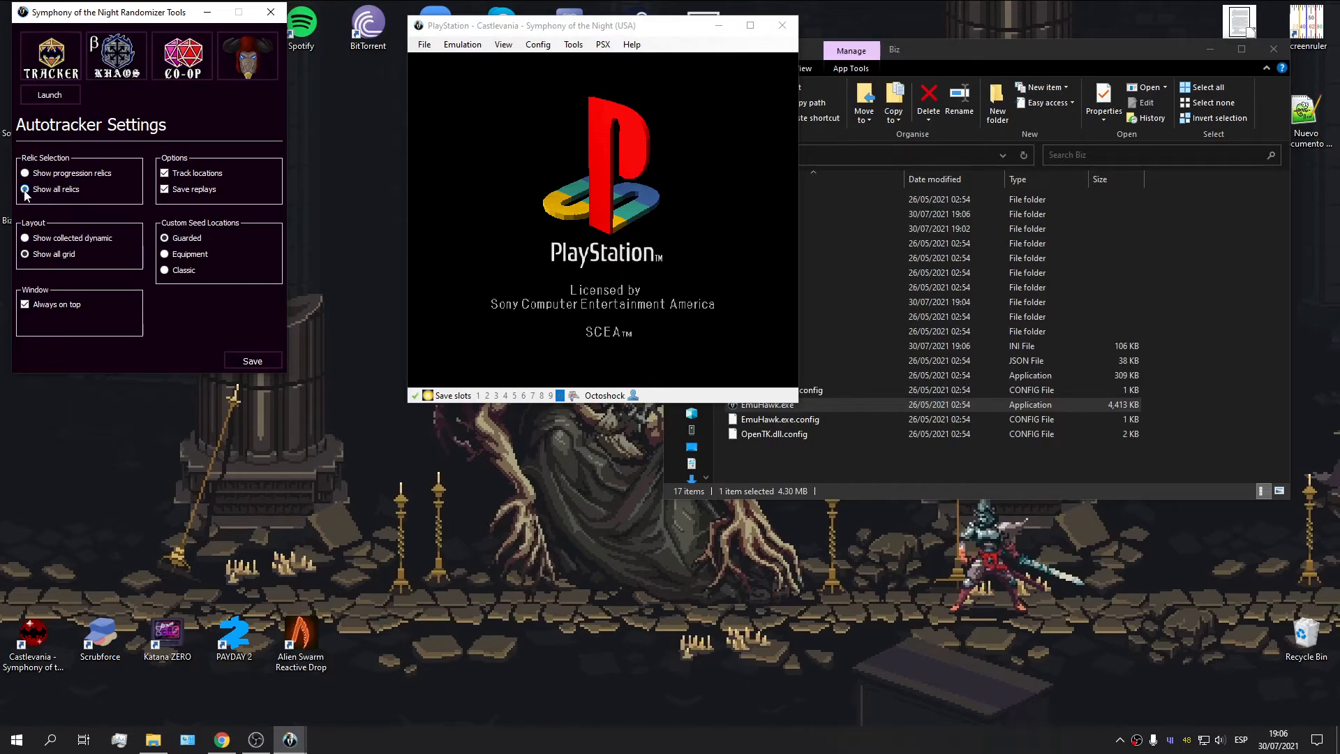
pyautogui.click(25, 189)
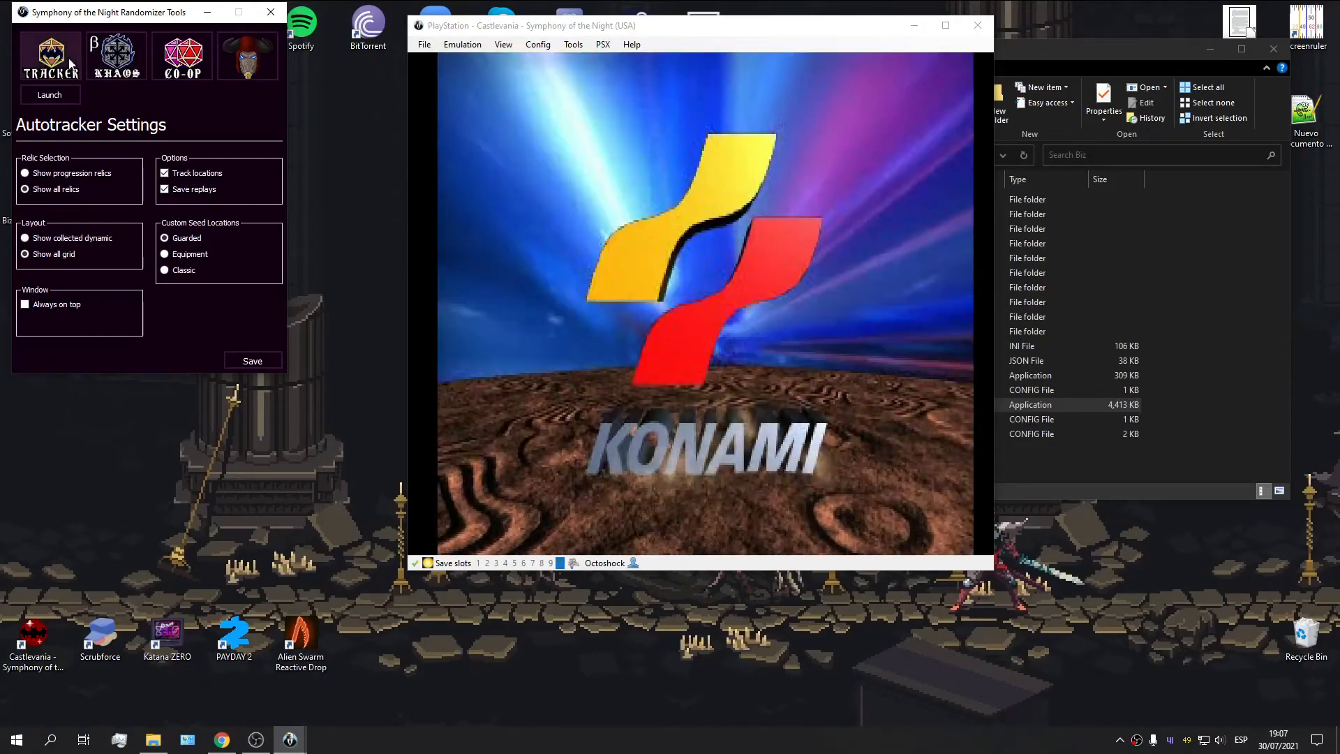
# - Launch the Autotracker window with its placeholder seed(preset) relic grid
pyautogui.click(49, 95)
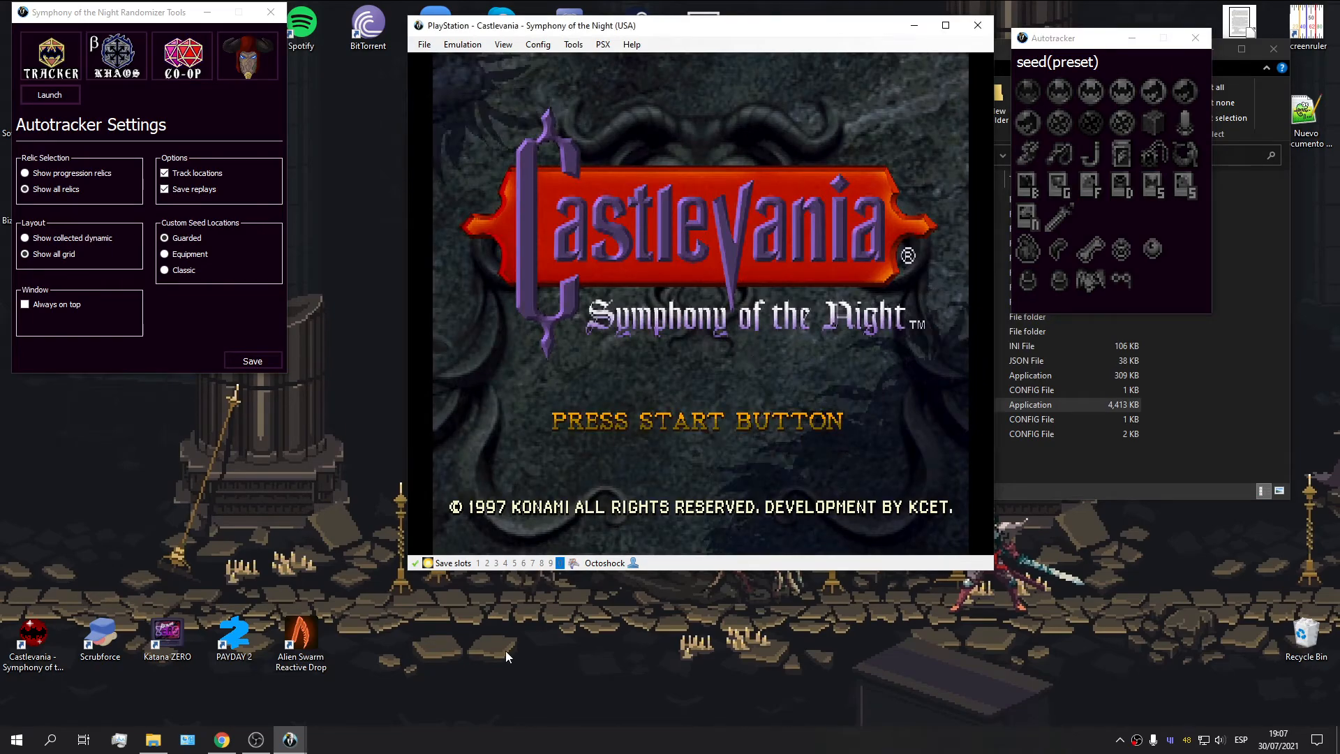
pyautogui.moveTo(301, 447)
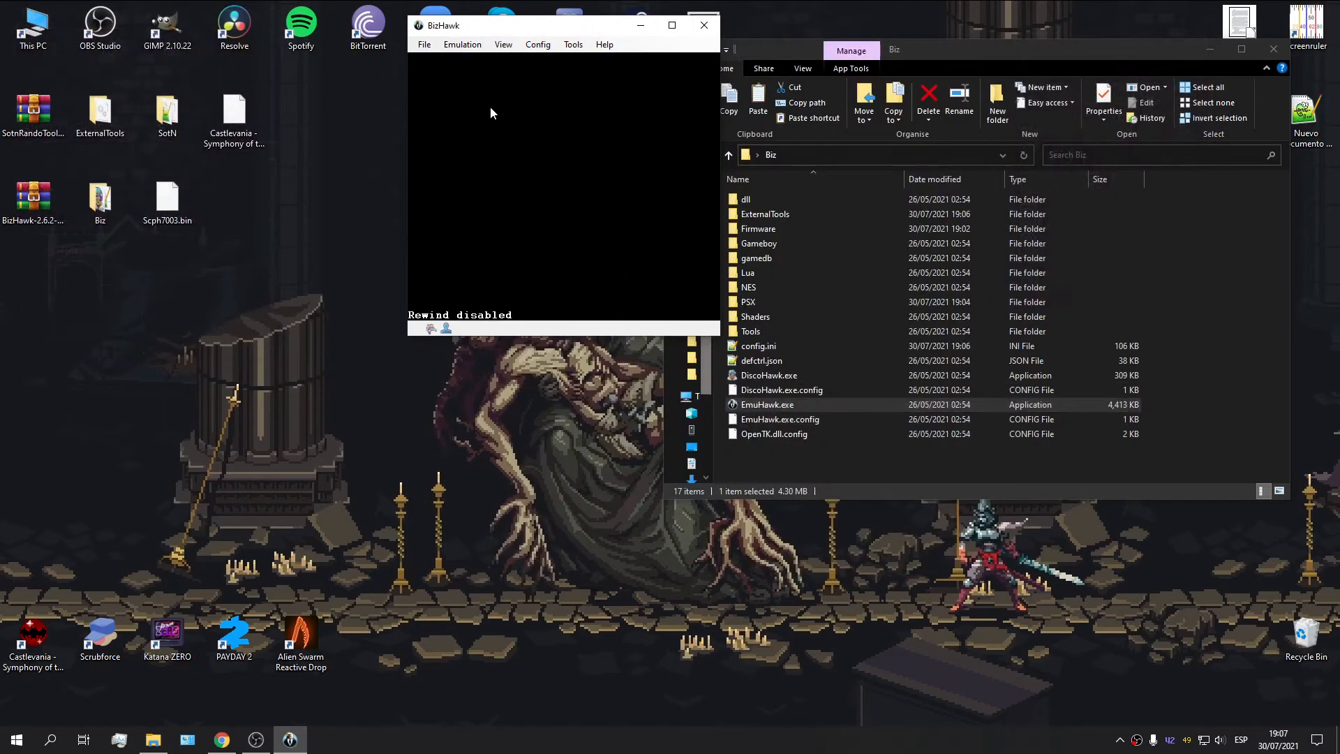
# - Load the randomized Castlevania disc from Desktop\SotN via Open ROM
pyautogui.click(423, 45)
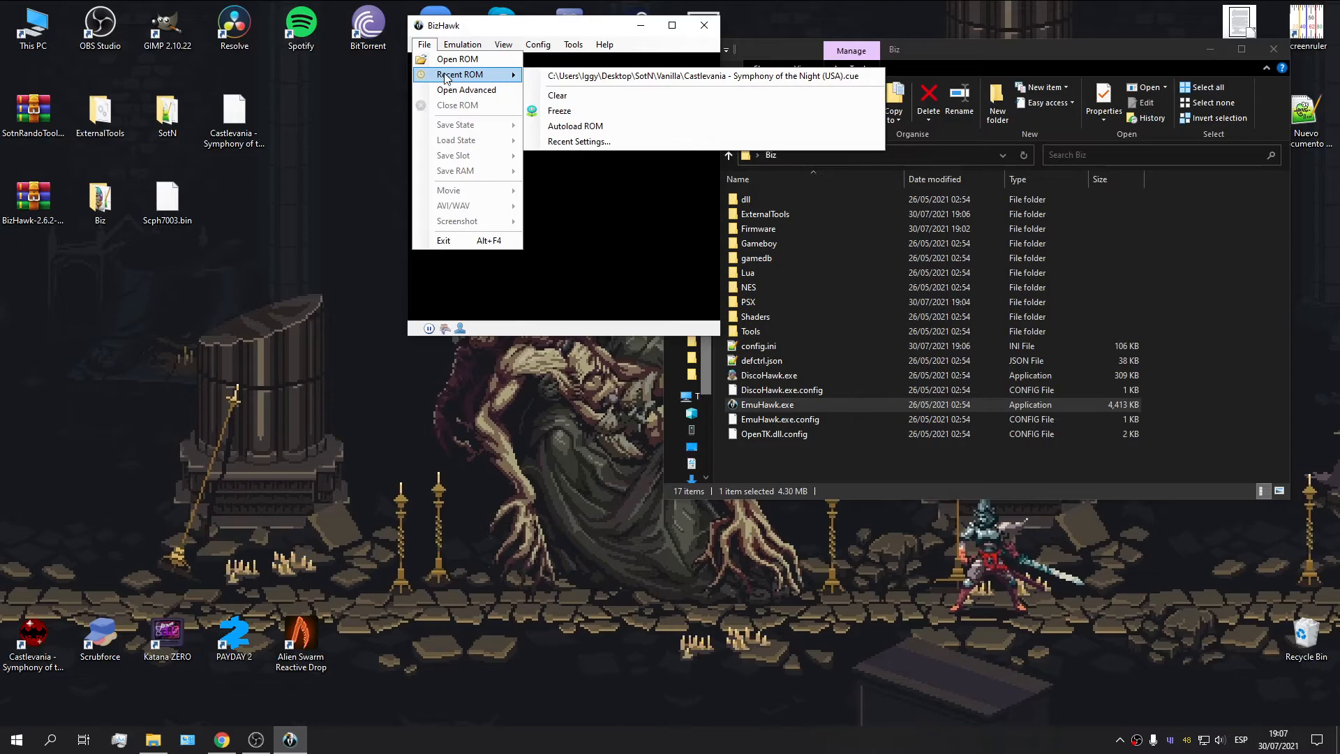
pyautogui.click(457, 58)
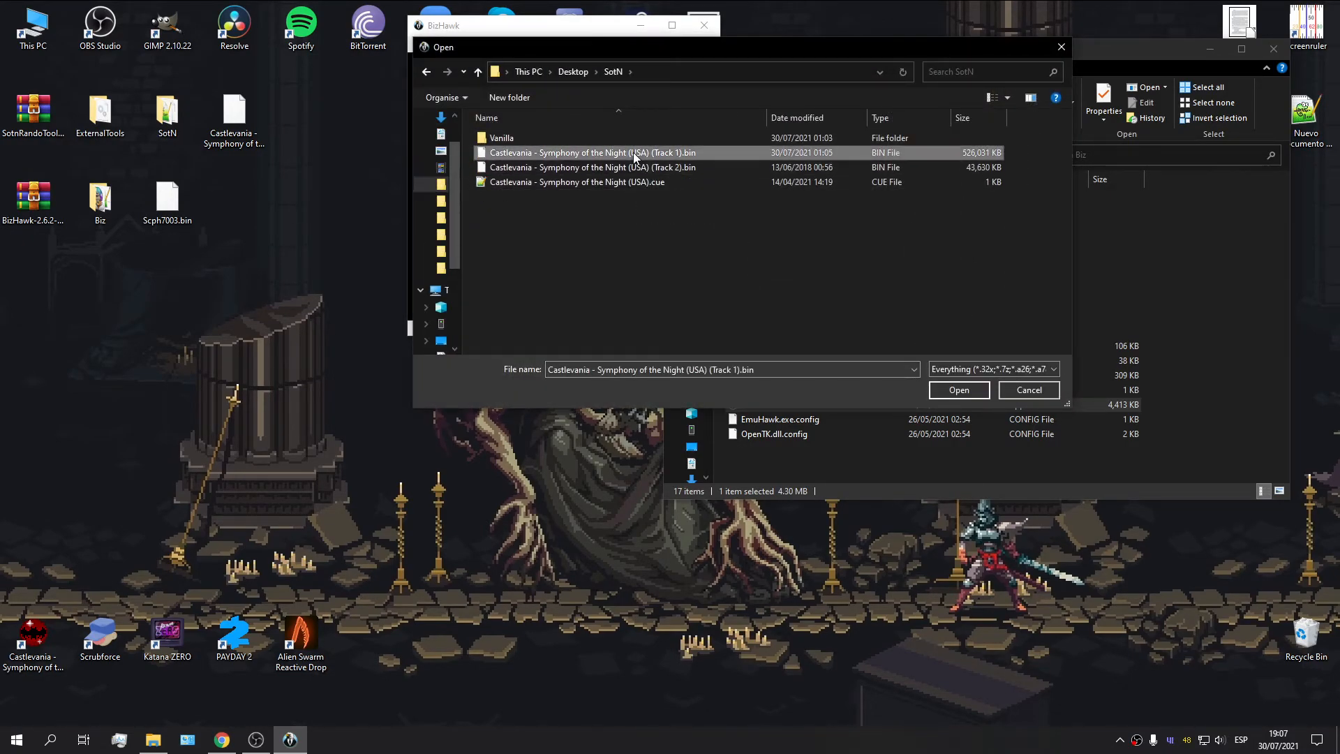
pyautogui.click(957, 390)
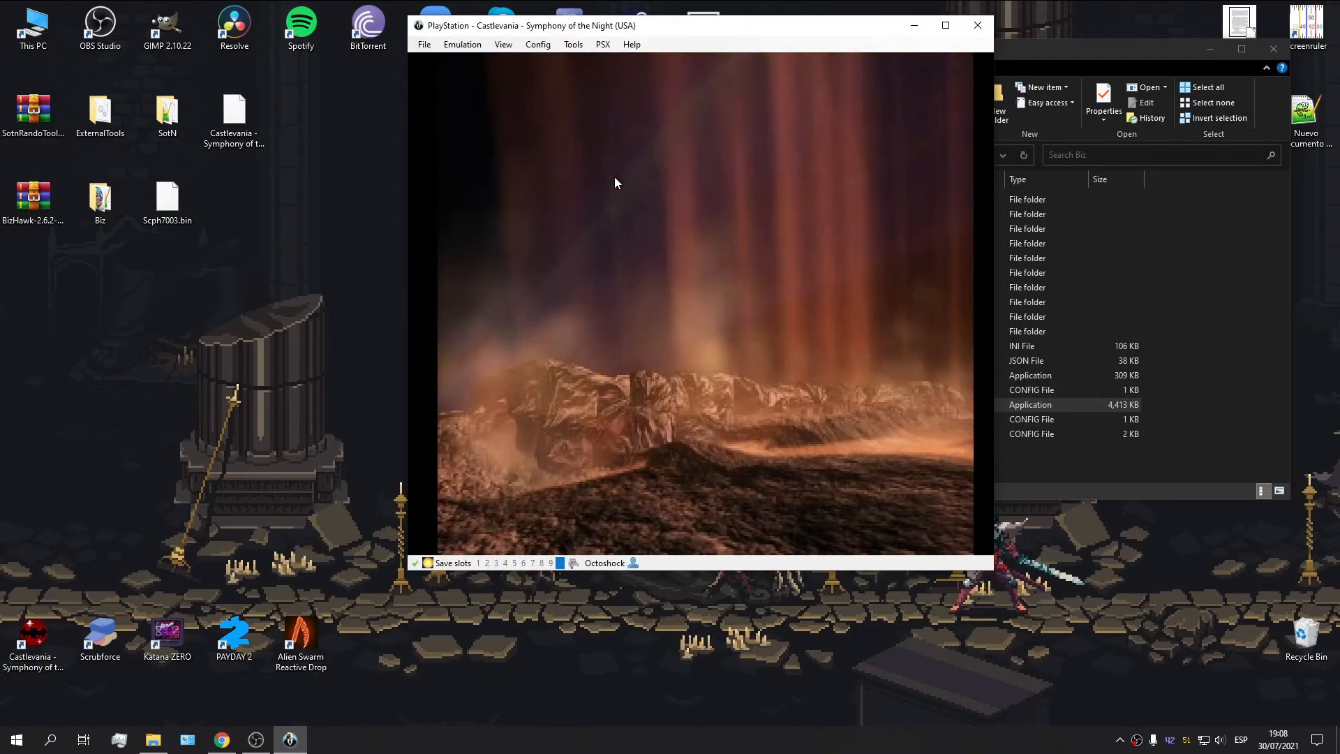
pyautogui.click(572, 44)
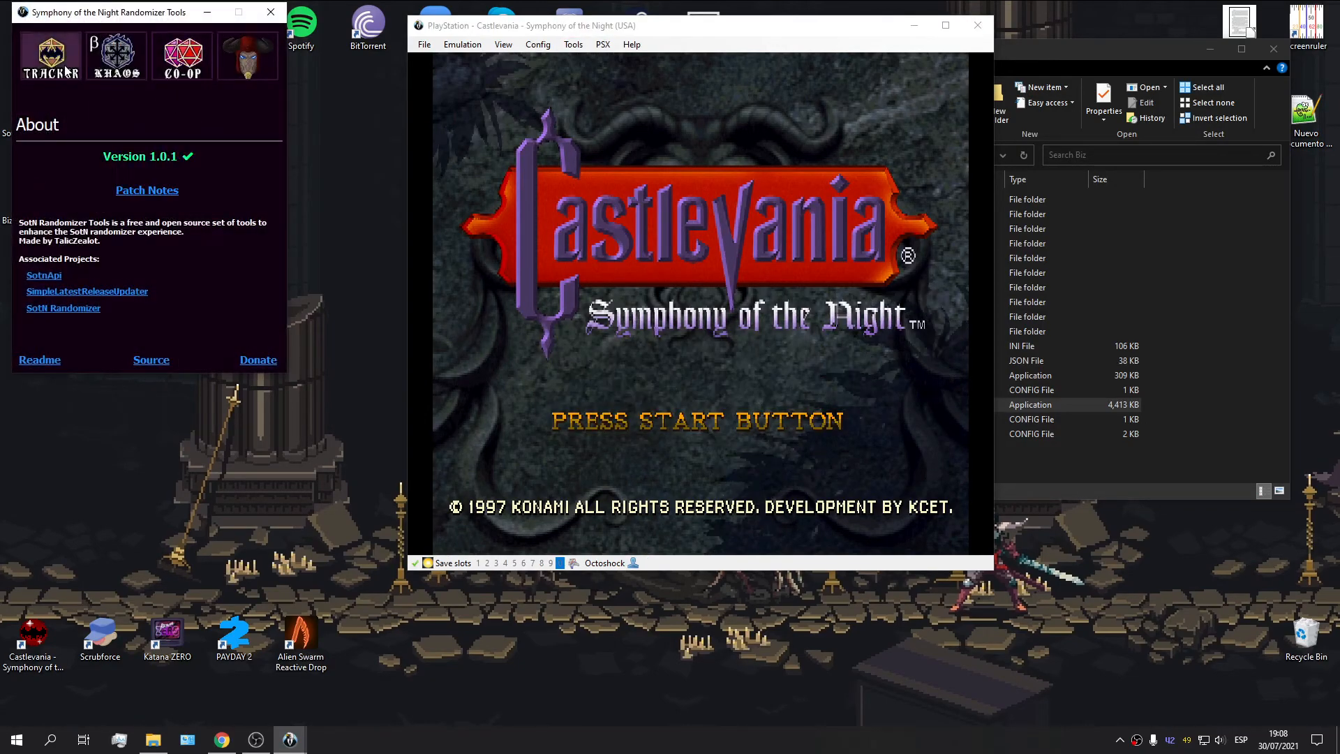
# - Bring up the autotracker settings to relaunch it for seed BRUHntosaurus(casual)
pyautogui.click(49, 54)
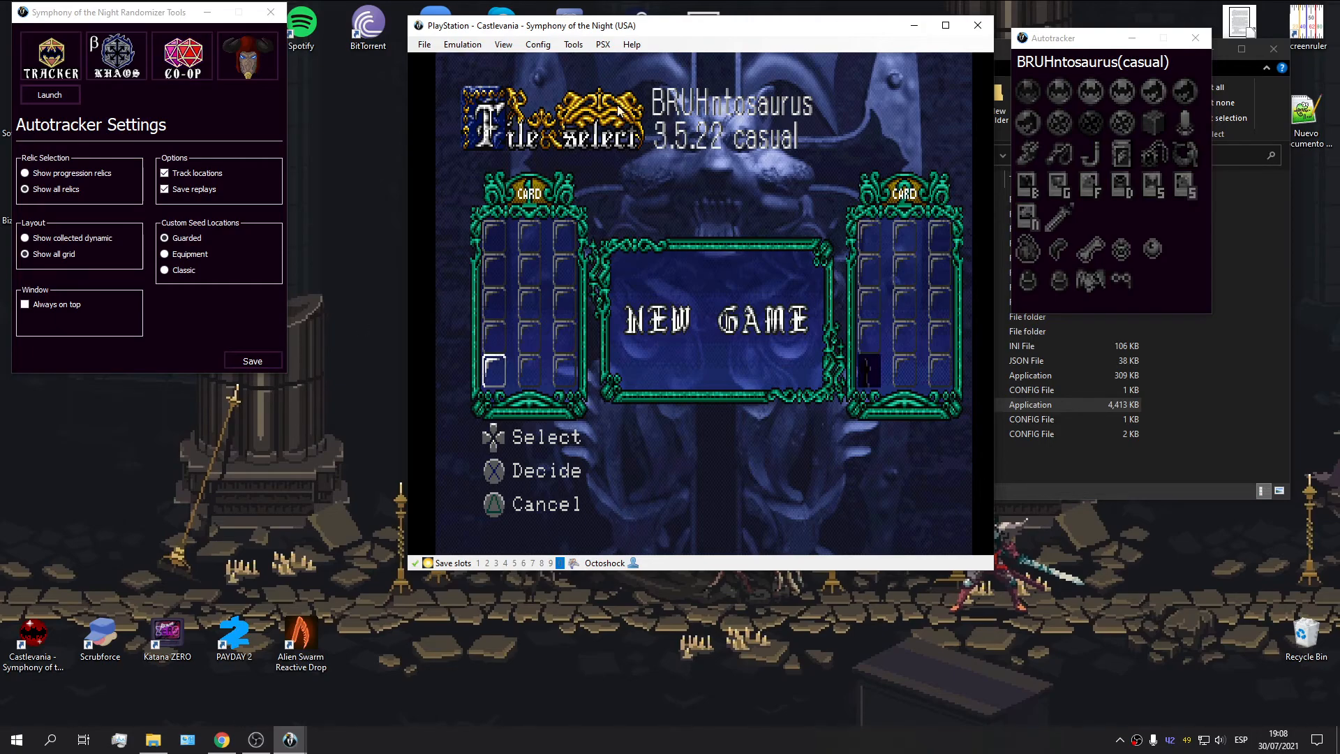
pyautogui.moveTo(846, 145)
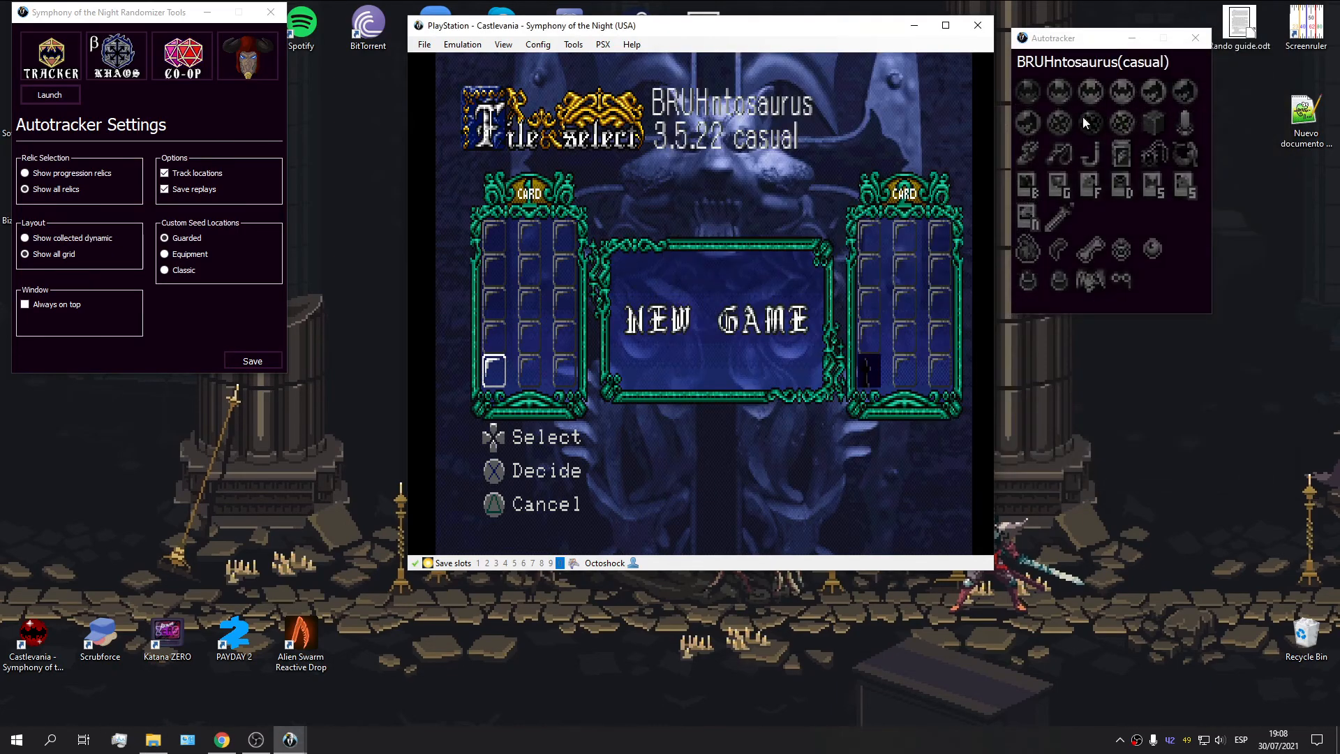
pyautogui.moveTo(701, 449)
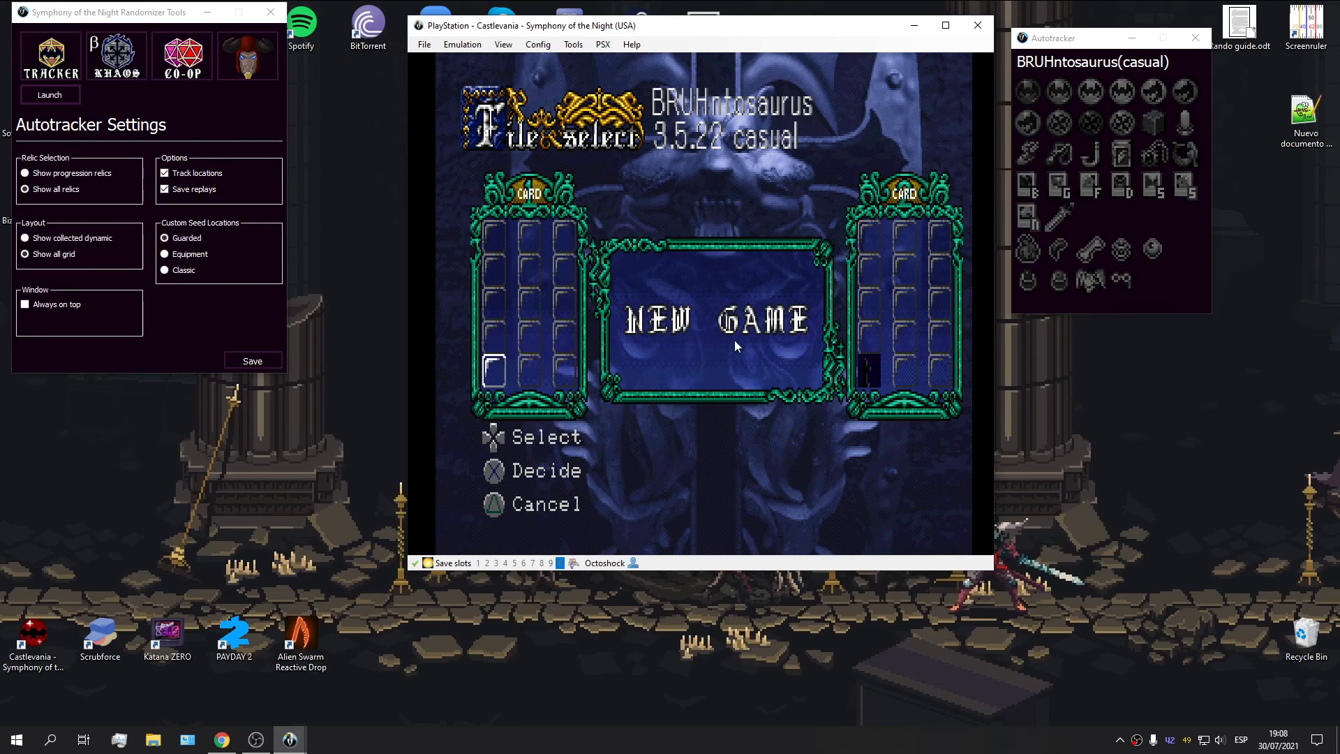
pyautogui.moveTo(631, 361)
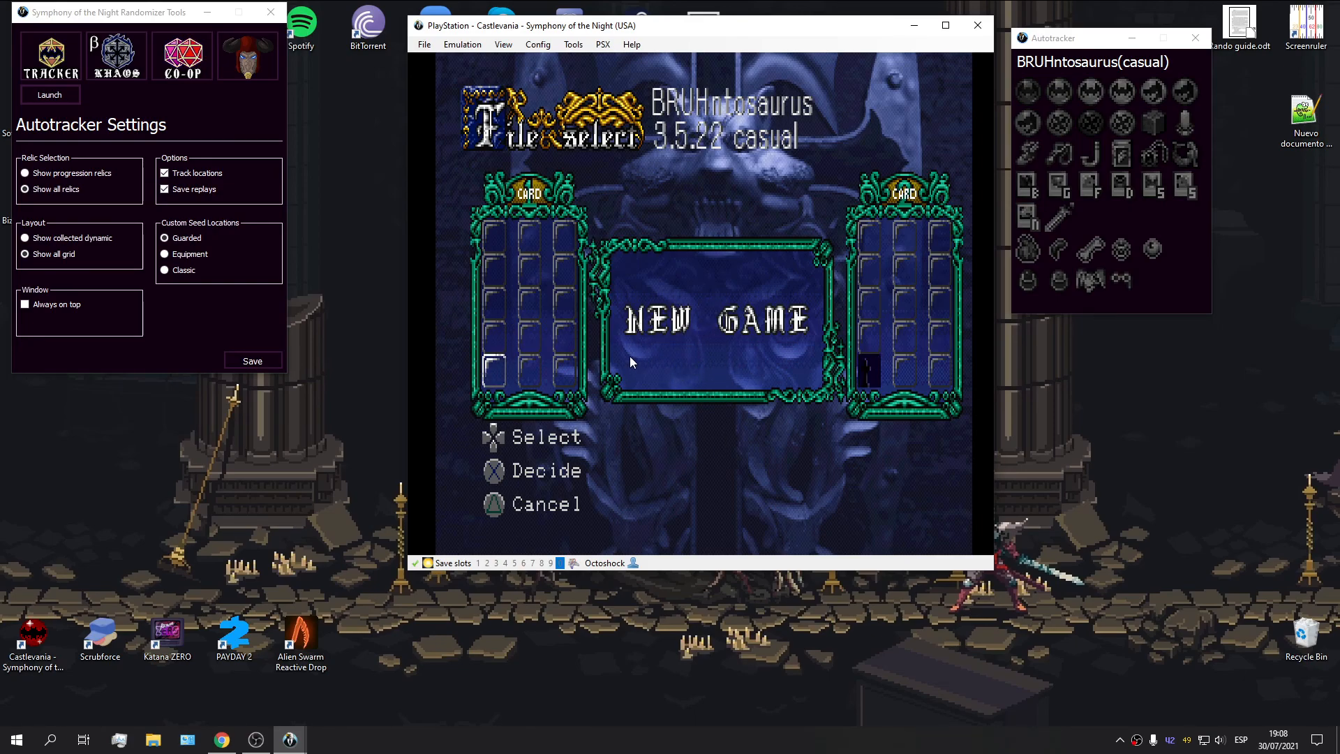
pyautogui.moveTo(669, 468)
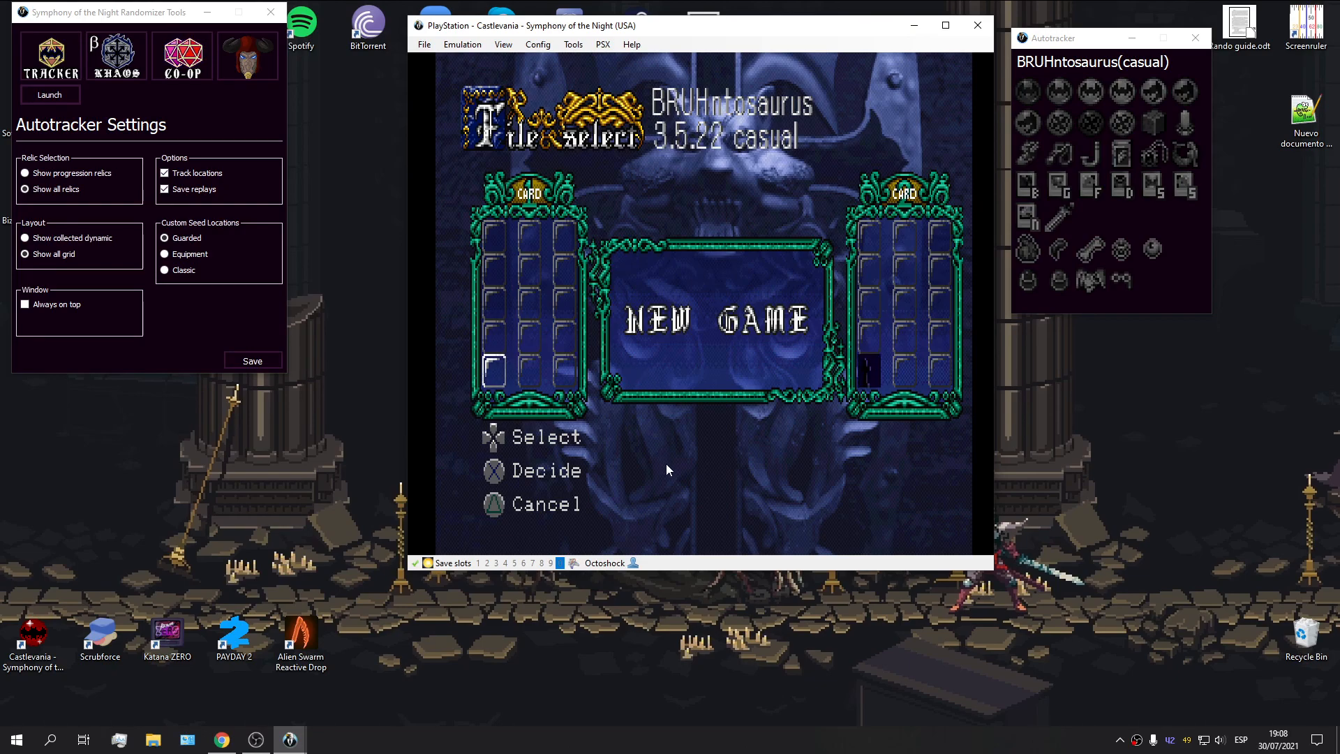